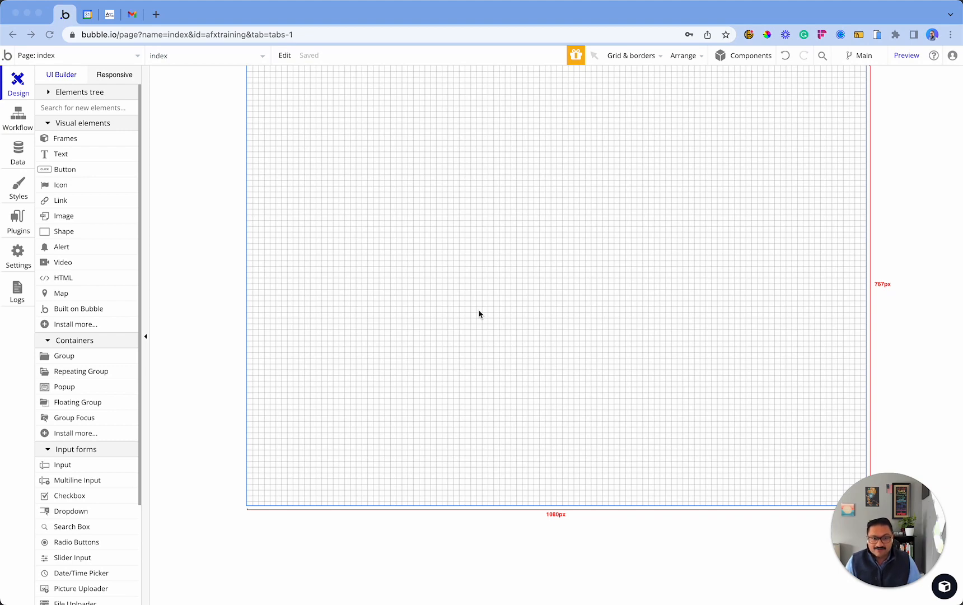
mouse_move(434, 255)
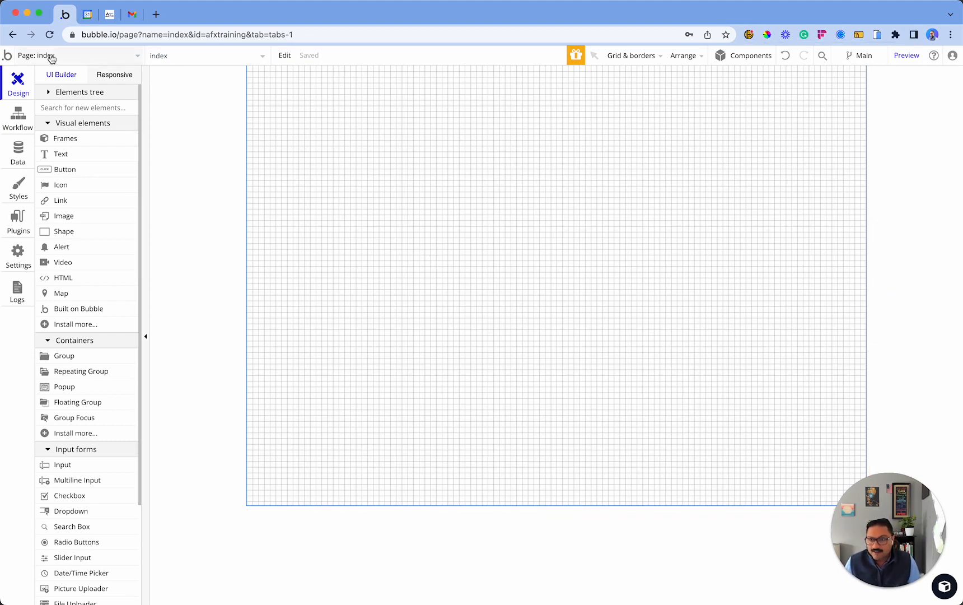
Add a row-layout group spanning the full page width with a 75px minimum height.
click(314, 174)
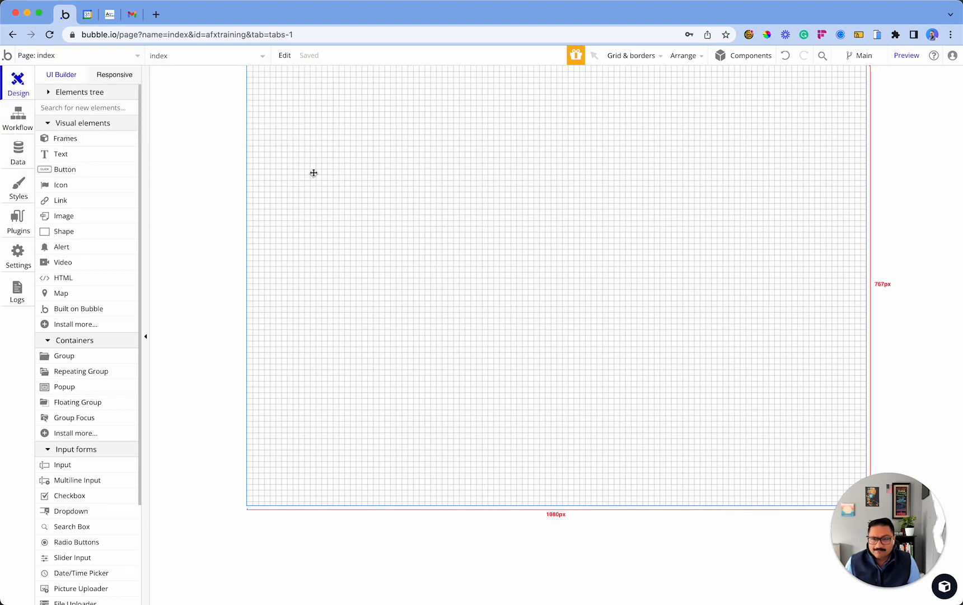
mouse_move(596, 148)
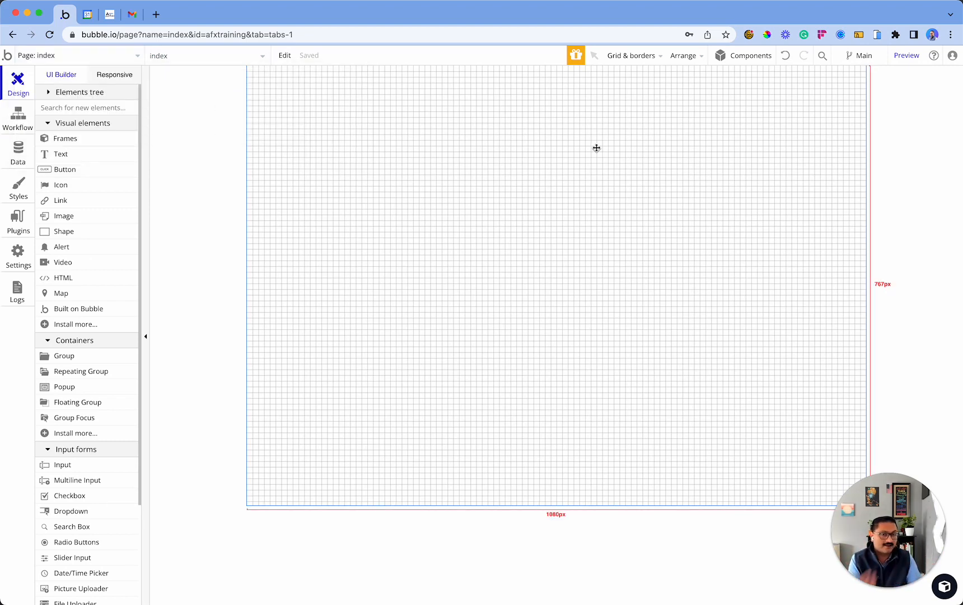
mouse_move(67, 495)
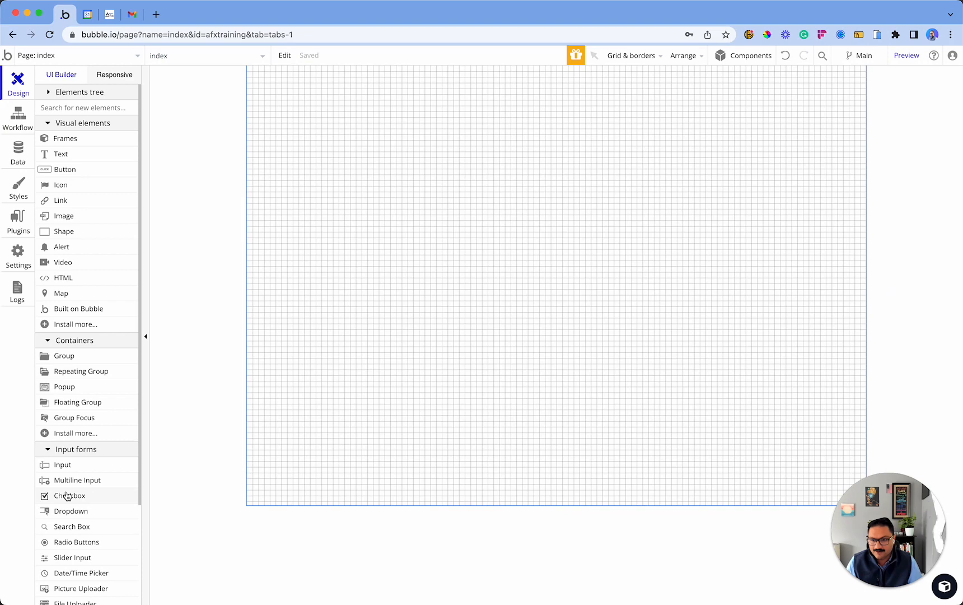
click(63, 356)
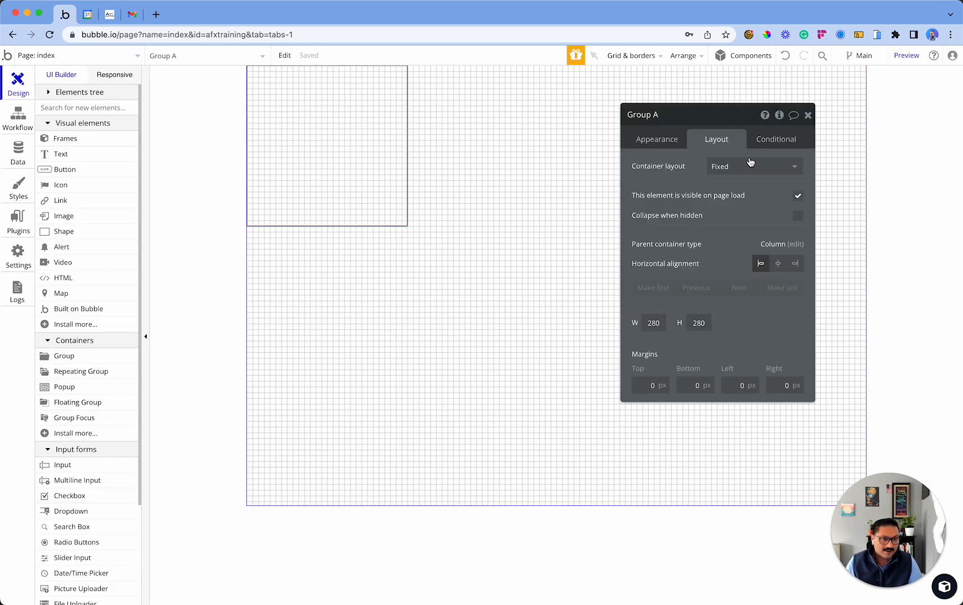
click(753, 166)
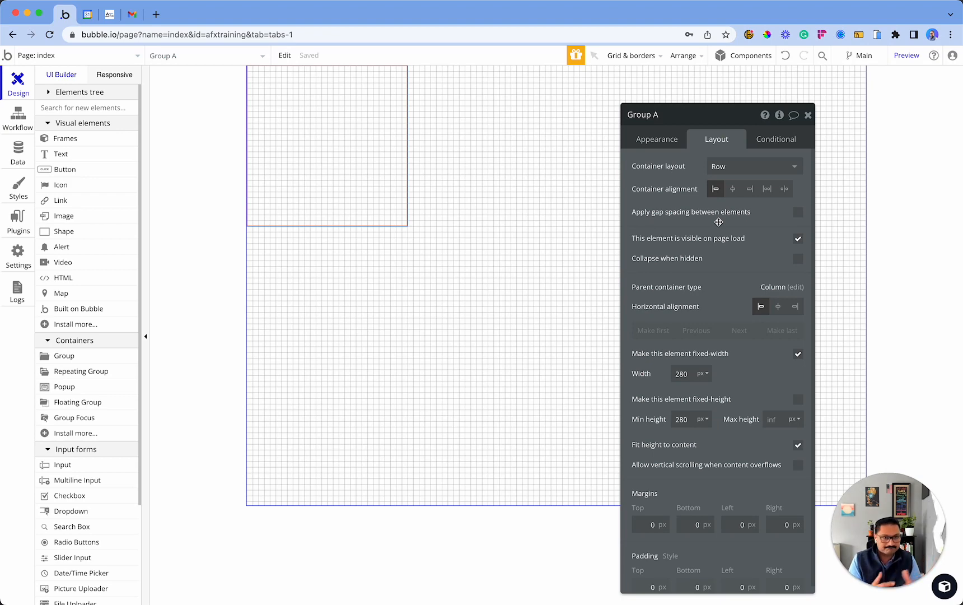
mouse_move(752, 177)
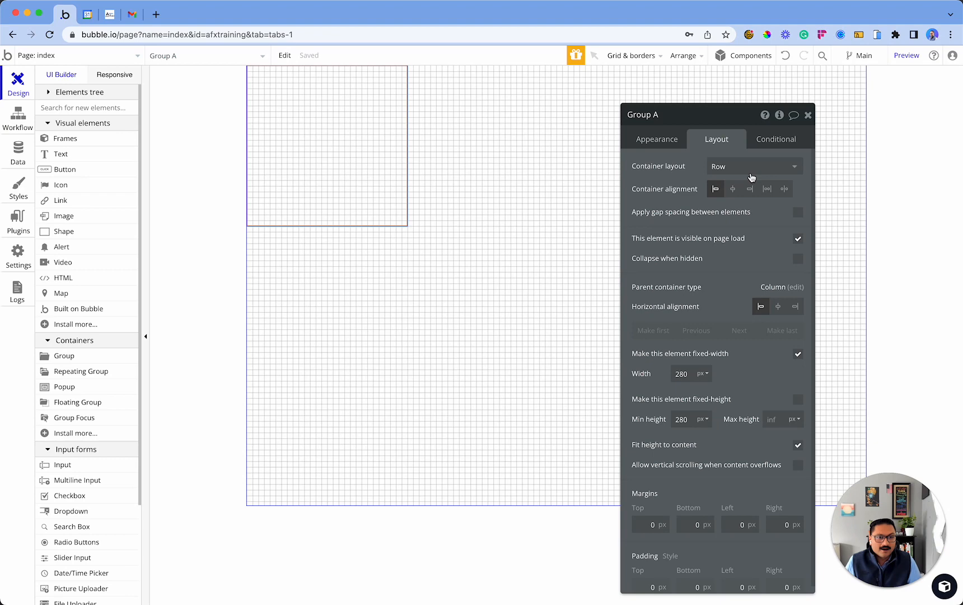
mouse_move(762, 166)
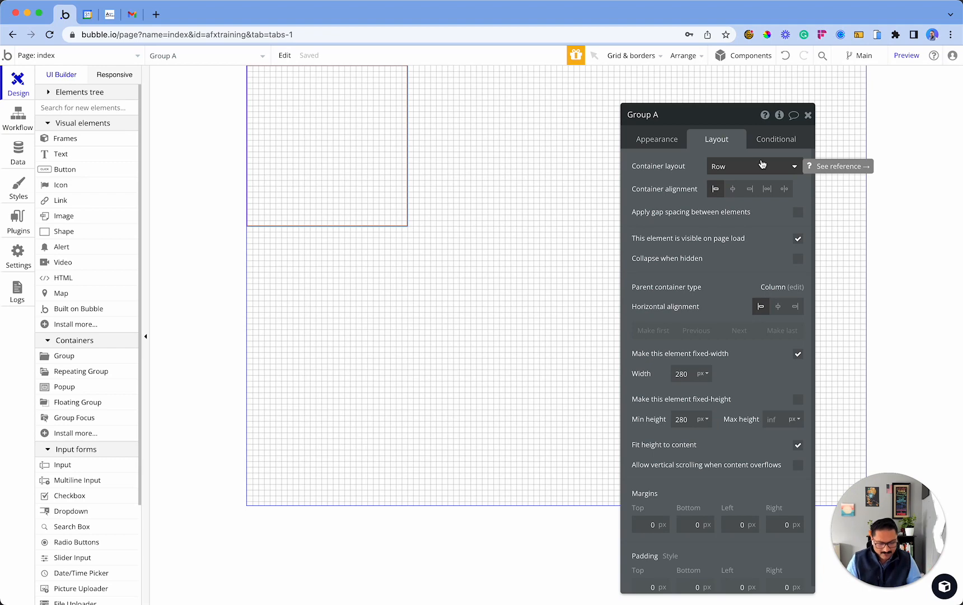
mouse_move(921, 335)
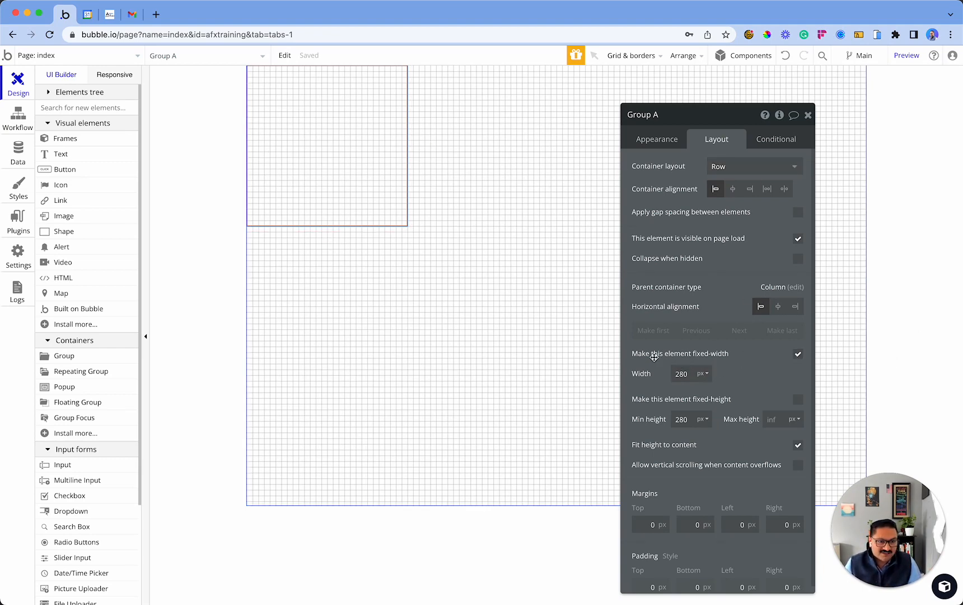
click(798, 354)
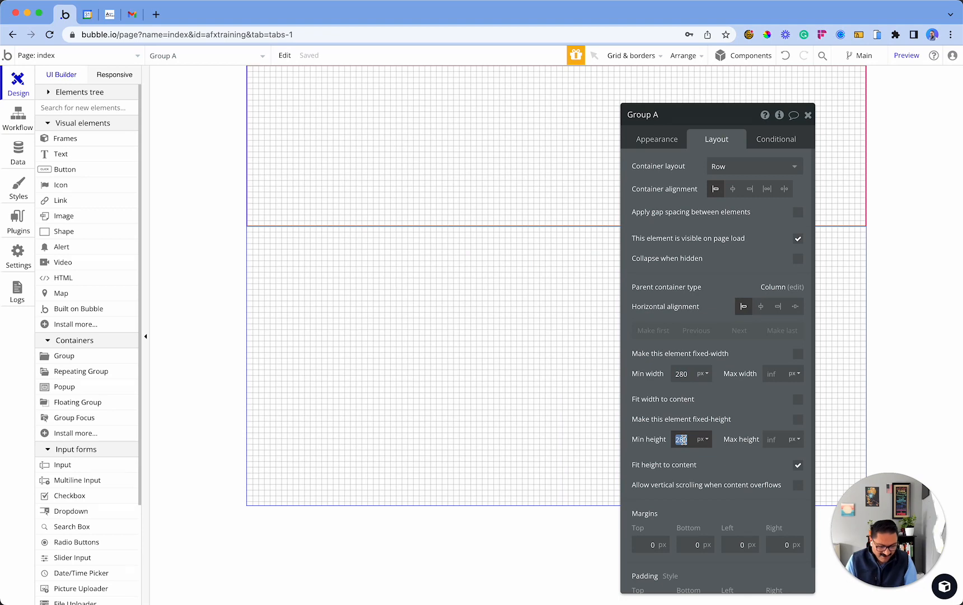
click(488, 361)
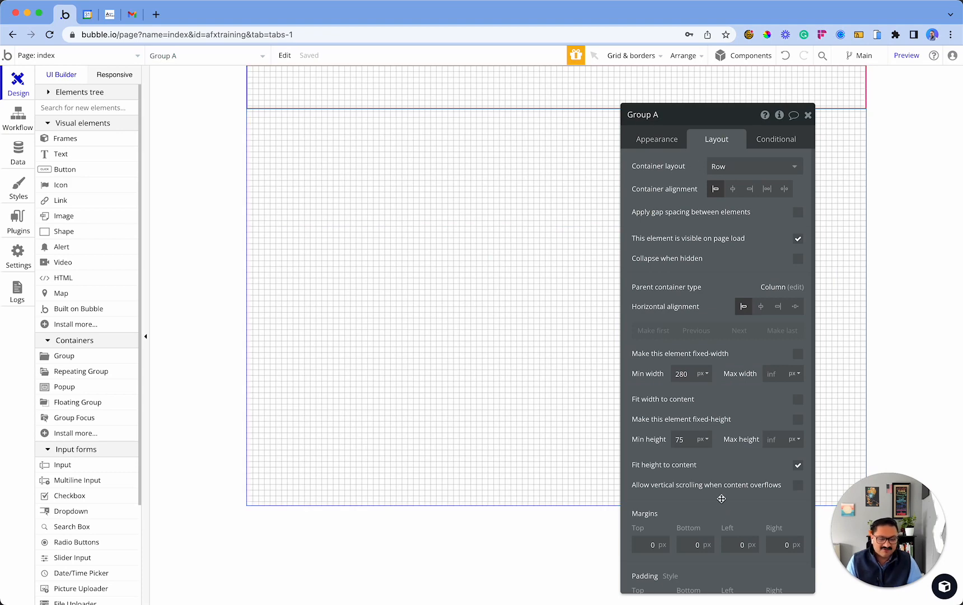
mouse_move(728, 455)
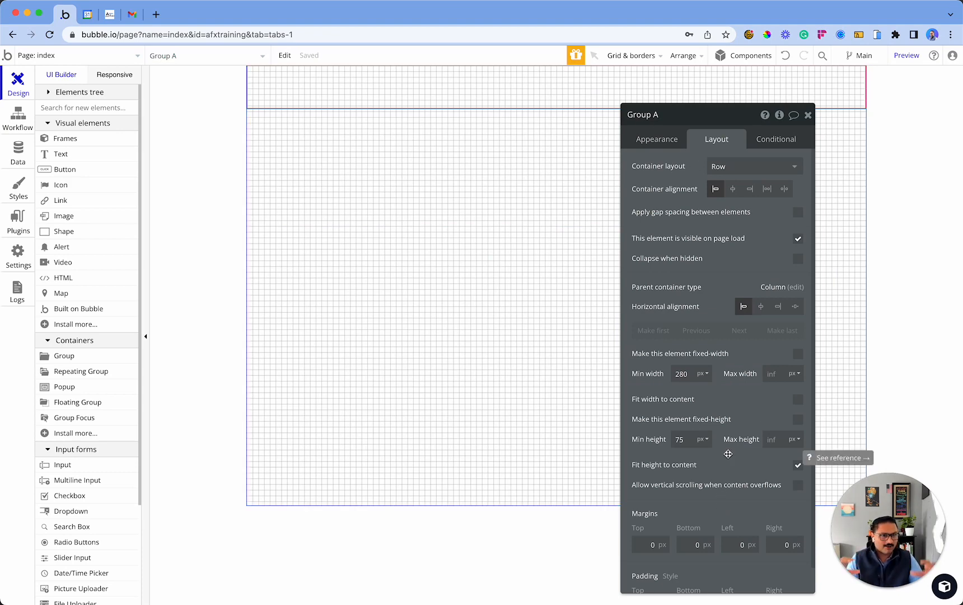
mouse_move(817, 45)
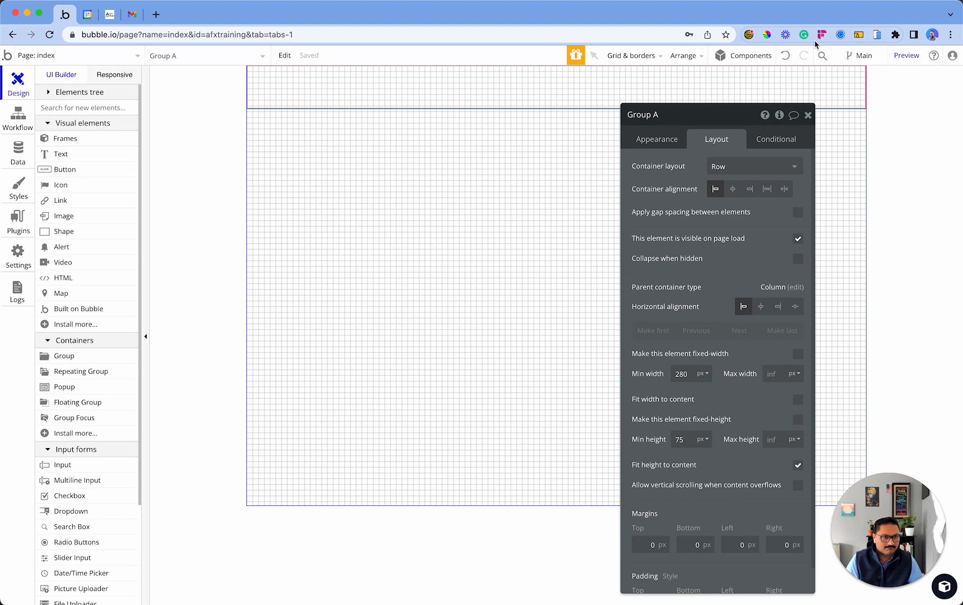
Name the group Header, detach its style and give it a flat blue background.
click(656, 138)
text(Header)
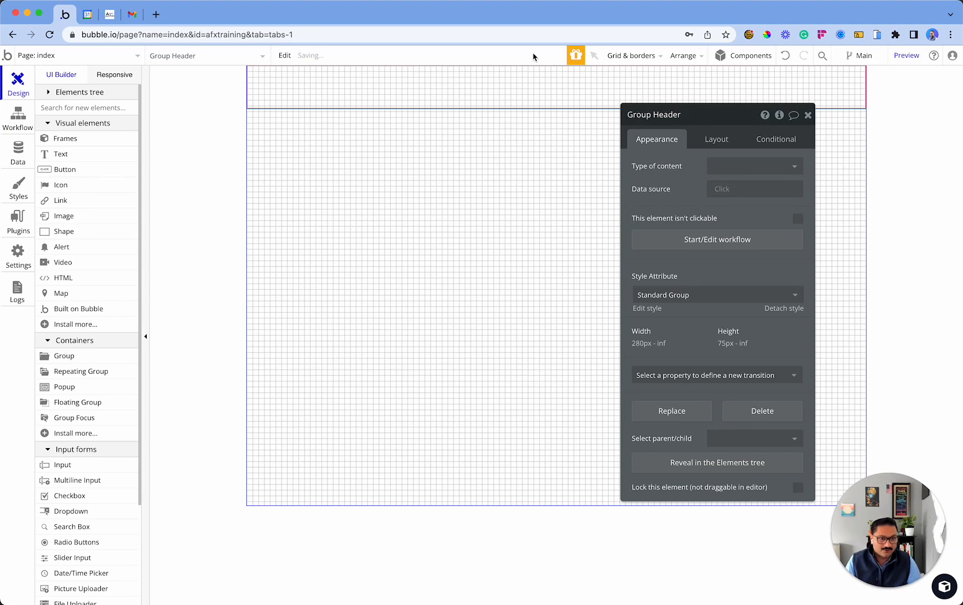
click(717, 295)
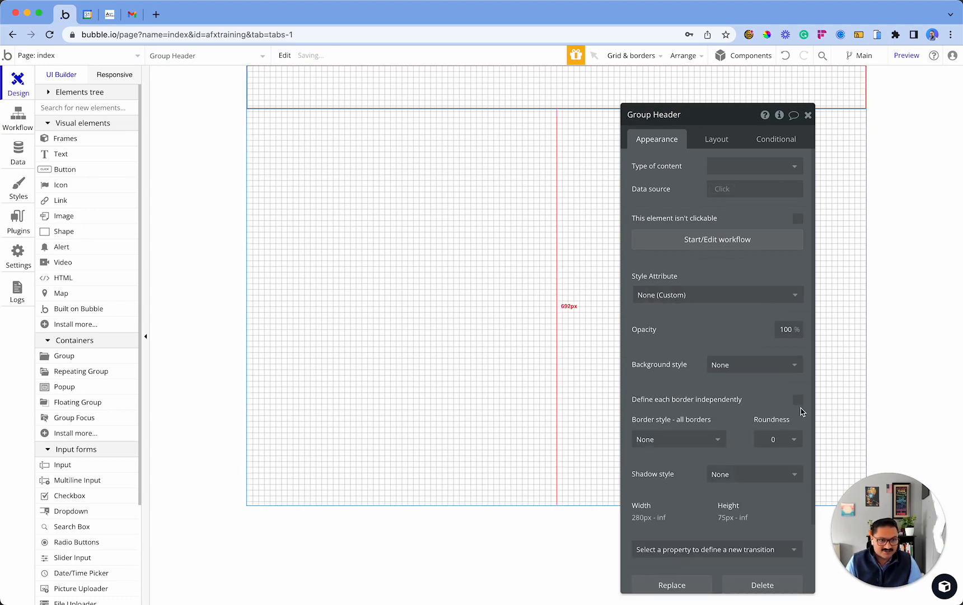
click(754, 364)
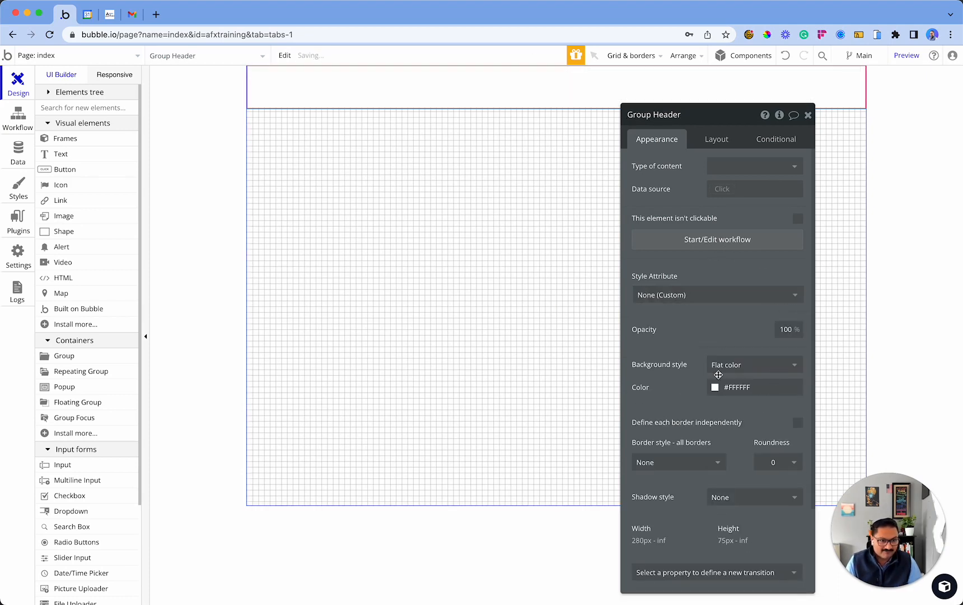
click(714, 387)
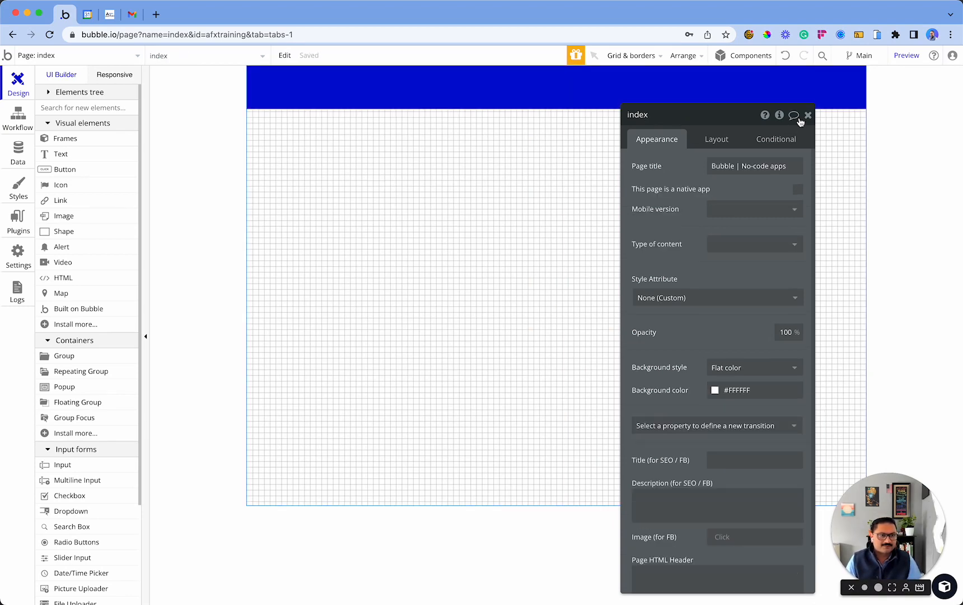
click(794, 115)
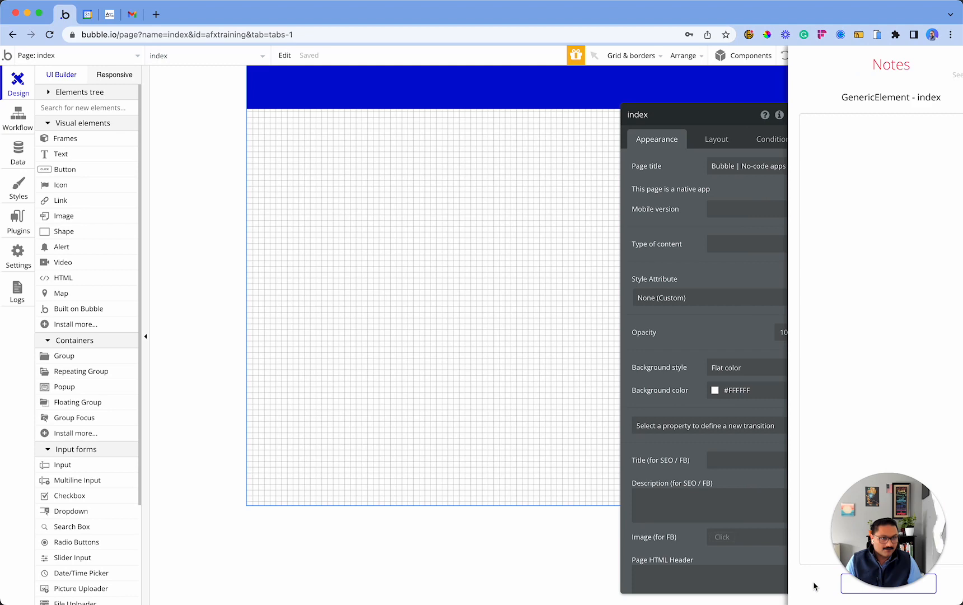
click(403, 96)
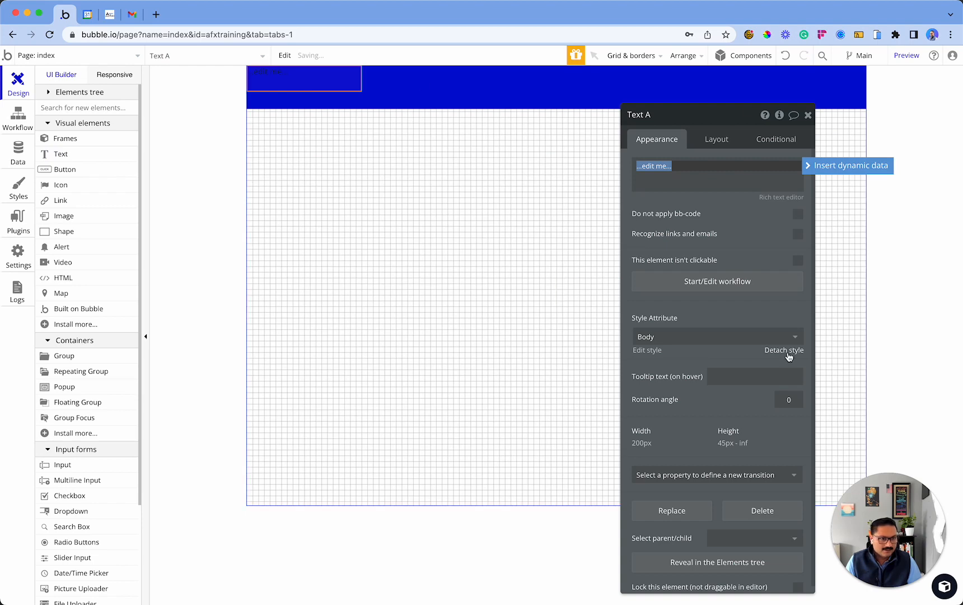
Make the text white, read 'Header', and centre it vertically in the bar.
click(784, 349)
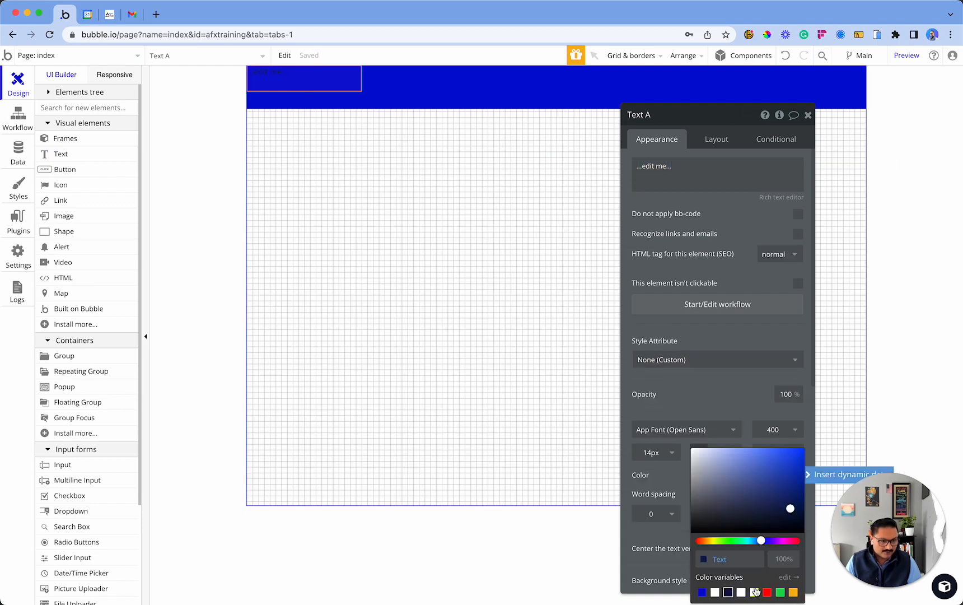
click(741, 592)
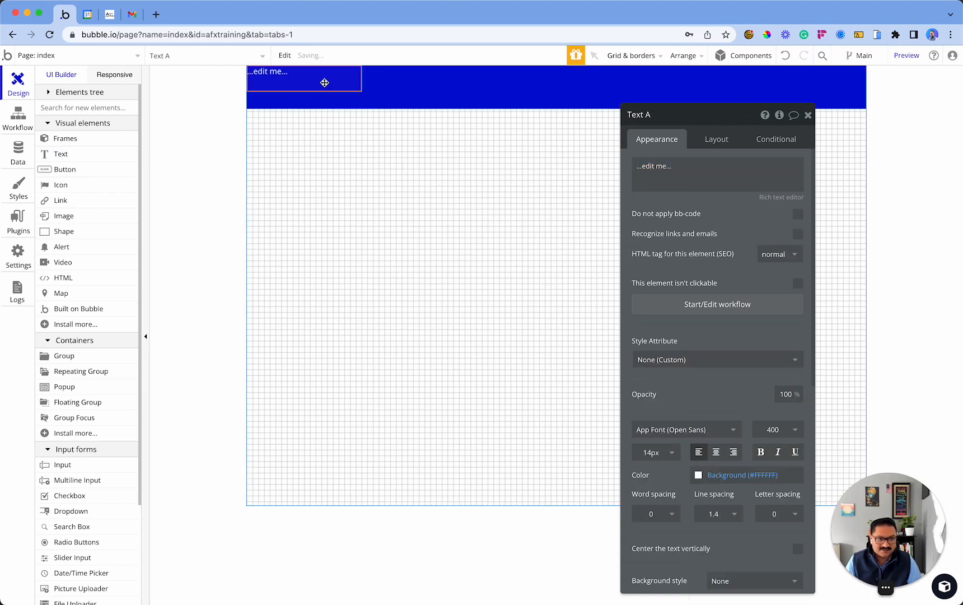
text(Header)
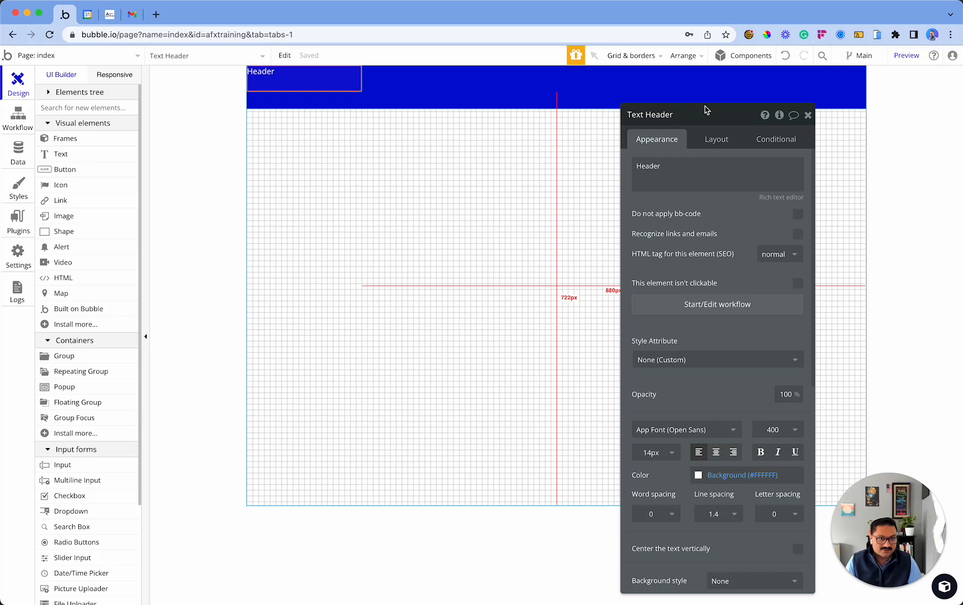
click(717, 139)
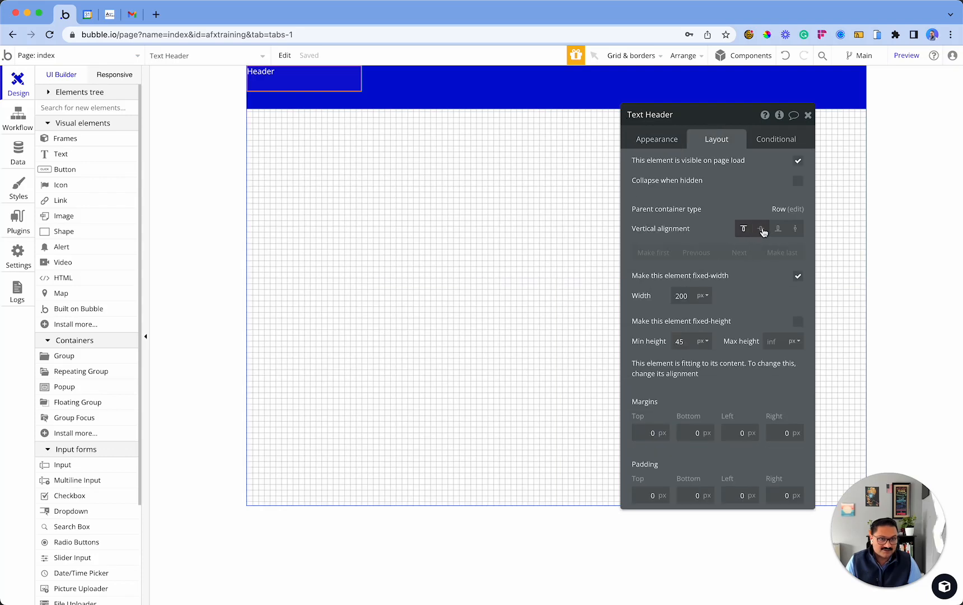
click(761, 229)
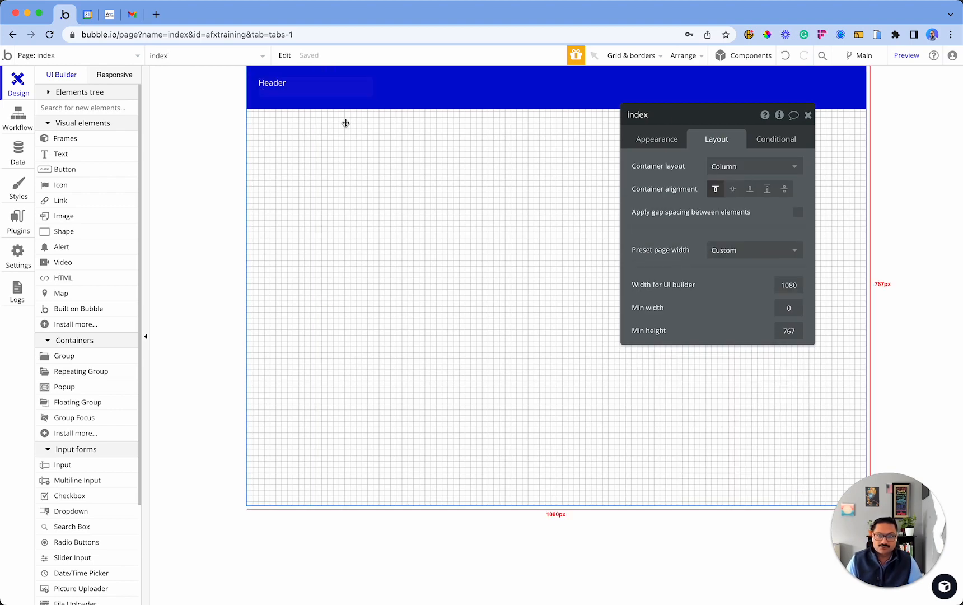
Enlarge the Header title to an 18px font size.
click(272, 83)
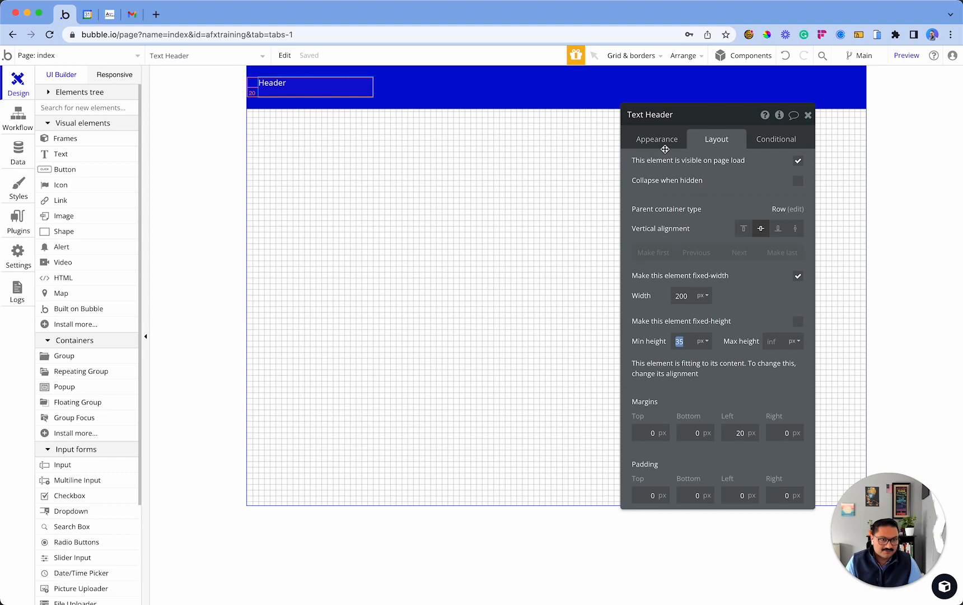
click(656, 139)
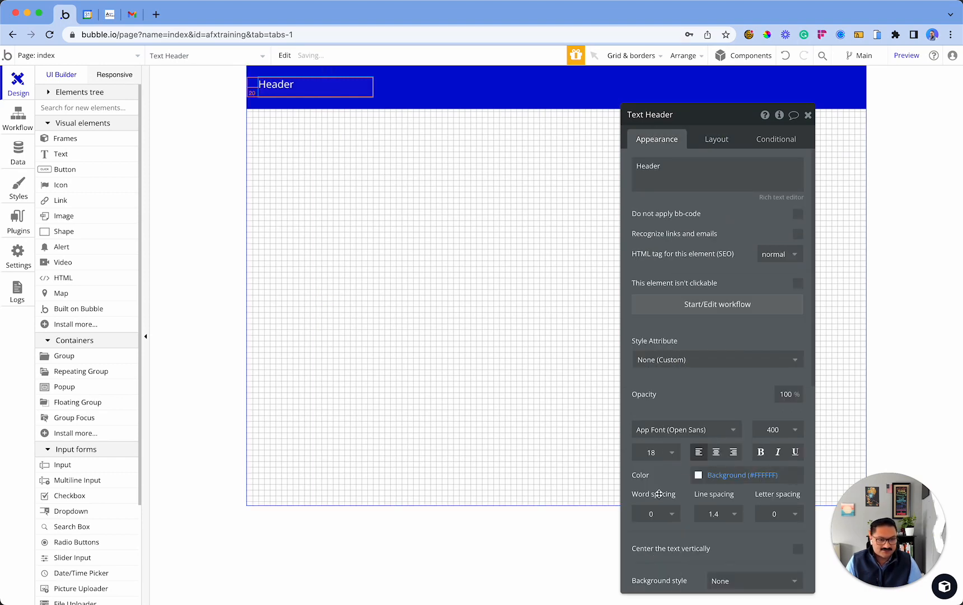
click(653, 452)
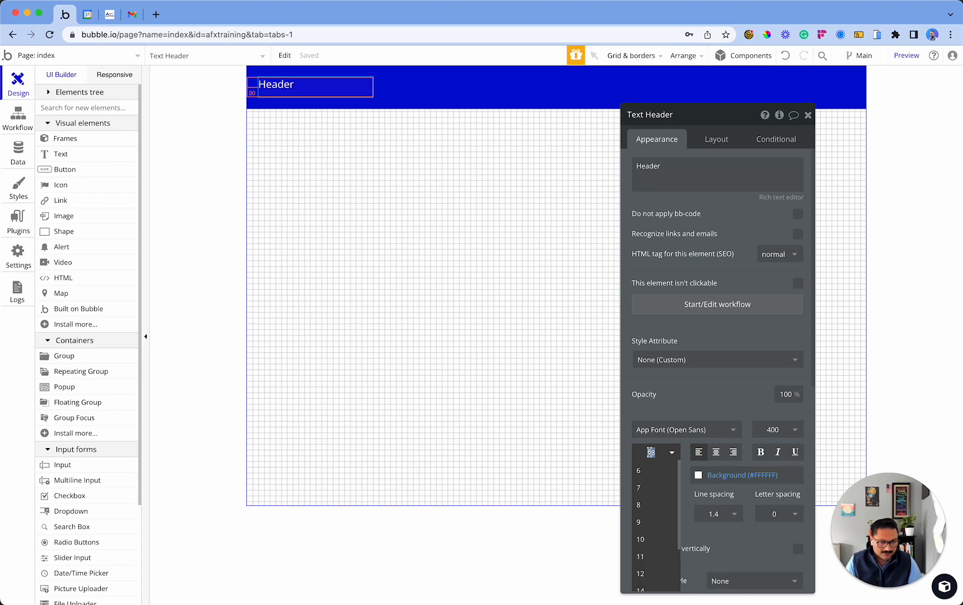
click(431, 307)
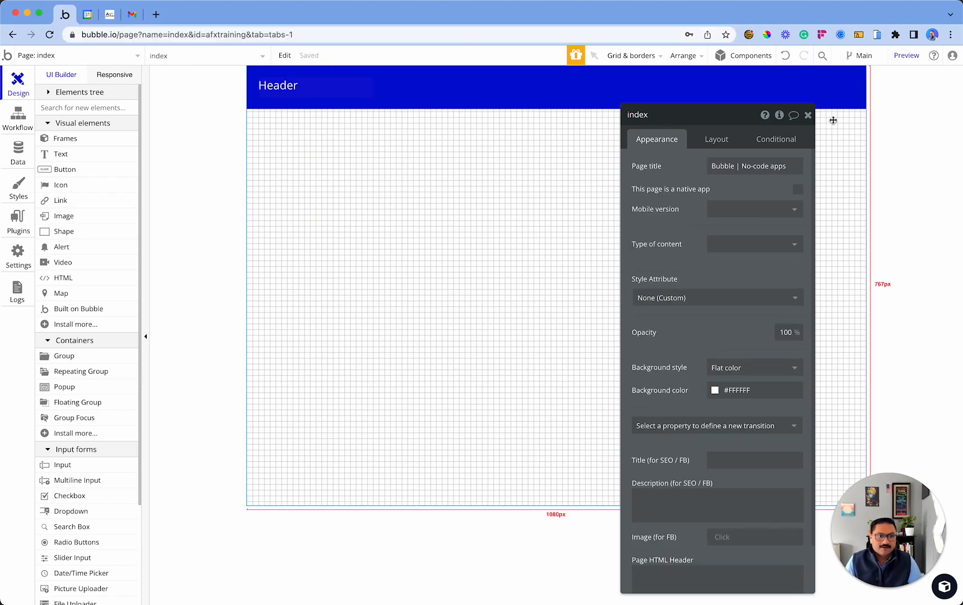
click(809, 116)
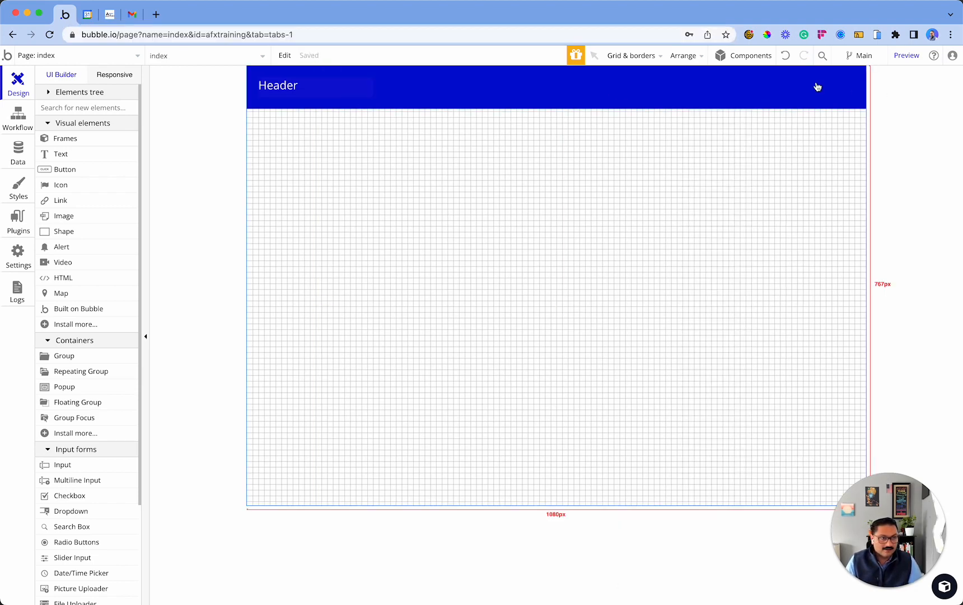
mouse_move(827, 91)
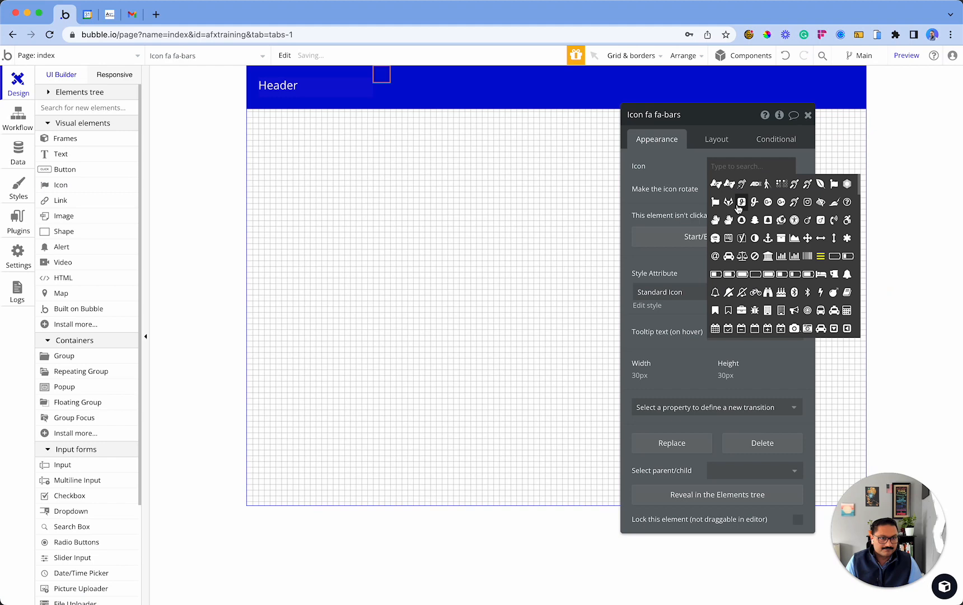
Swap the icon for fa-user-circle-o and colour it white.
text(prof)
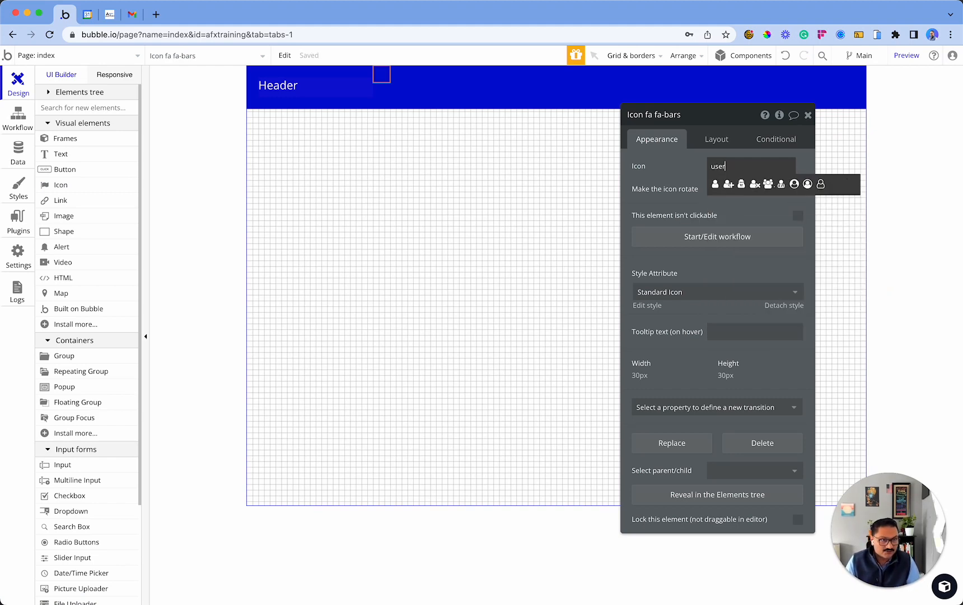
click(808, 184)
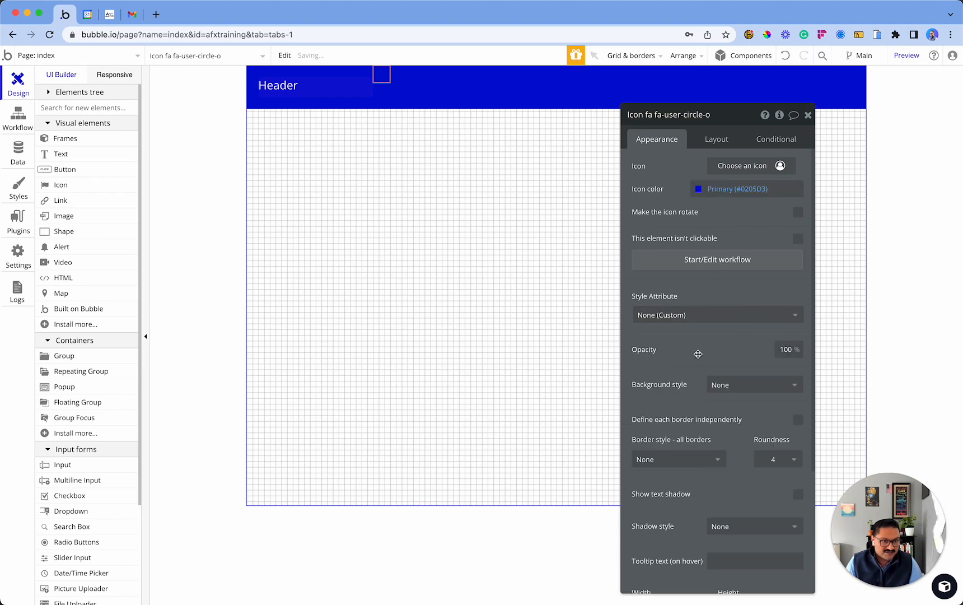
click(753, 384)
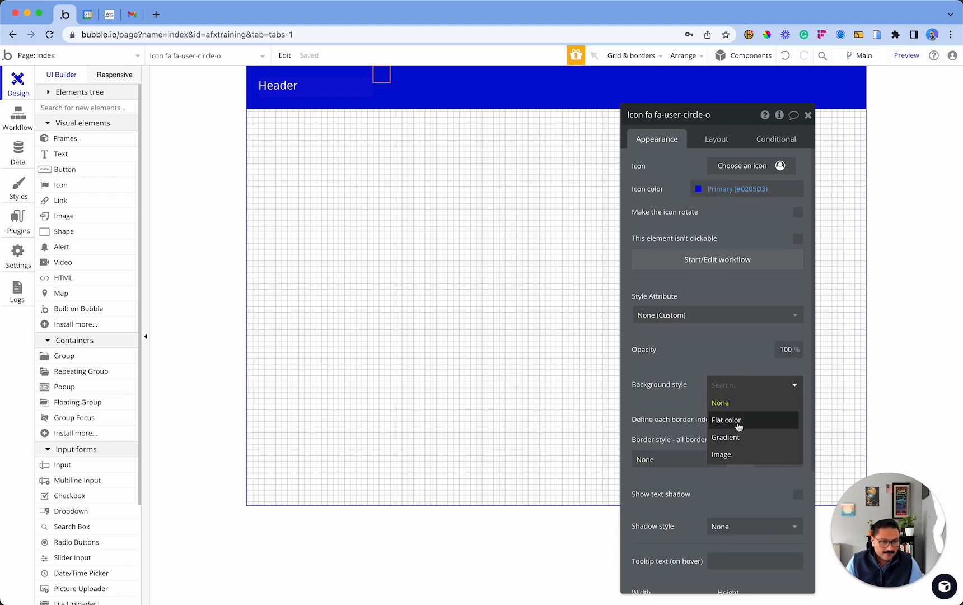
click(727, 419)
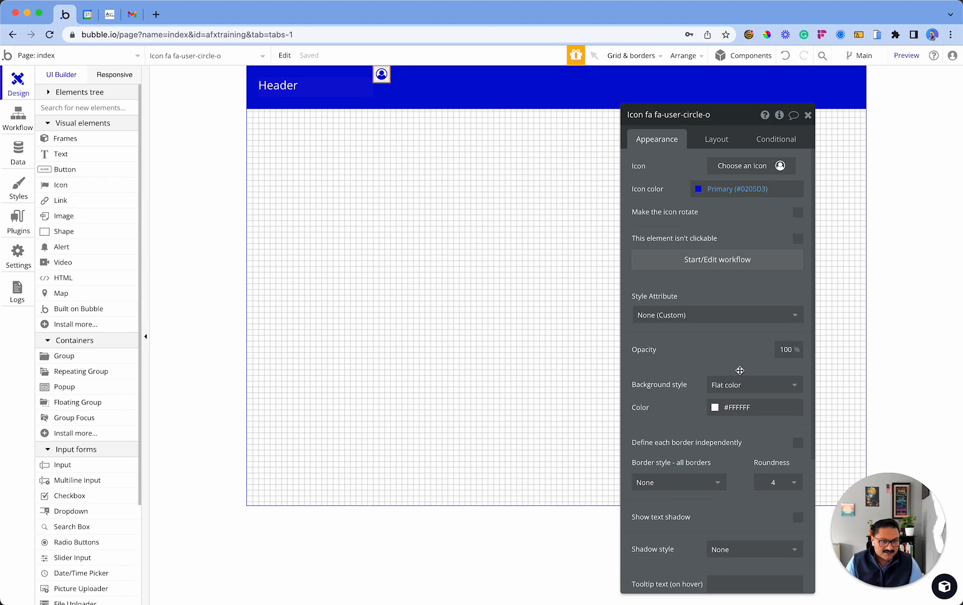
click(699, 188)
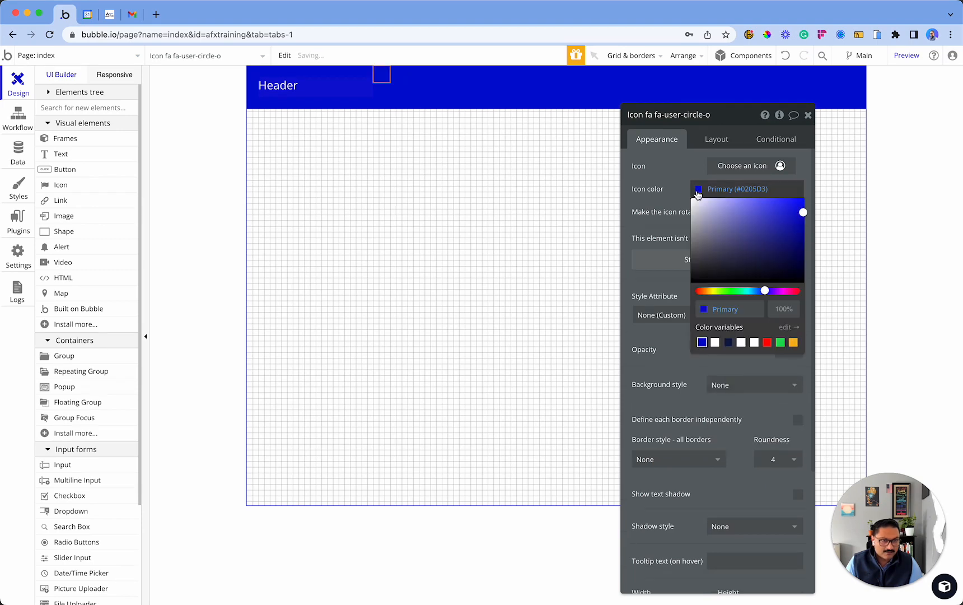
click(754, 341)
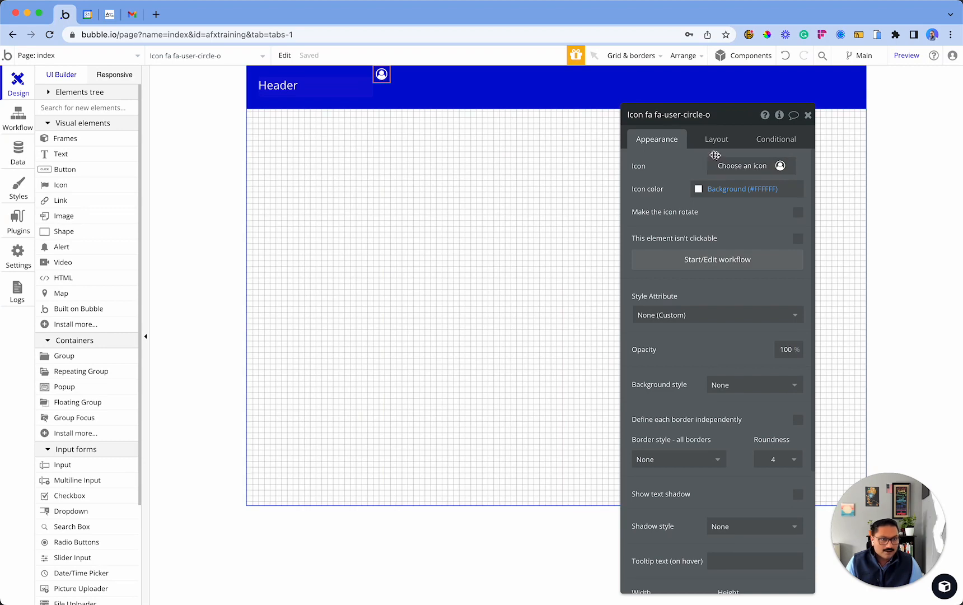
Size the profile icon 55 × 55 px and centre it vertically in the header.
click(717, 139)
text(55)
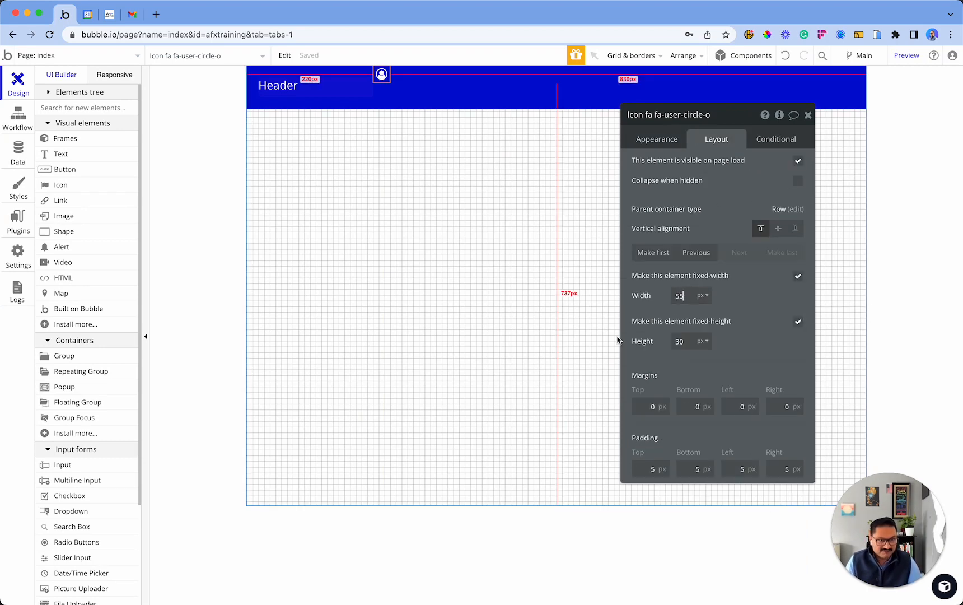
click(482, 208)
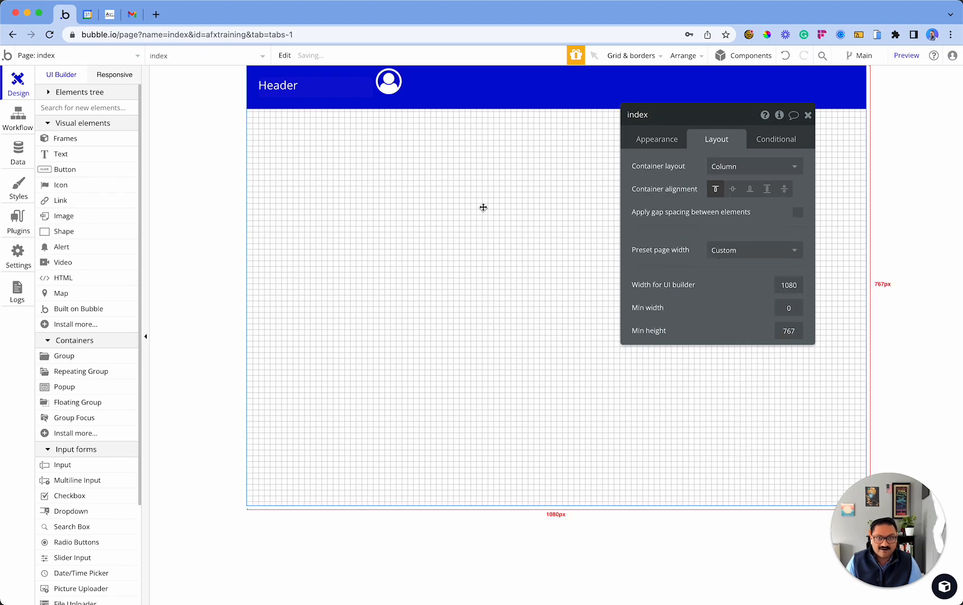
click(389, 80)
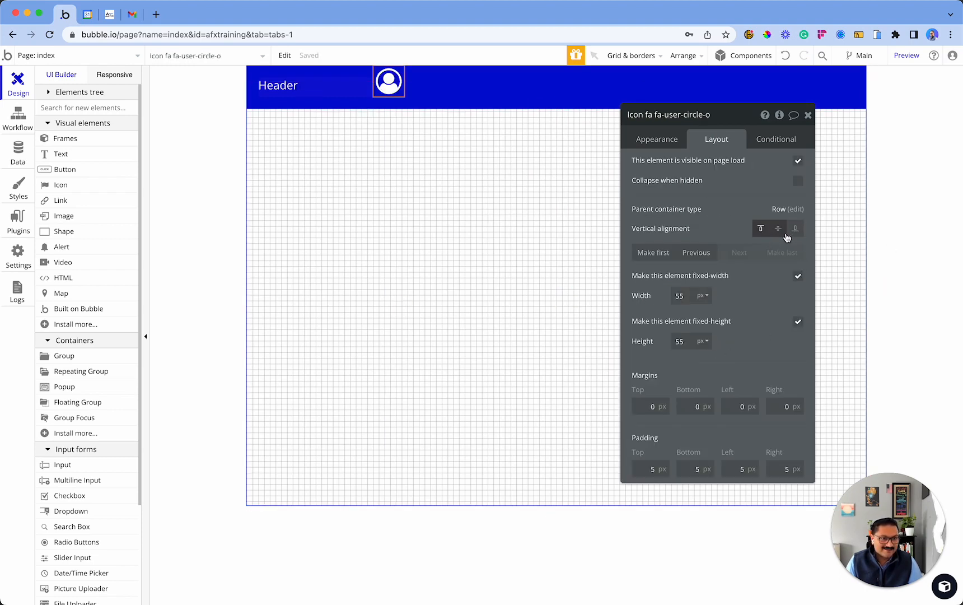
click(777, 228)
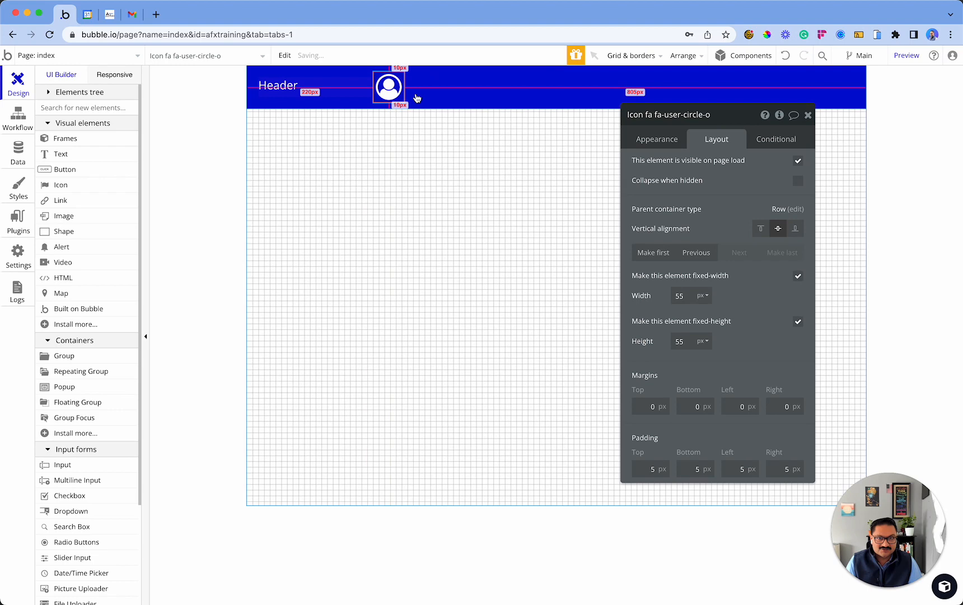
click(277, 86)
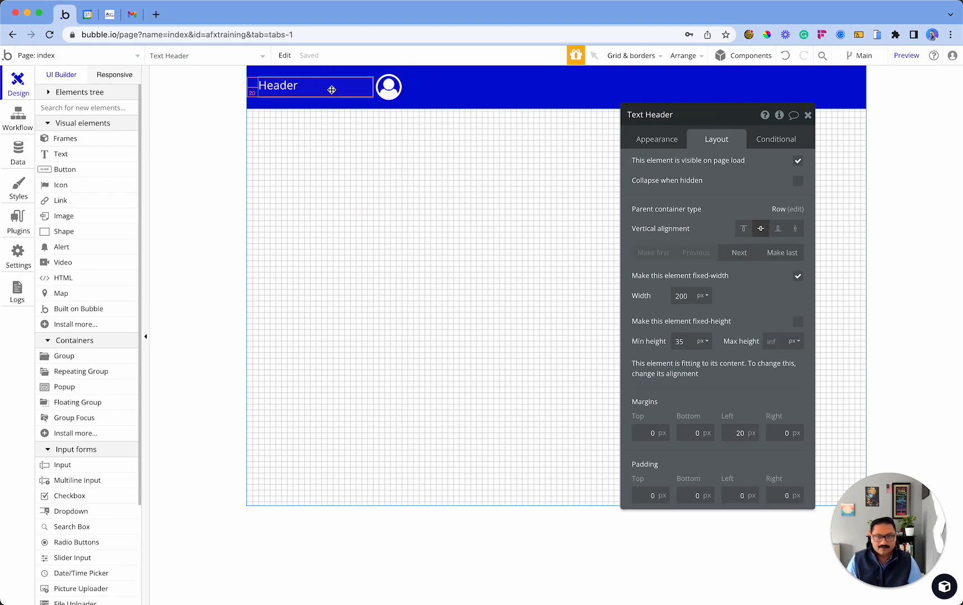
Reduce the Header title's fixed width from 200 to 150 px.
click(657, 139)
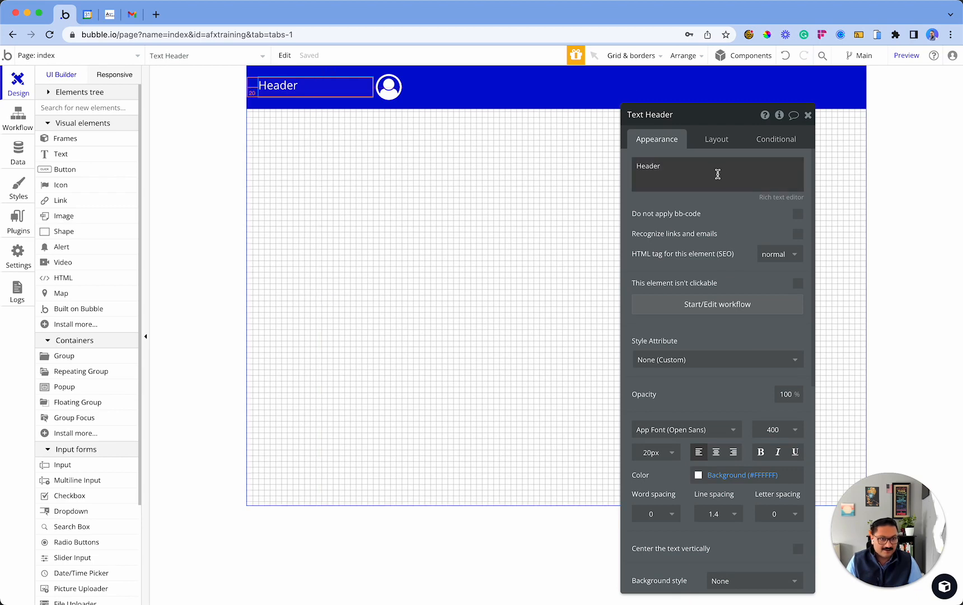
click(716, 139)
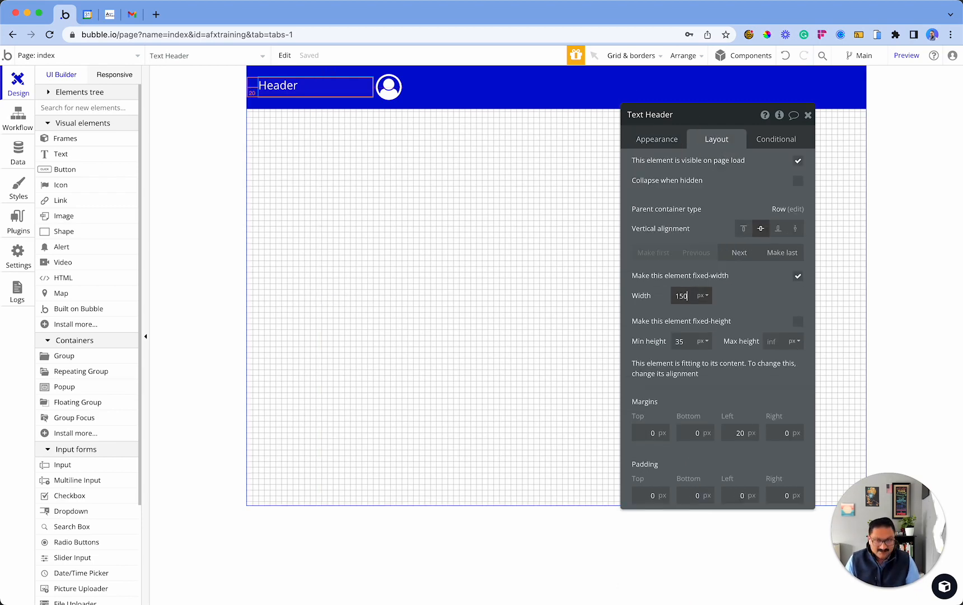
click(430, 277)
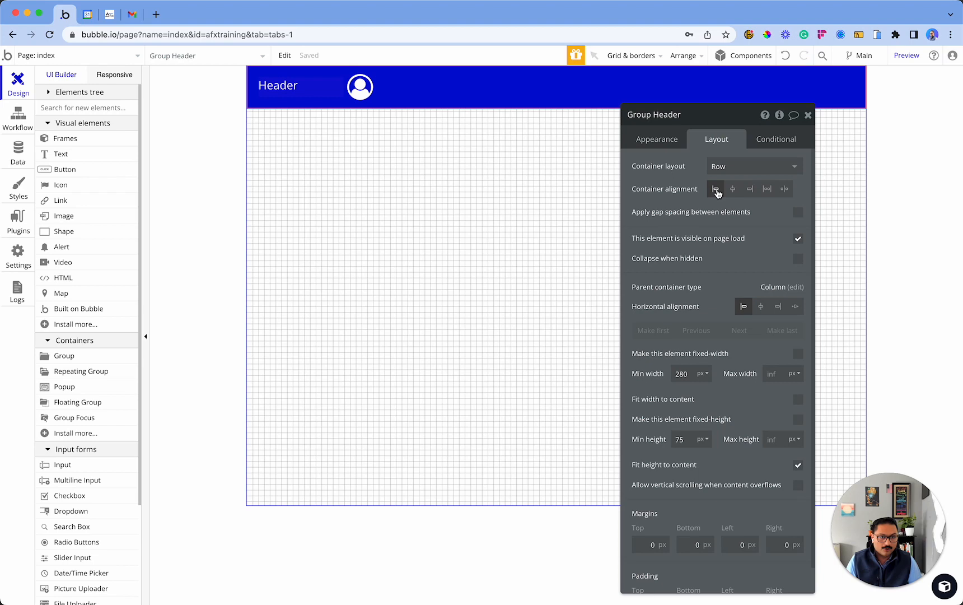
mouse_move(717, 189)
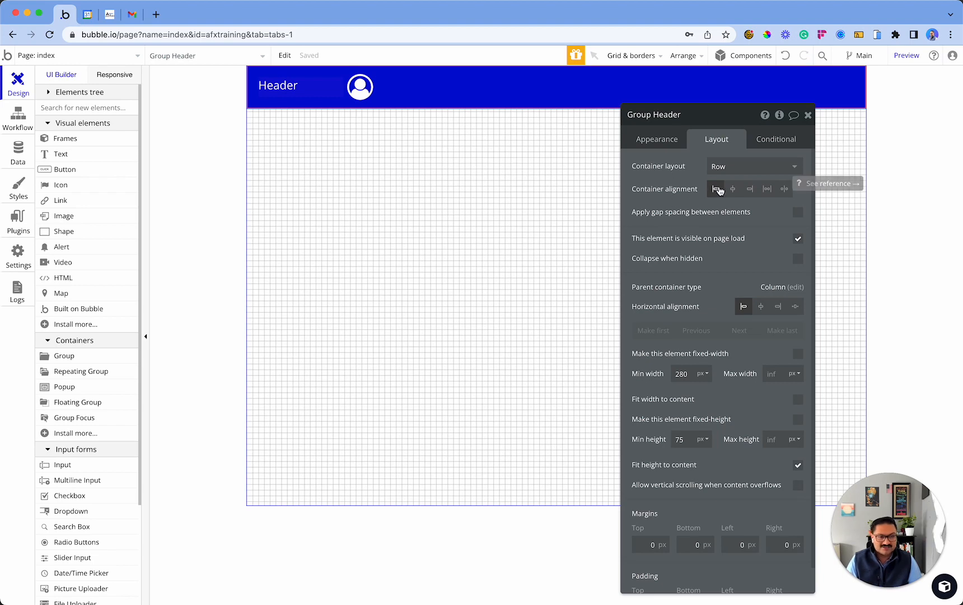
mouse_move(717, 189)
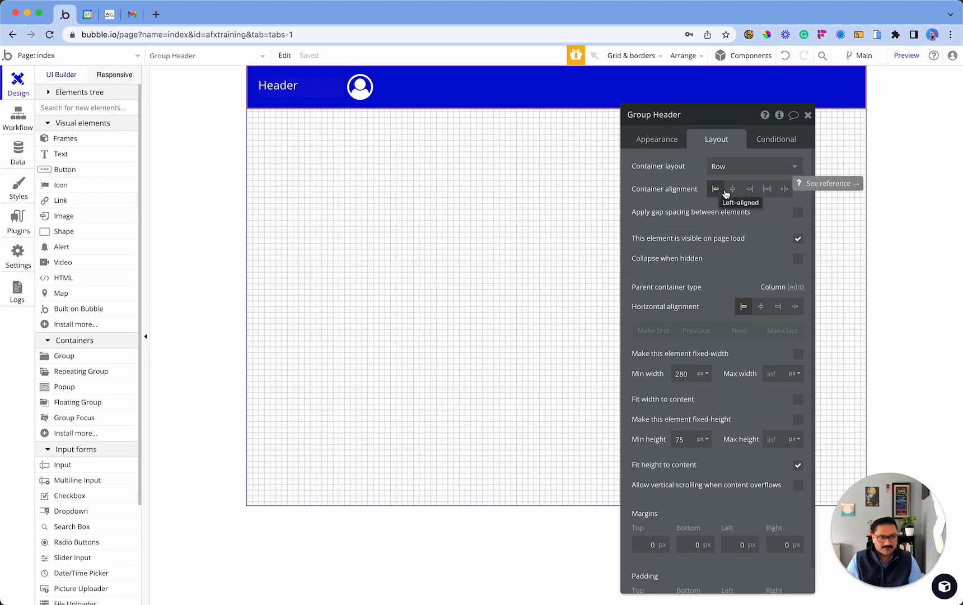
mouse_move(777, 190)
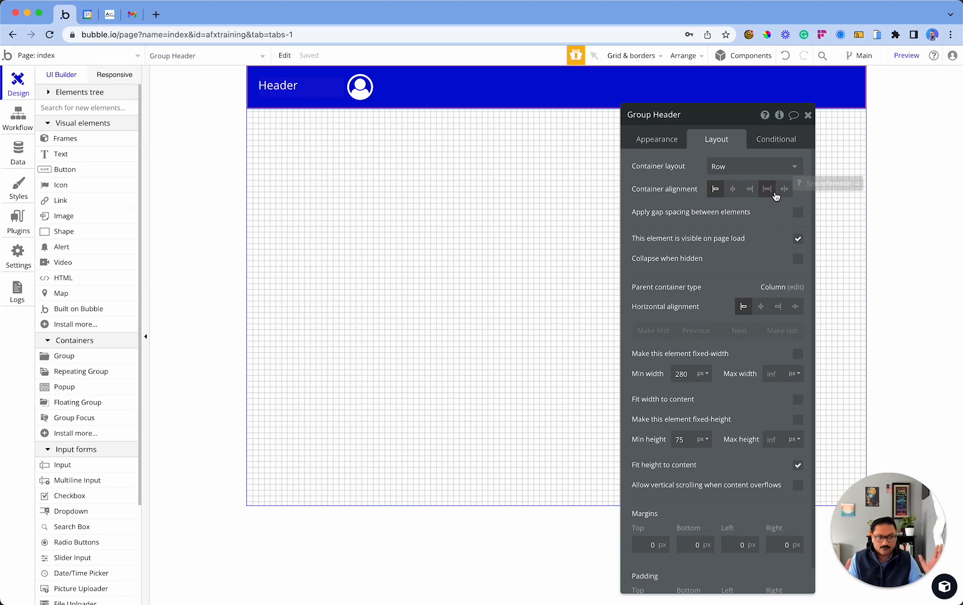
mouse_move(783, 188)
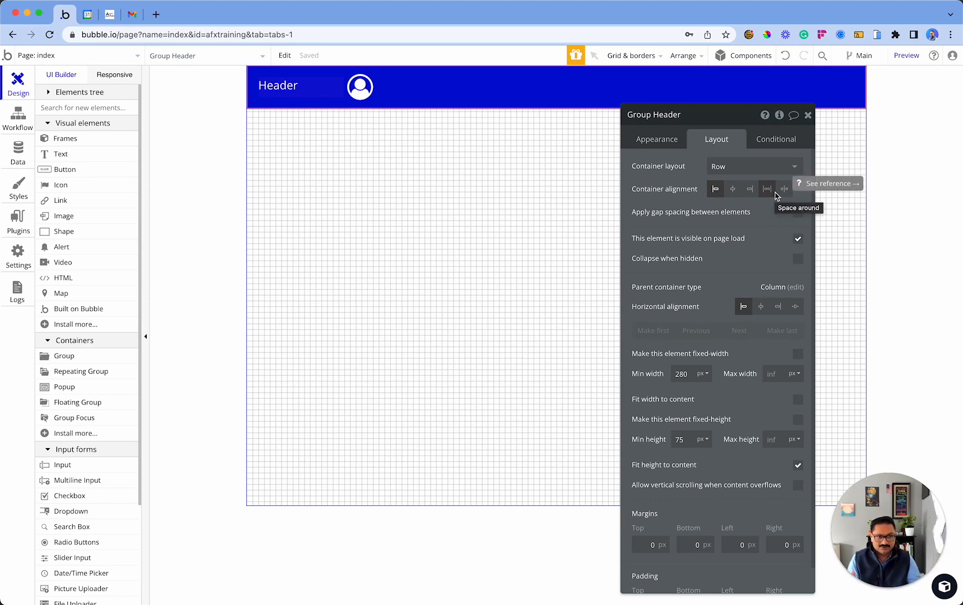
mouse_move(768, 188)
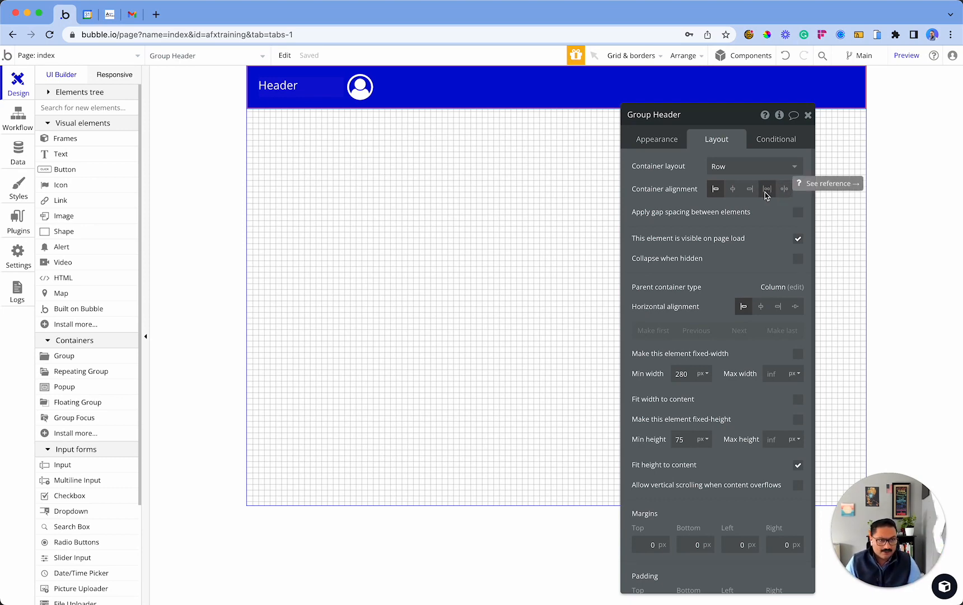
Set the Header group to space-between alignment so the icon sits at the far right.
click(767, 188)
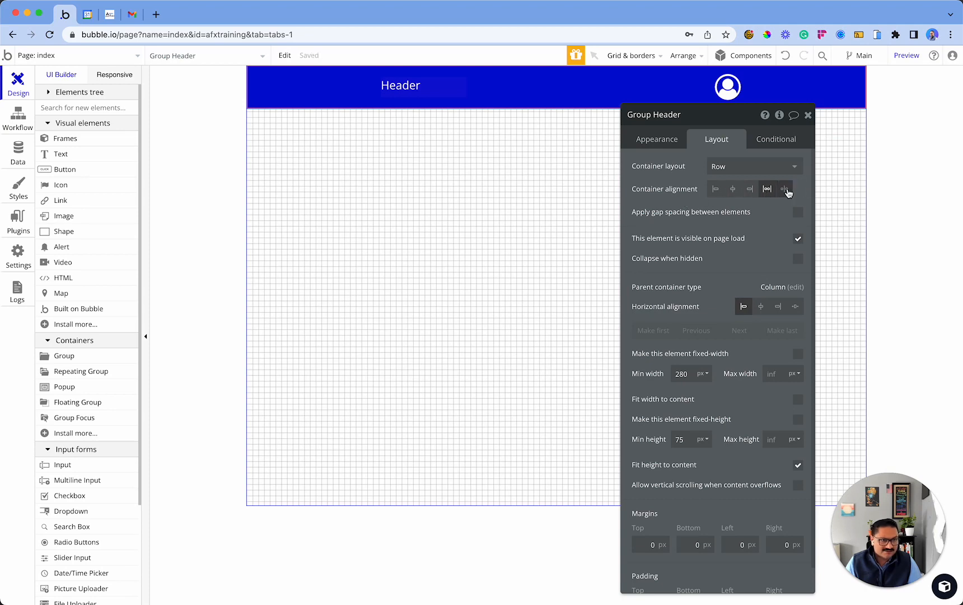
click(784, 189)
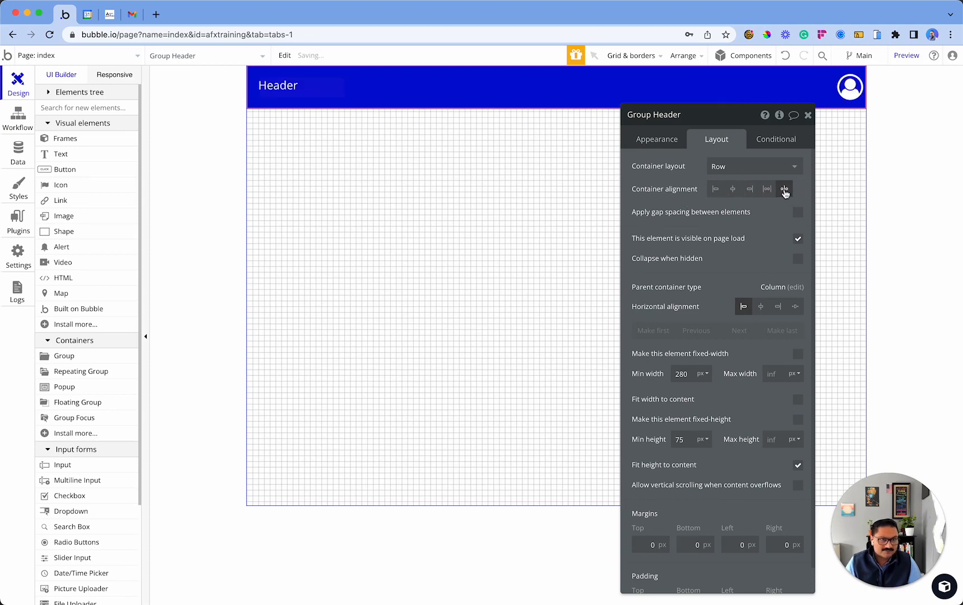
click(784, 189)
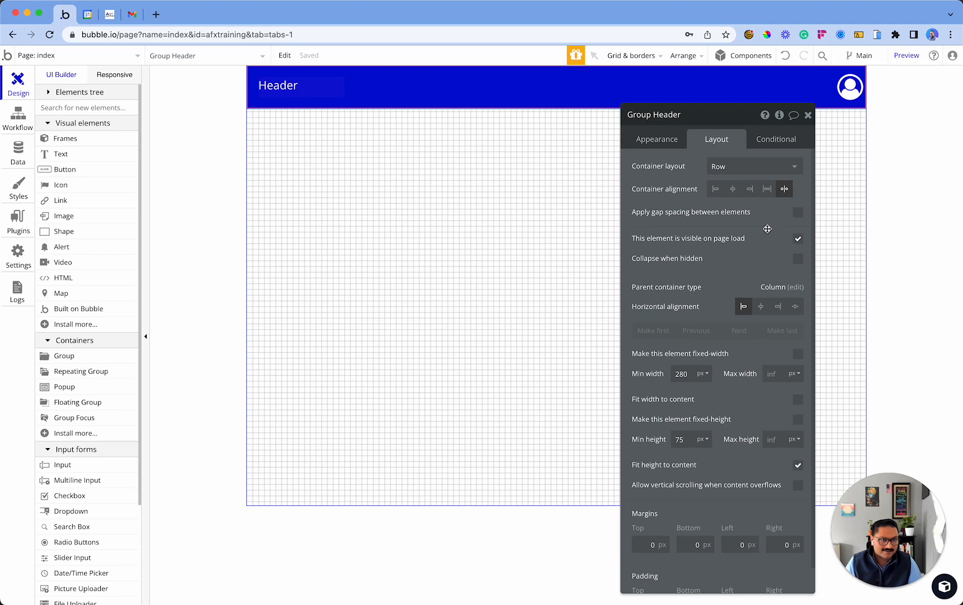
mouse_move(781, 195)
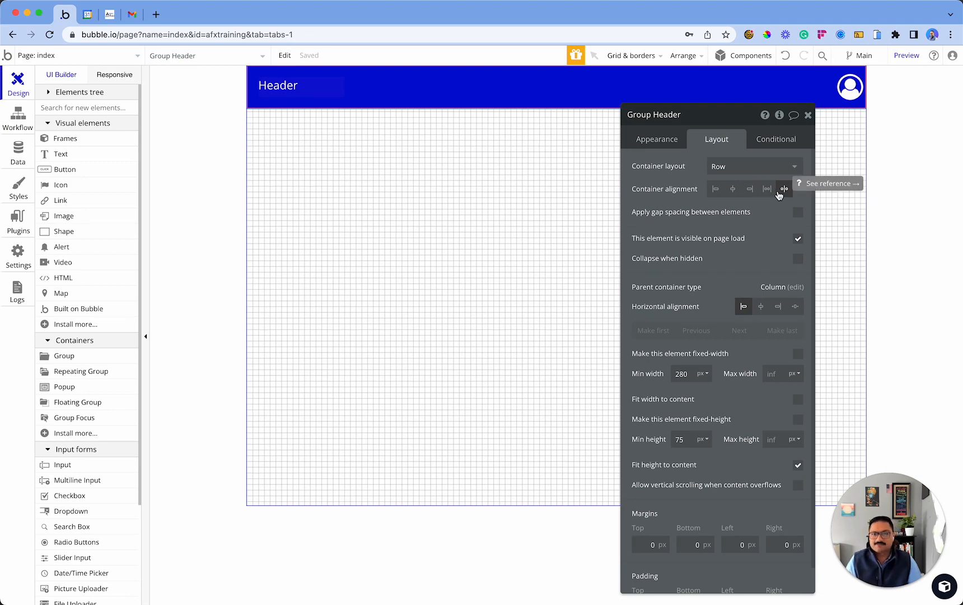
mouse_move(785, 188)
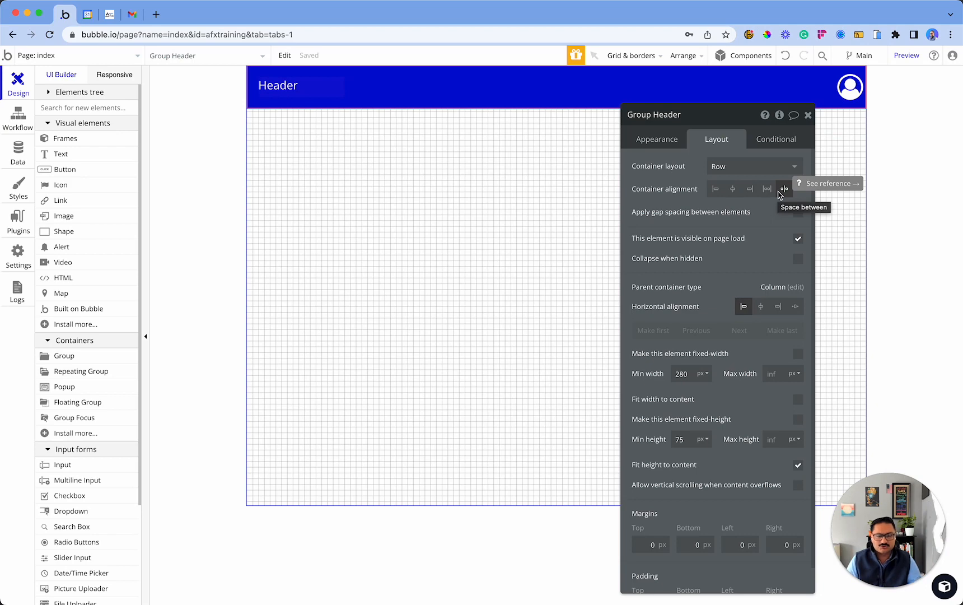
mouse_move(840, 277)
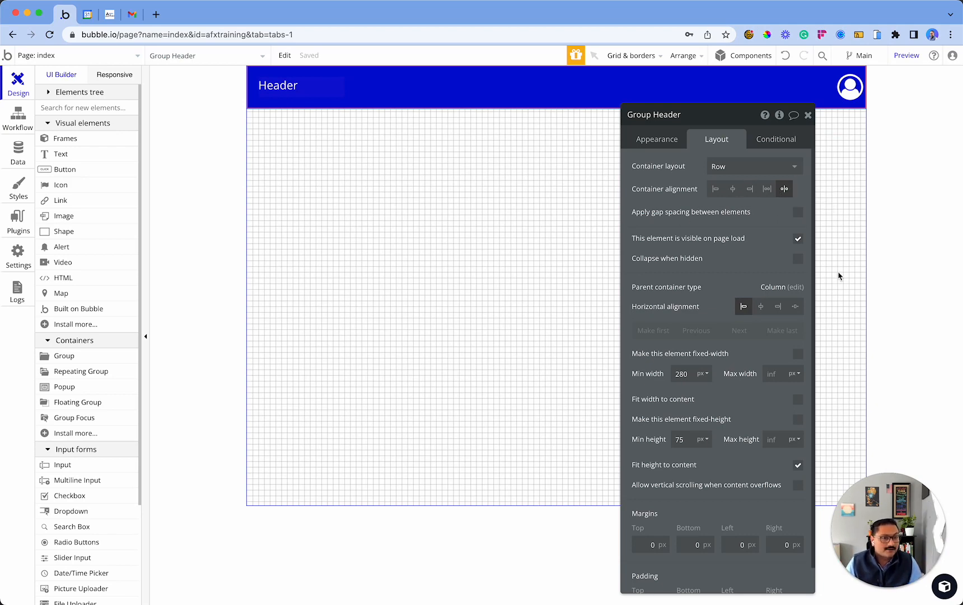
click(277, 85)
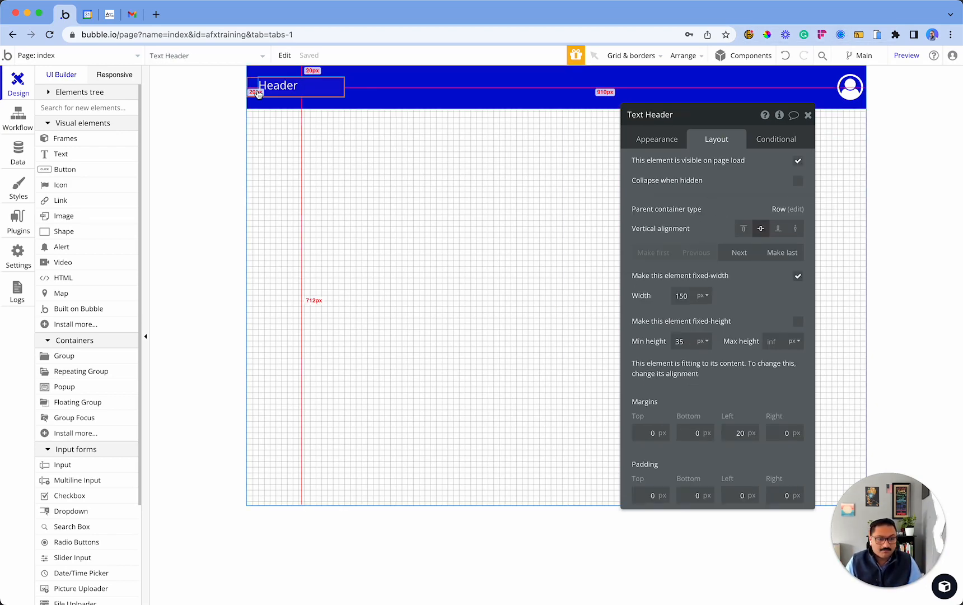
mouse_move(242, 98)
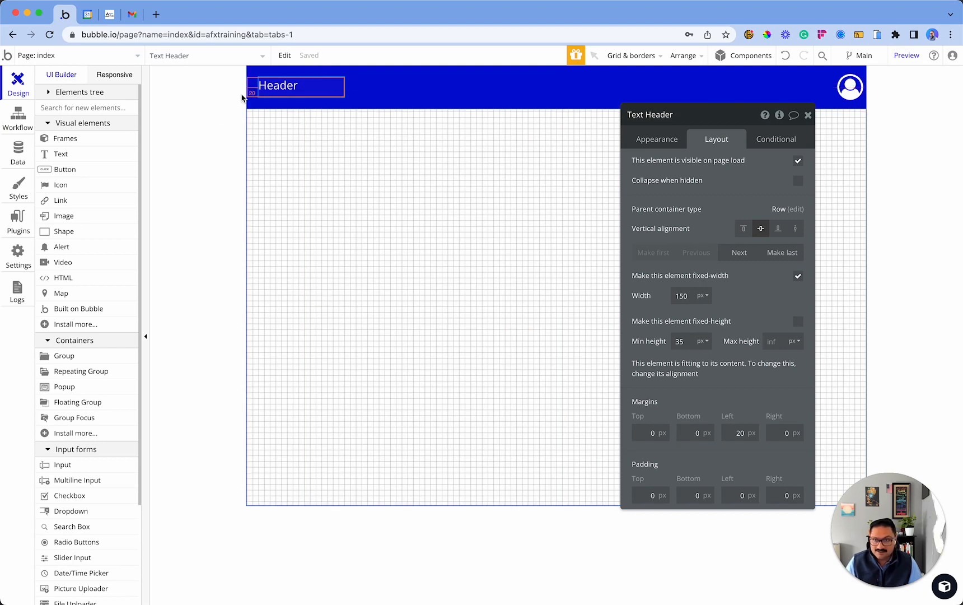
click(850, 86)
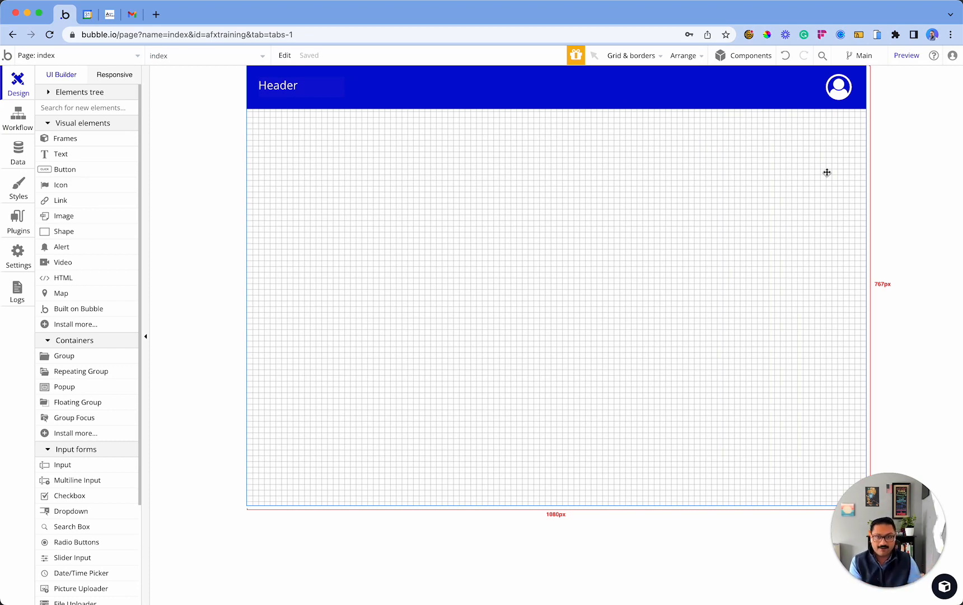
mouse_move(617, 125)
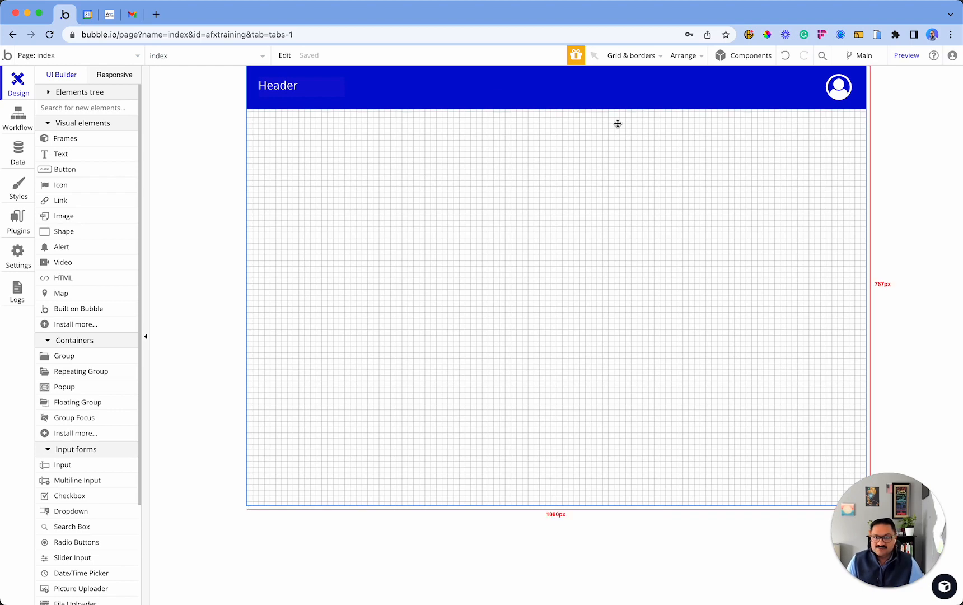
Convert Group Header into a reusable element named Header.
right_click(619, 124)
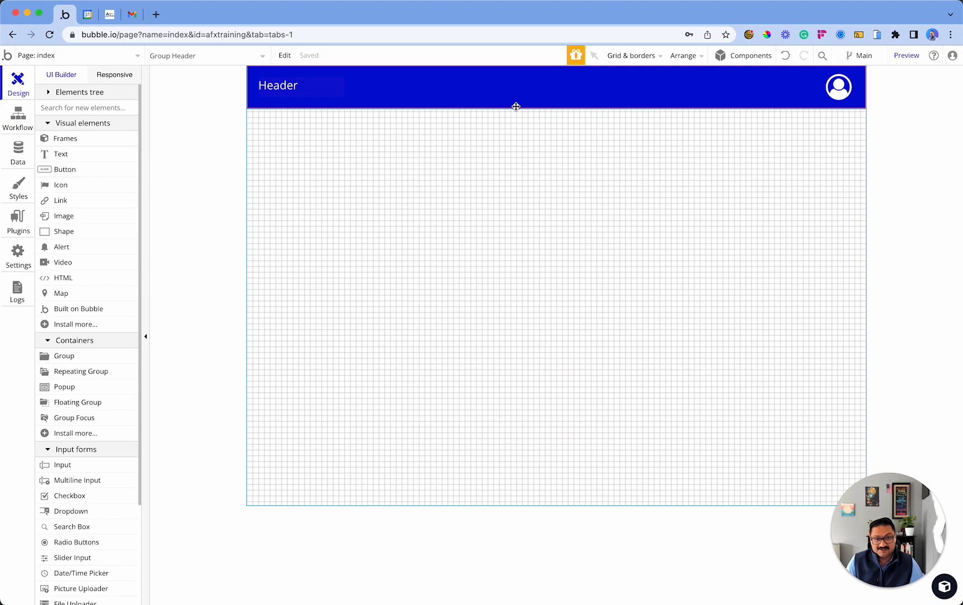
right_click(517, 106)
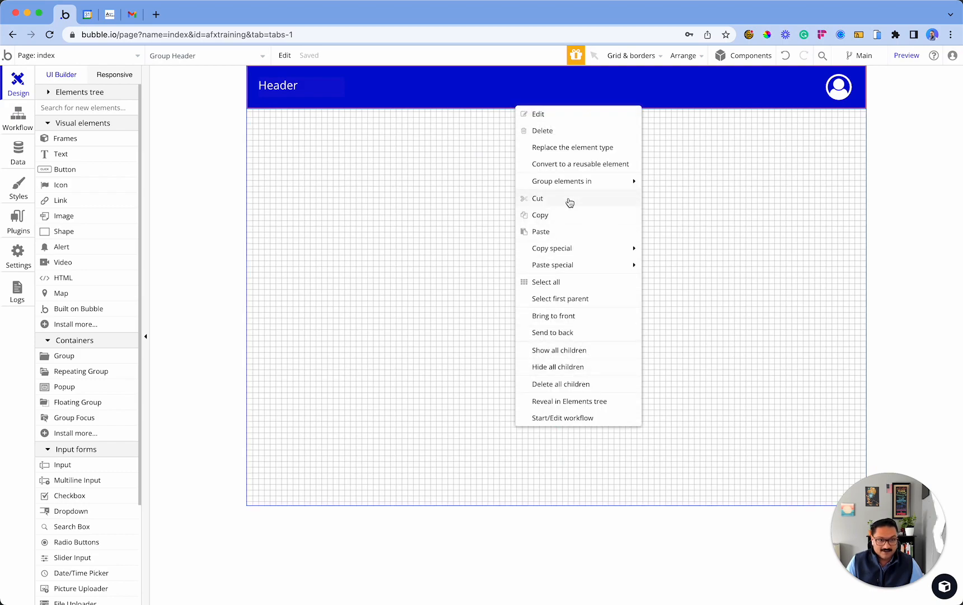
click(579, 163)
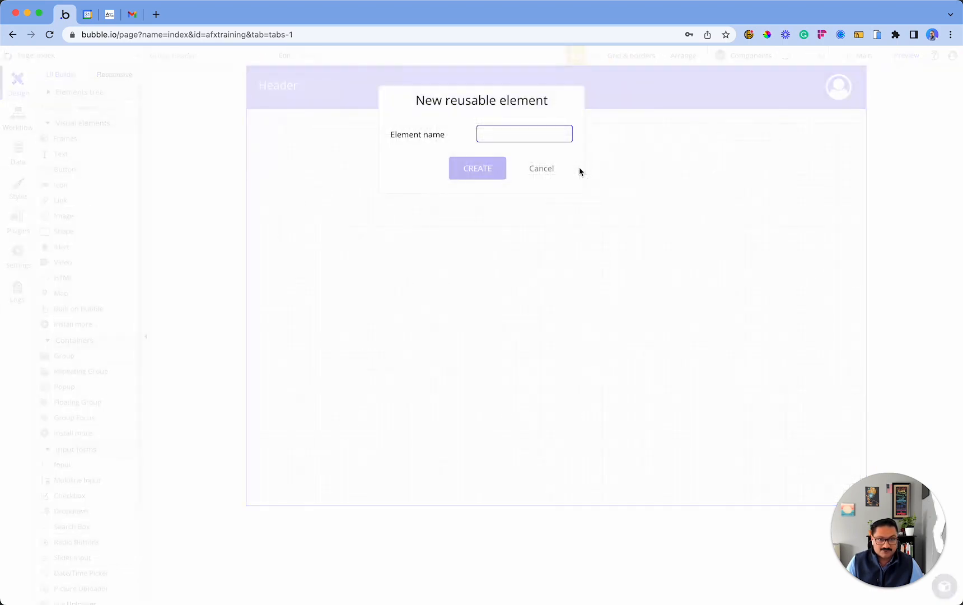
text(Header)
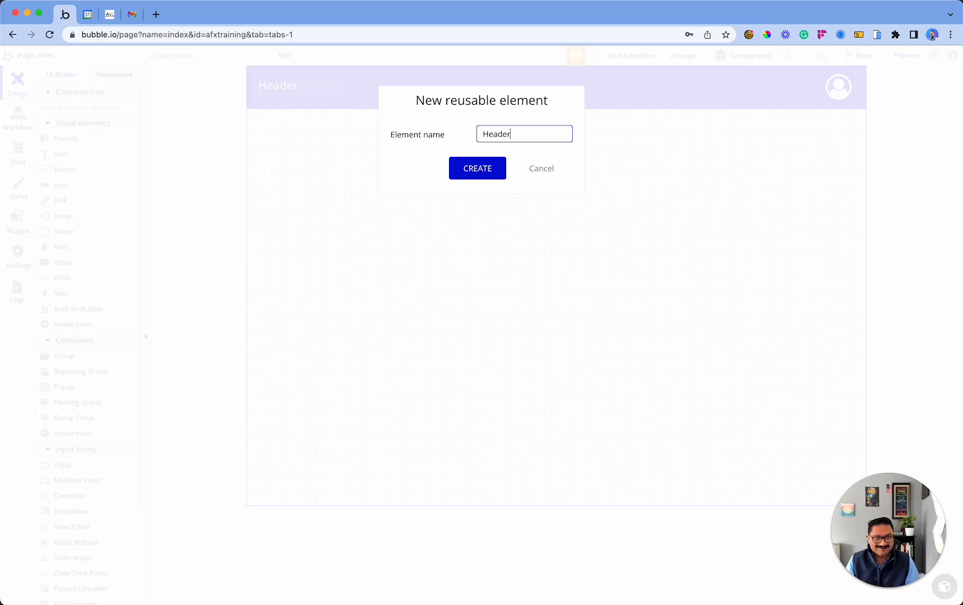
click(478, 168)
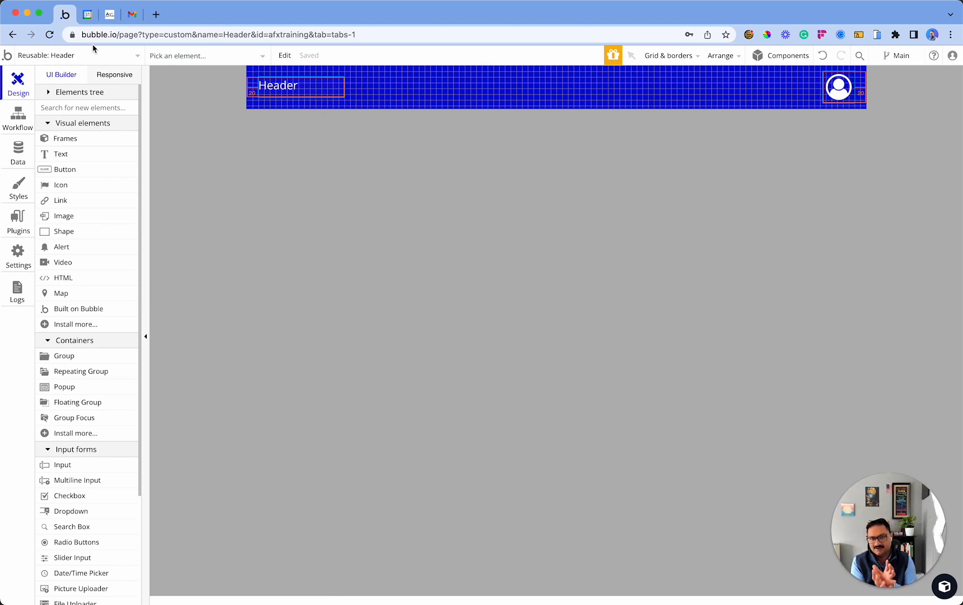
click(70, 54)
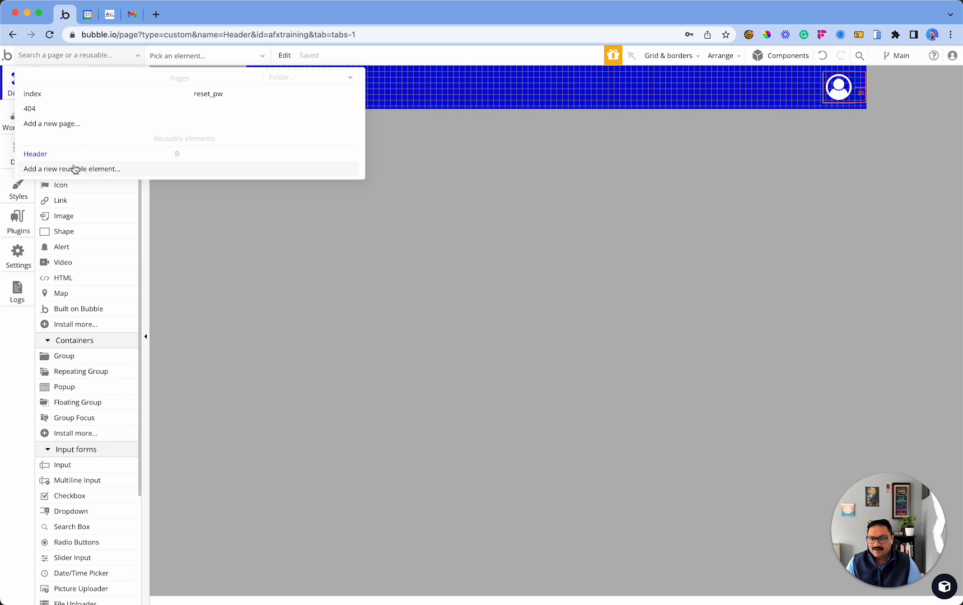
click(35, 155)
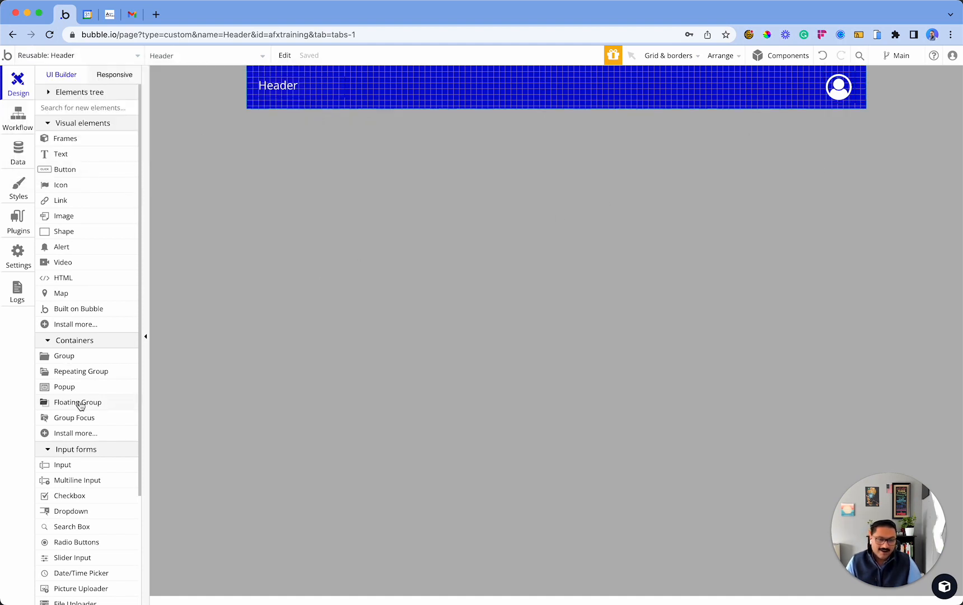
scroll(down, 3)
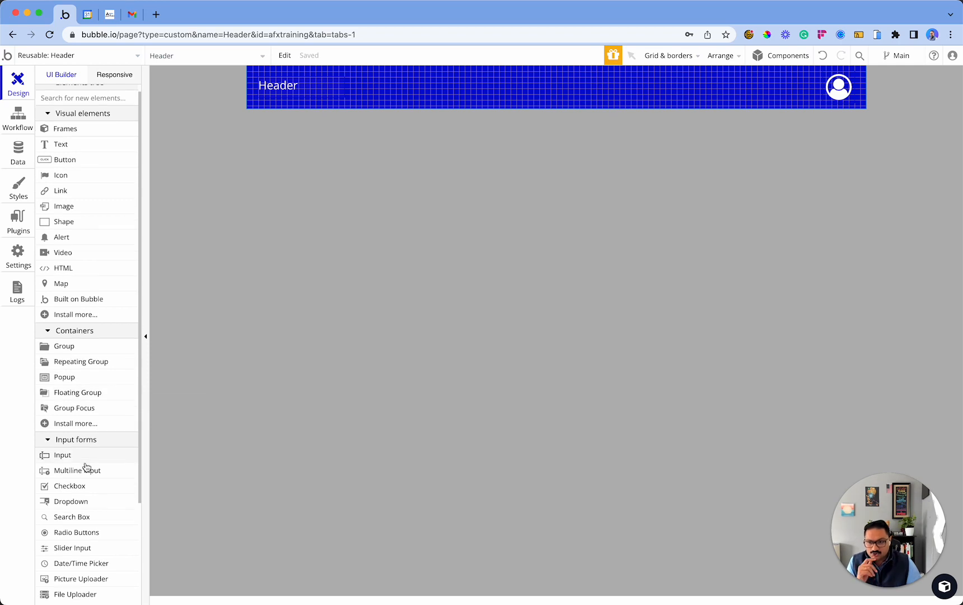
mouse_move(87, 396)
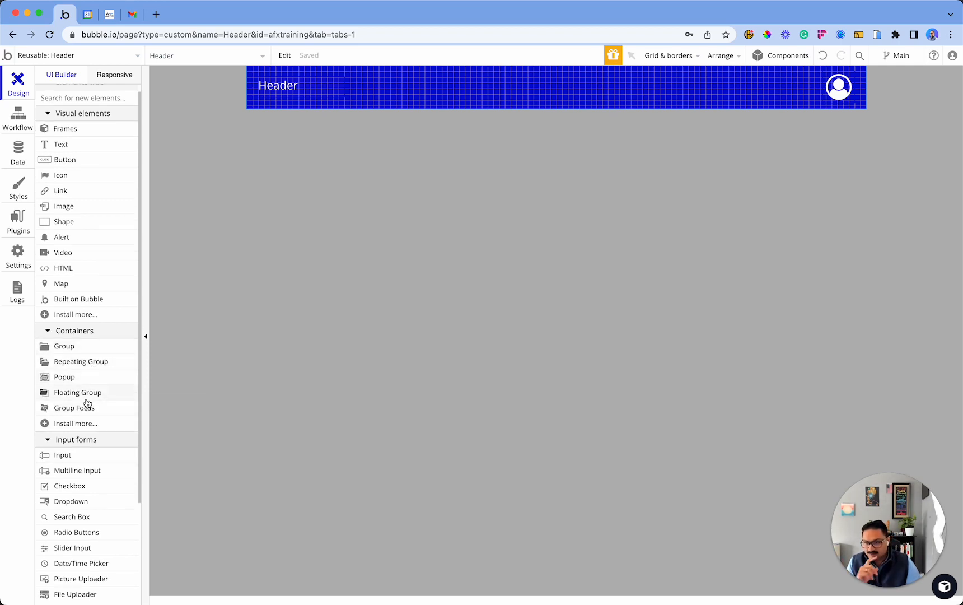
mouse_move(113, 409)
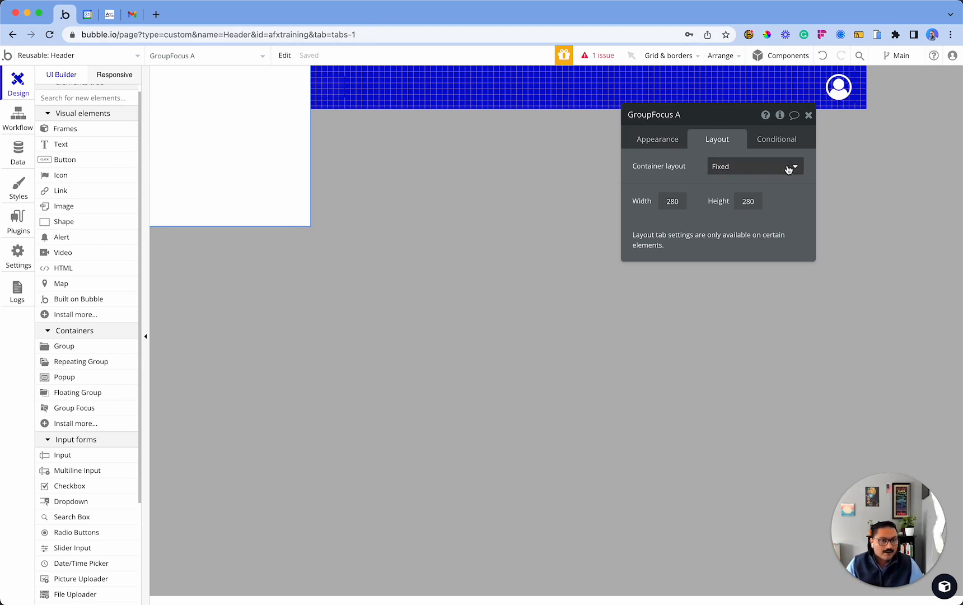
Set the Group Focus to a column layout, 200px wide with 180px minimum height.
click(755, 167)
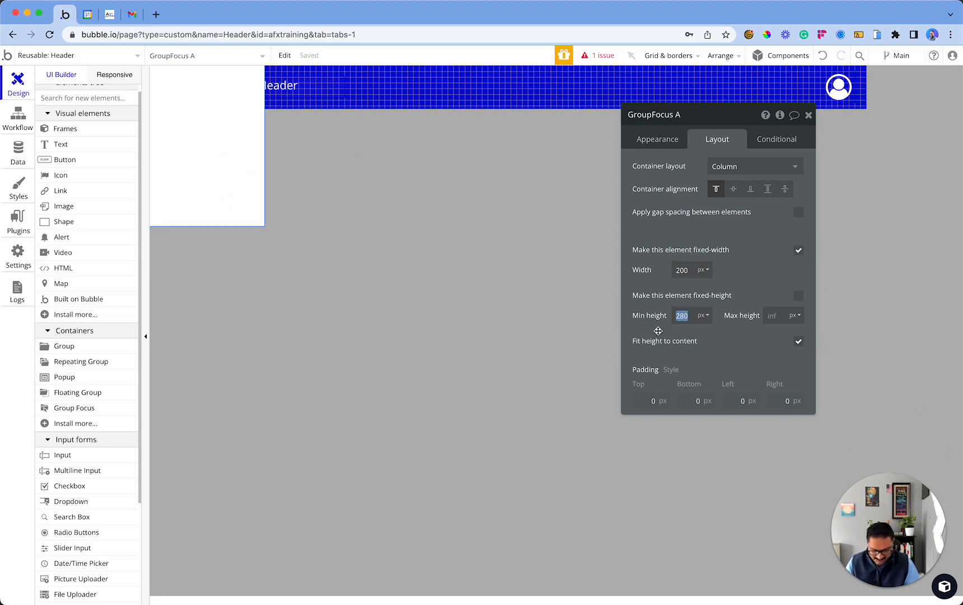
mouse_move(798, 333)
text(180)
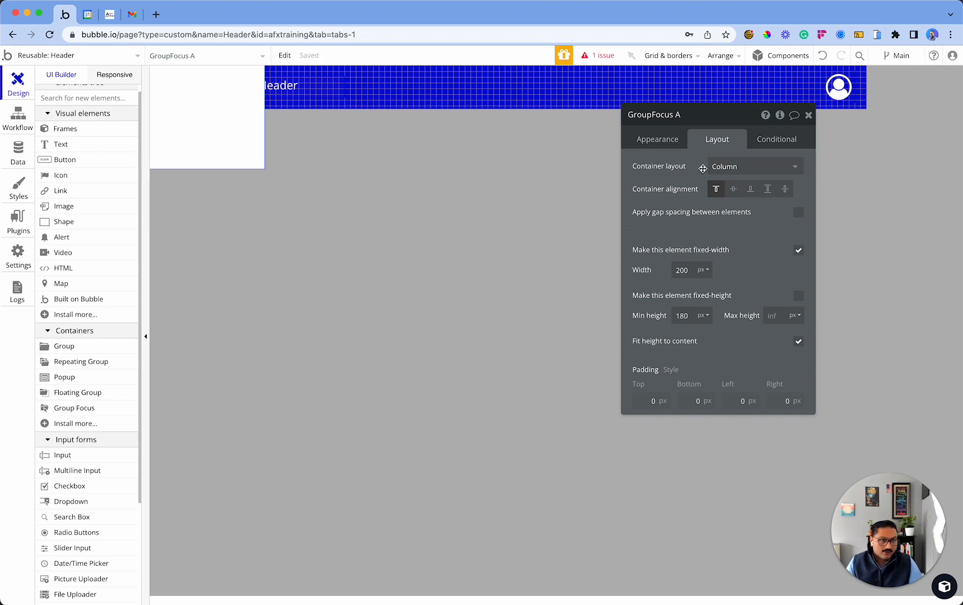
click(657, 139)
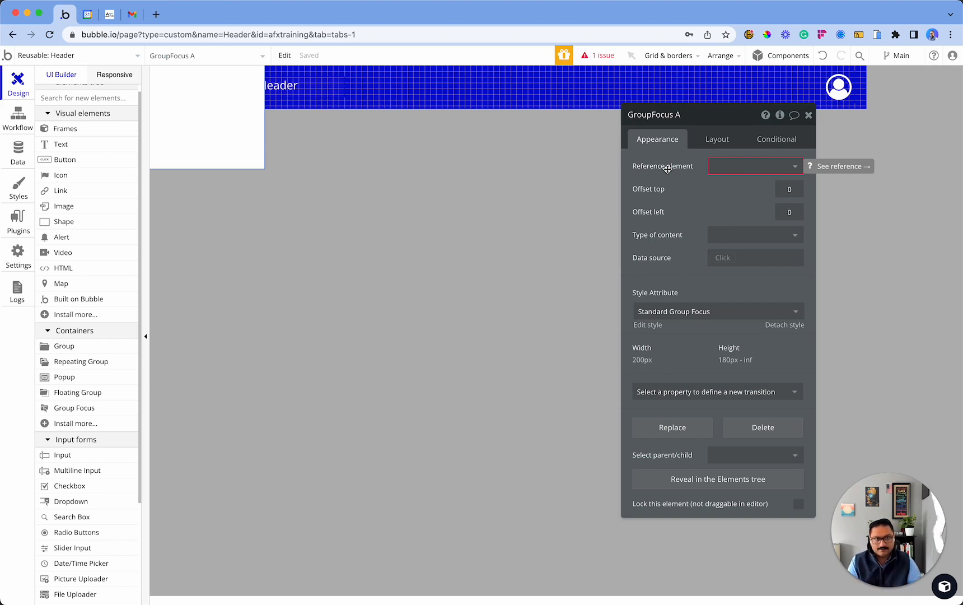
Set the Group Focus reference element to the fa-user-circle-o icon.
click(754, 166)
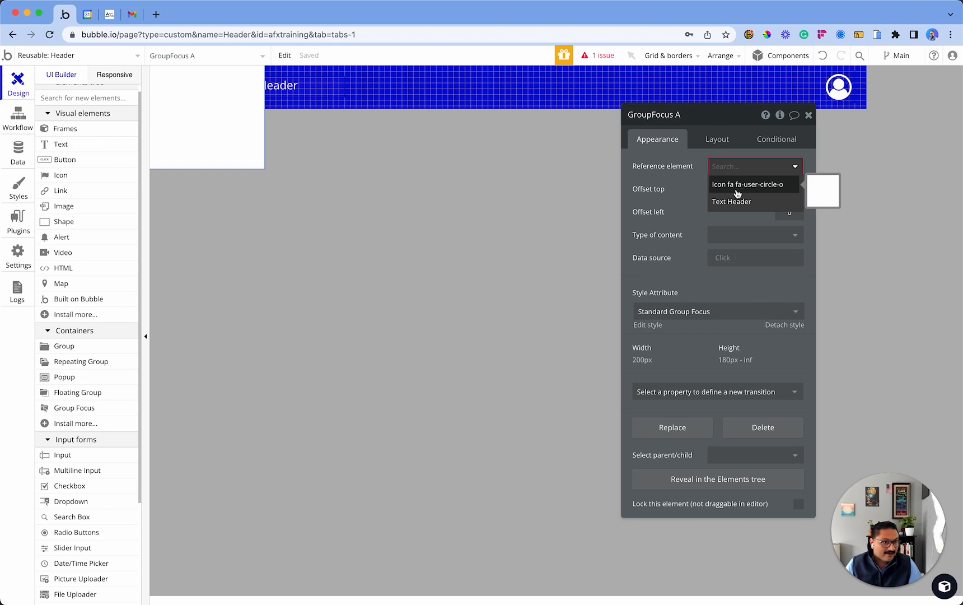
click(747, 183)
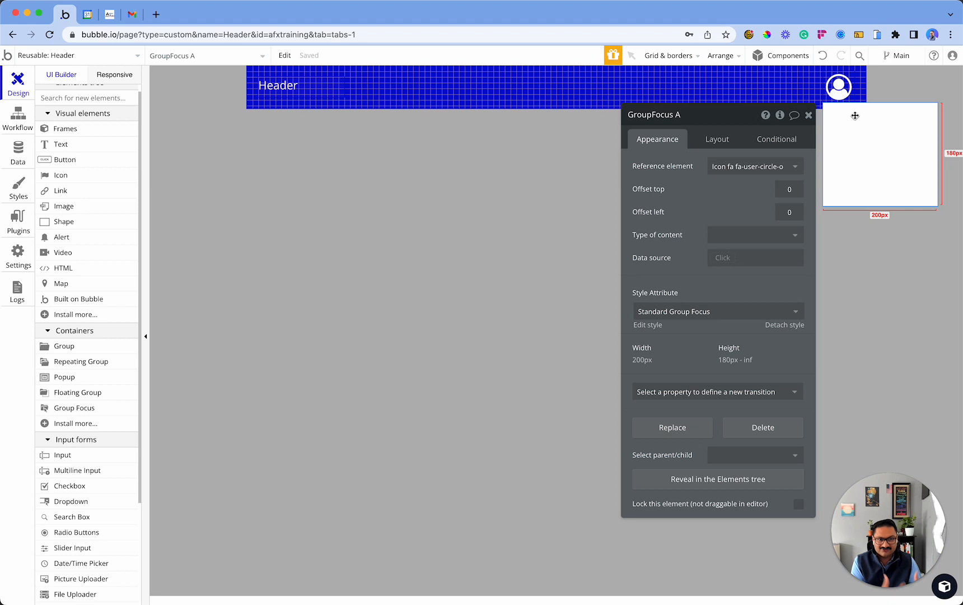
mouse_move(827, 188)
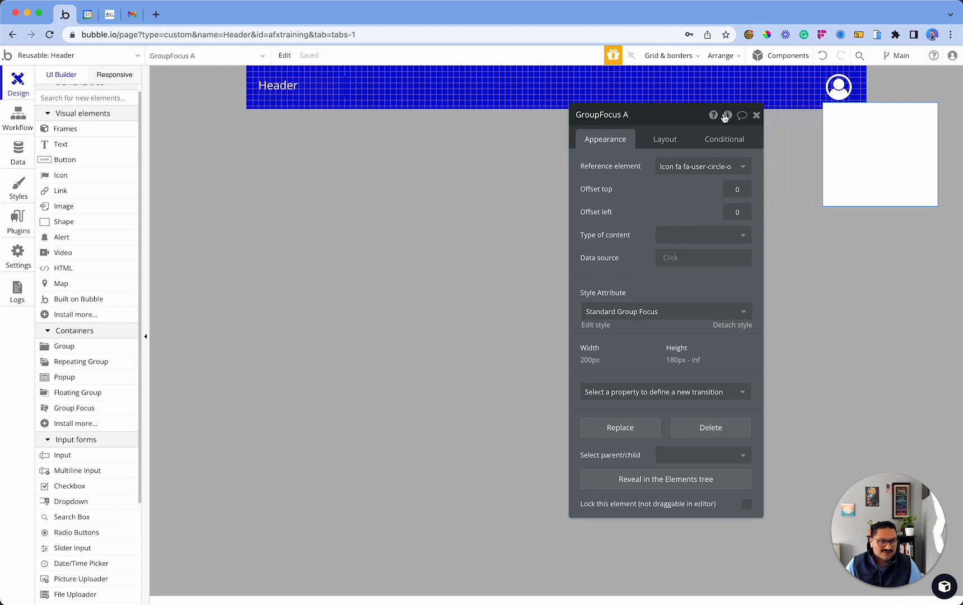
Give the Group Focus a top offset of 10 and a left offset of -150.
click(738, 189)
text(10)
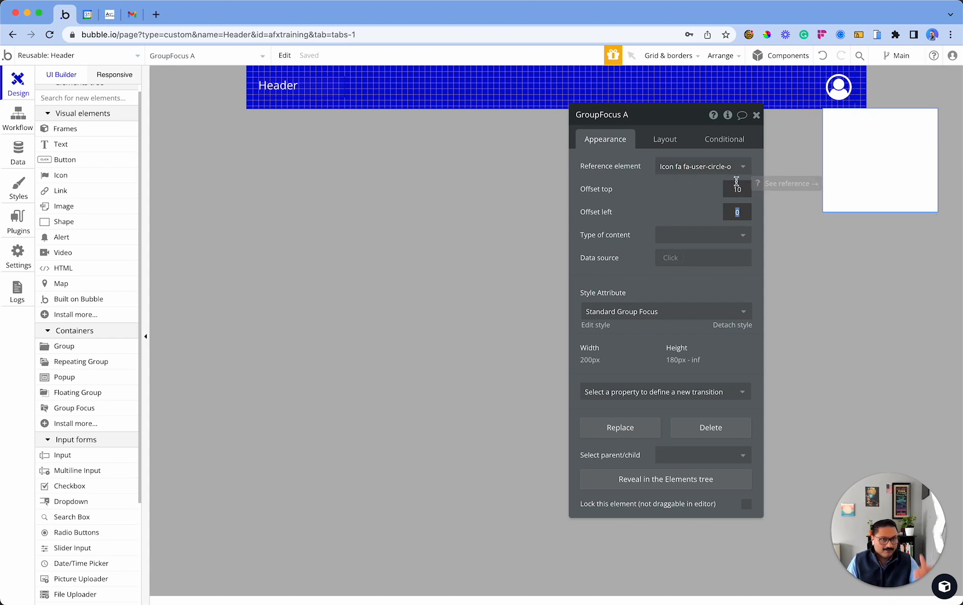
mouse_move(719, 214)
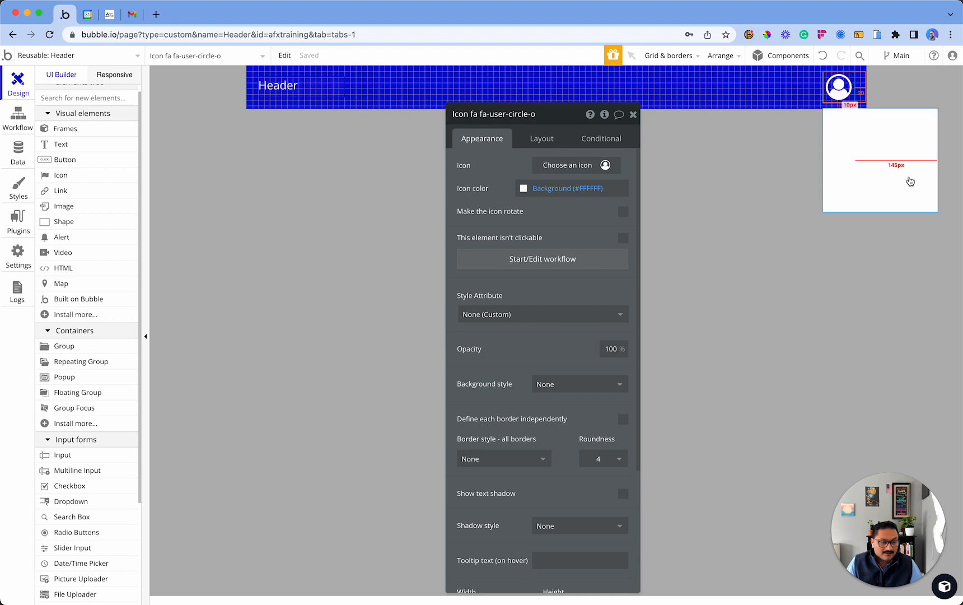
mouse_move(639, 222)
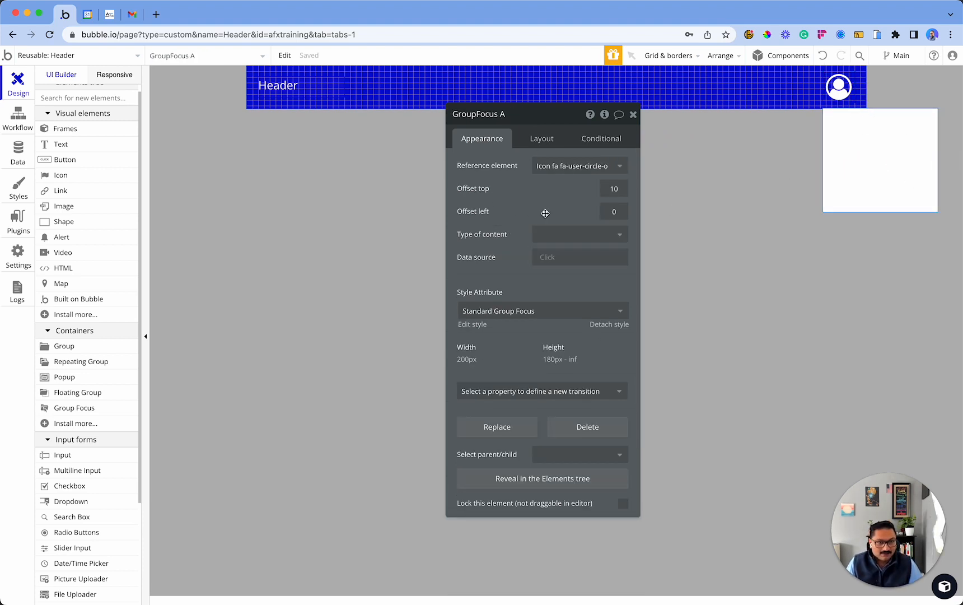
click(612, 212)
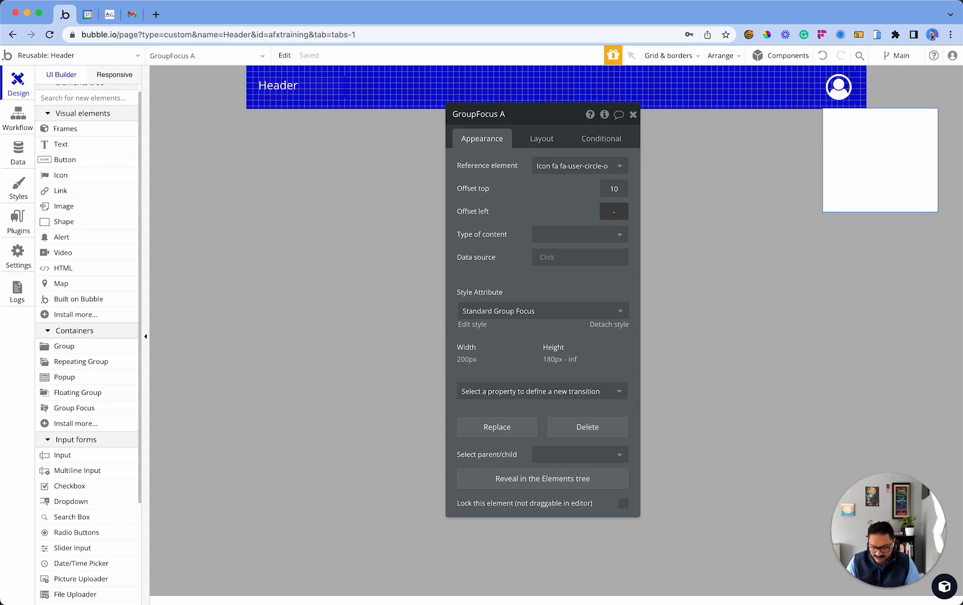
text(-100)
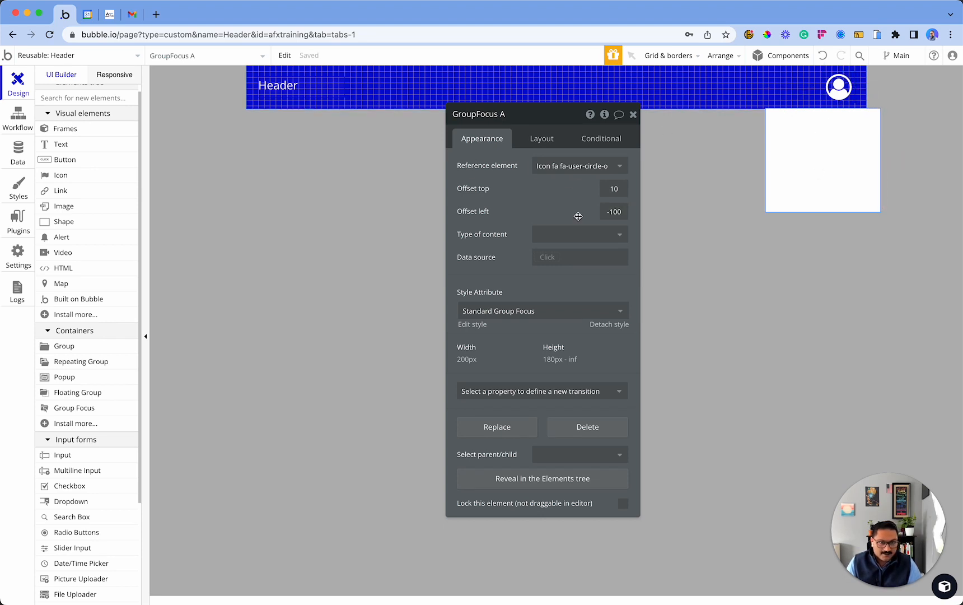
click(613, 212)
text(-150)
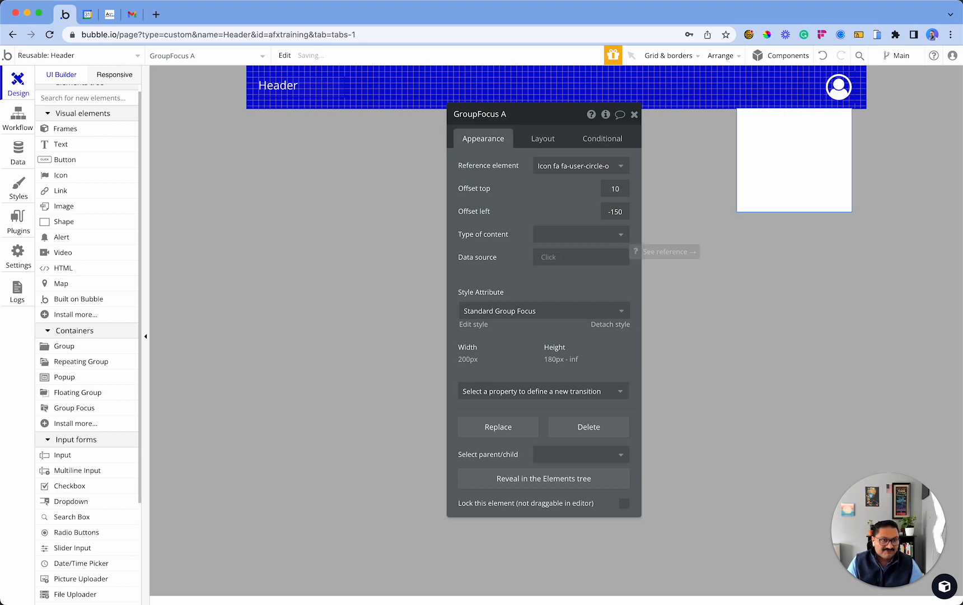
mouse_move(827, 199)
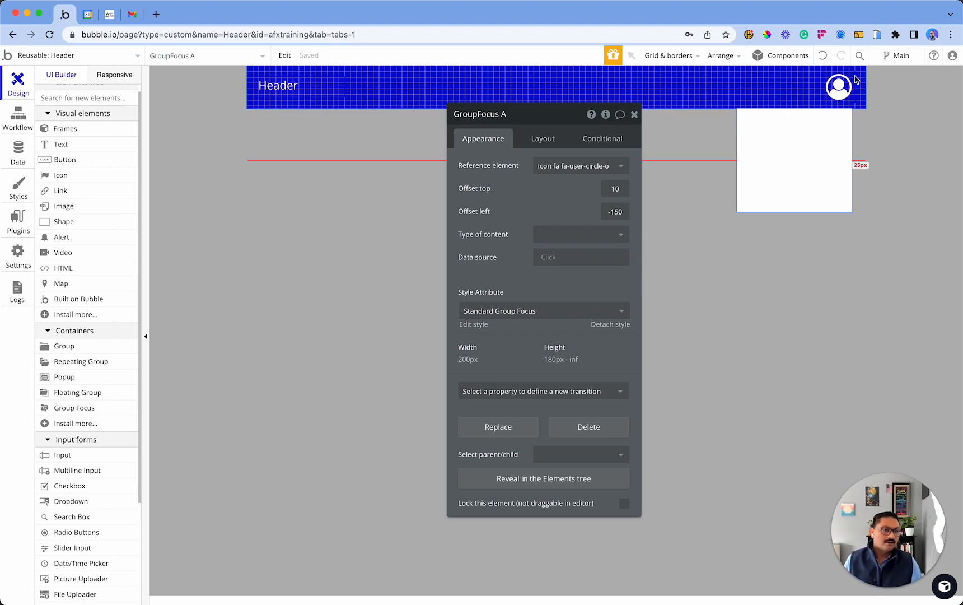
mouse_move(859, 114)
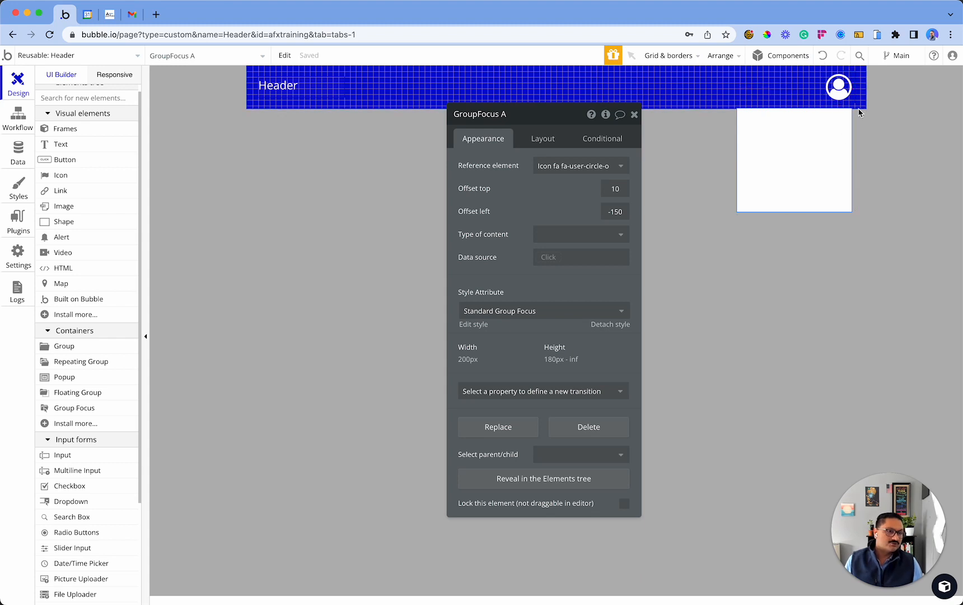
mouse_move(594, 185)
text(12)
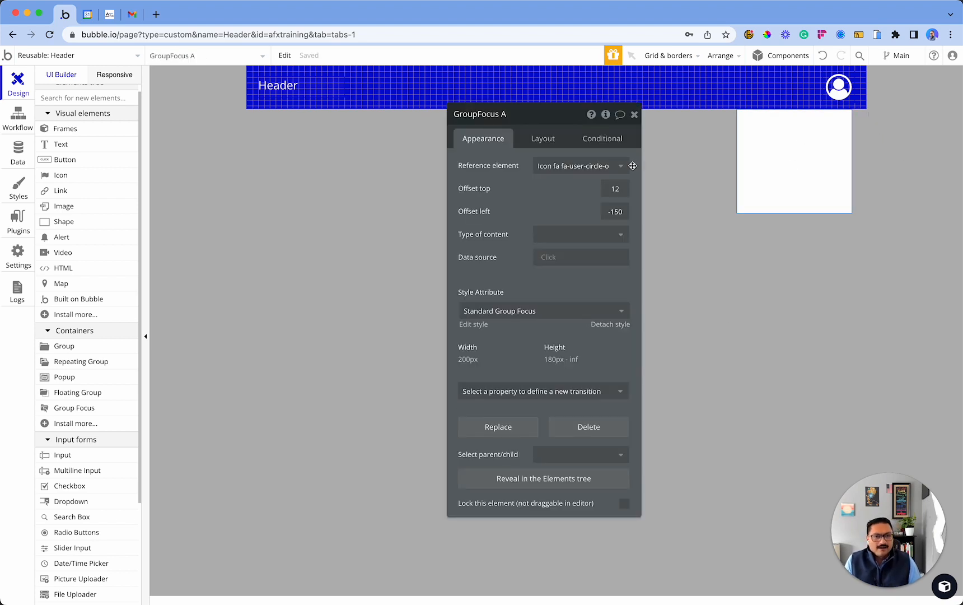
Detach GroupFocus A from its shared style so it can be styled on its own.
click(543, 311)
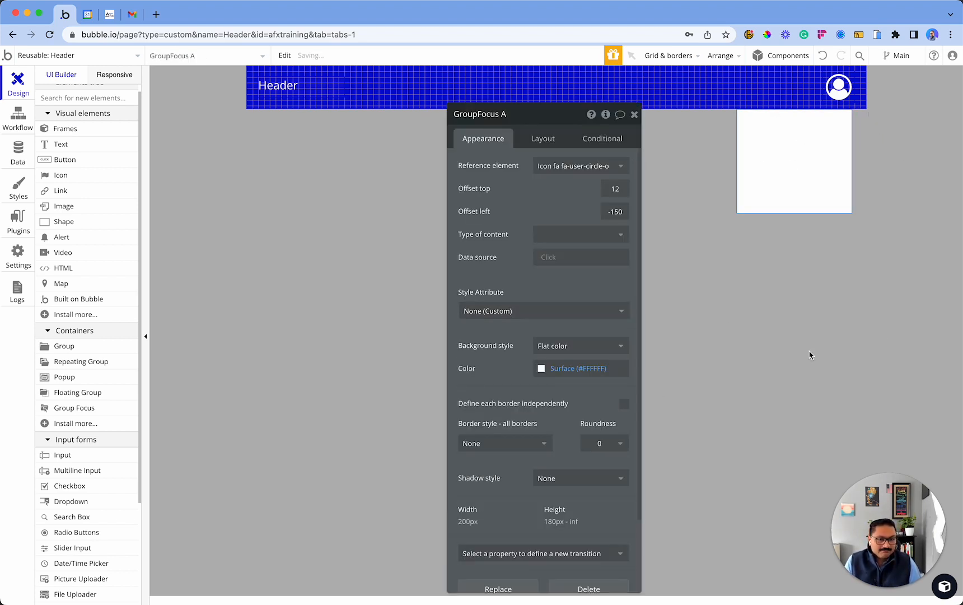
Change GroupFocus A's background colour from Primary (#0205D3) to the lighter blue #4A4CDD.
click(542, 367)
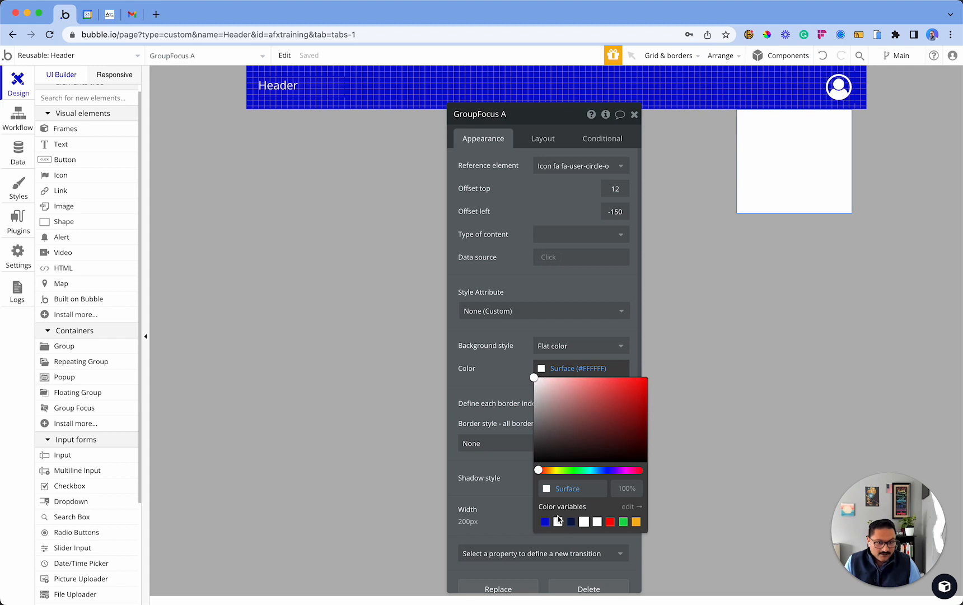
click(545, 521)
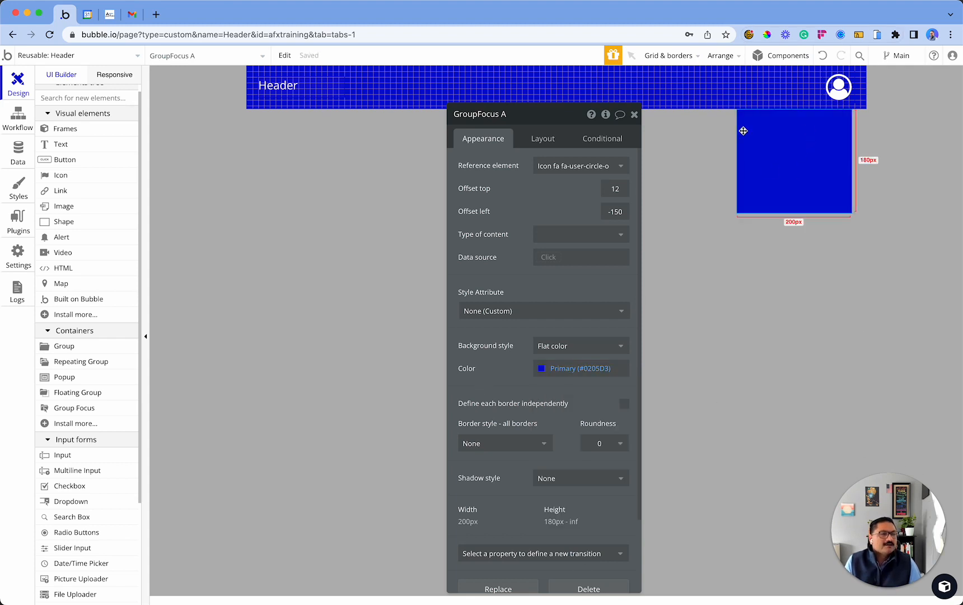
click(542, 367)
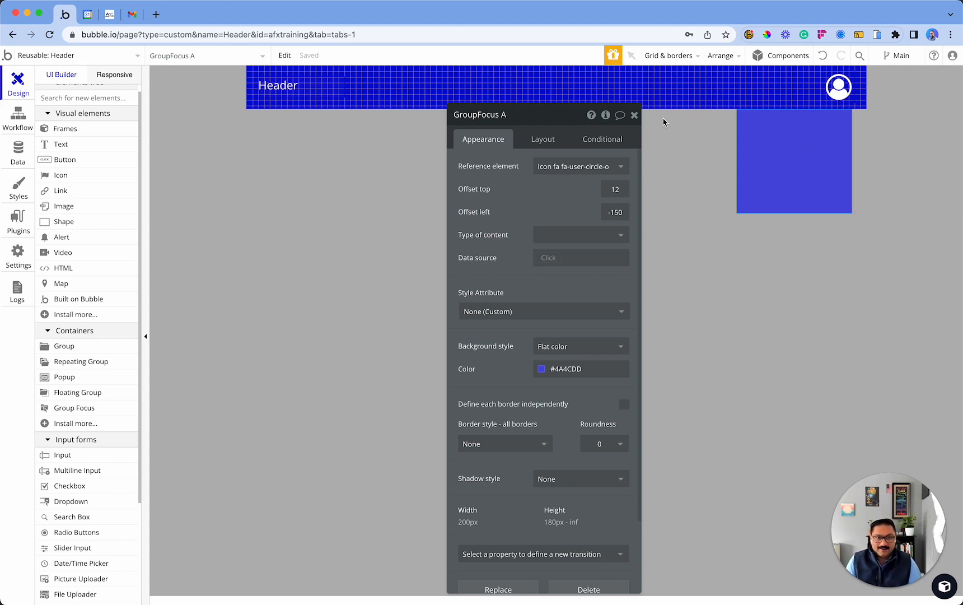
click(636, 115)
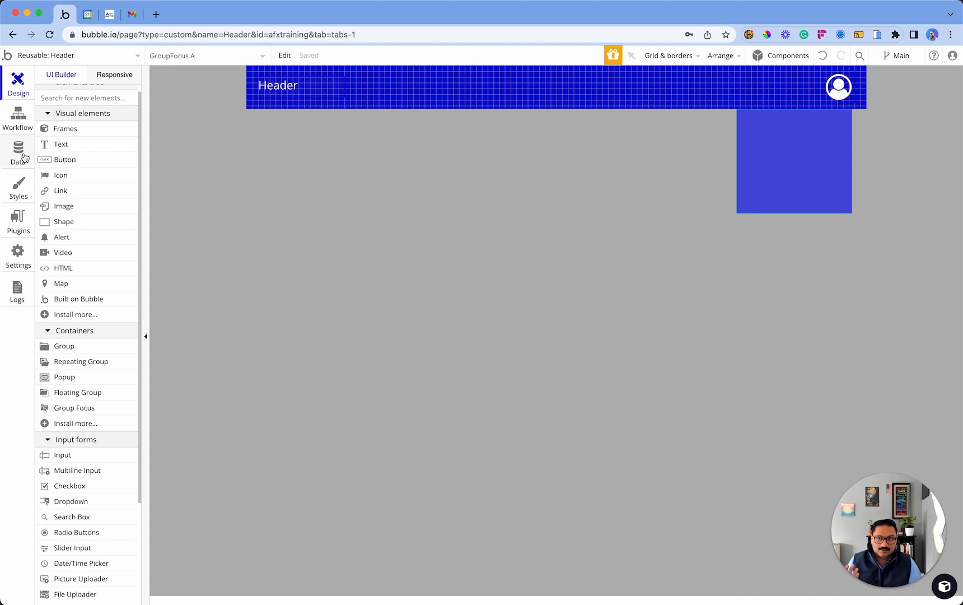
Go to the Data section's Option sets area, skipping the tutorial.
click(18, 151)
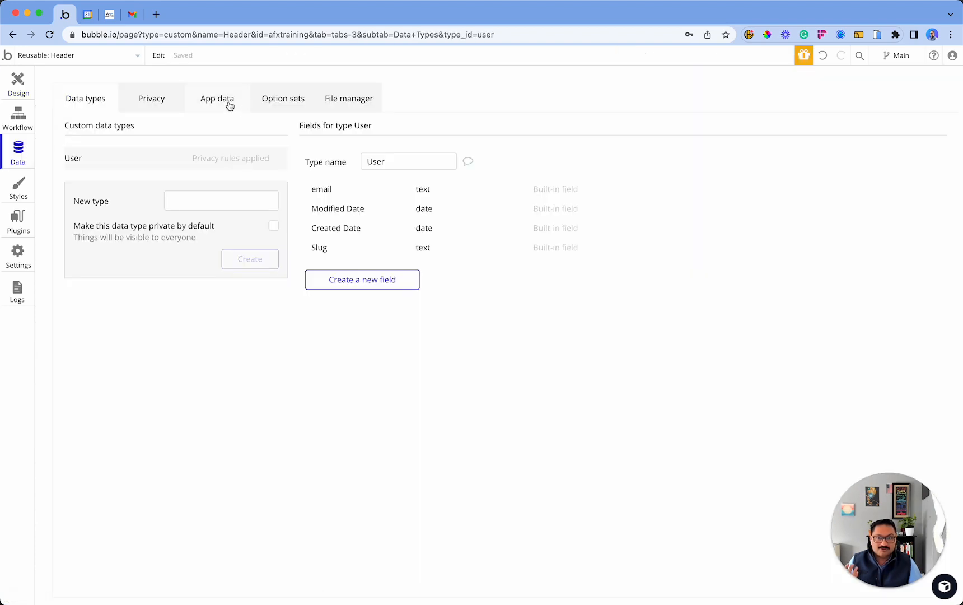
click(282, 98)
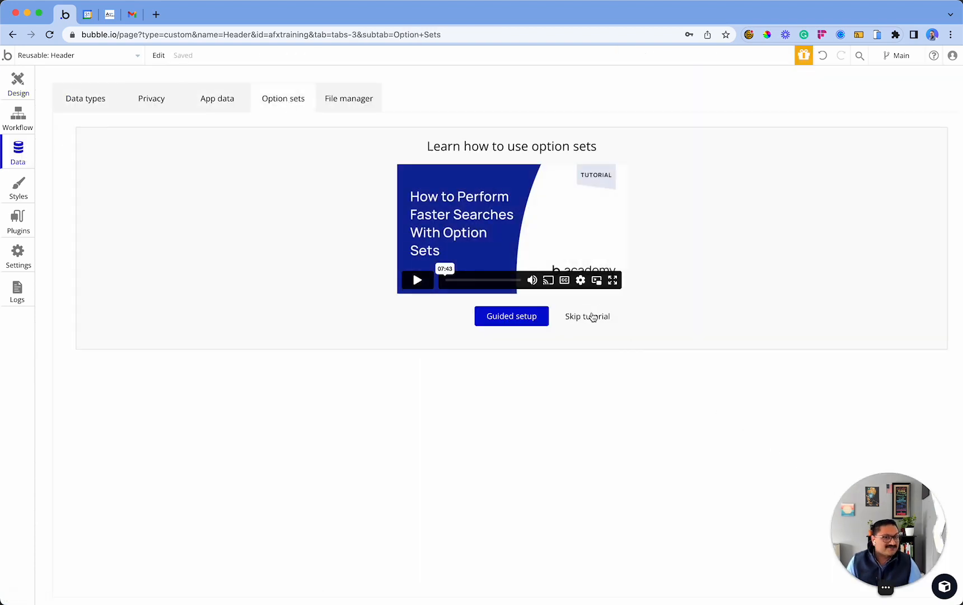
click(587, 316)
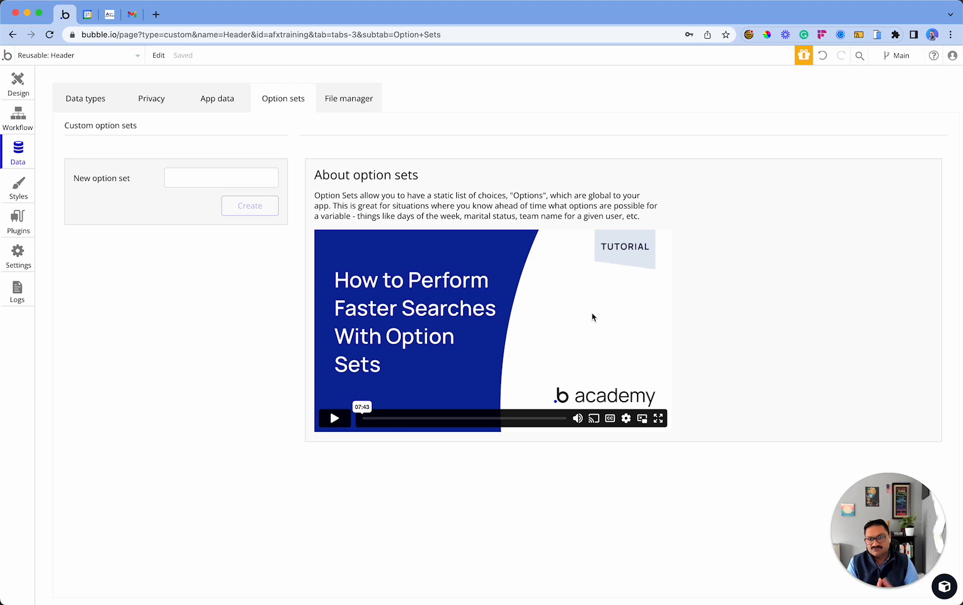
Create a new option set named 'Menu Options (OS)'.
text(Me)
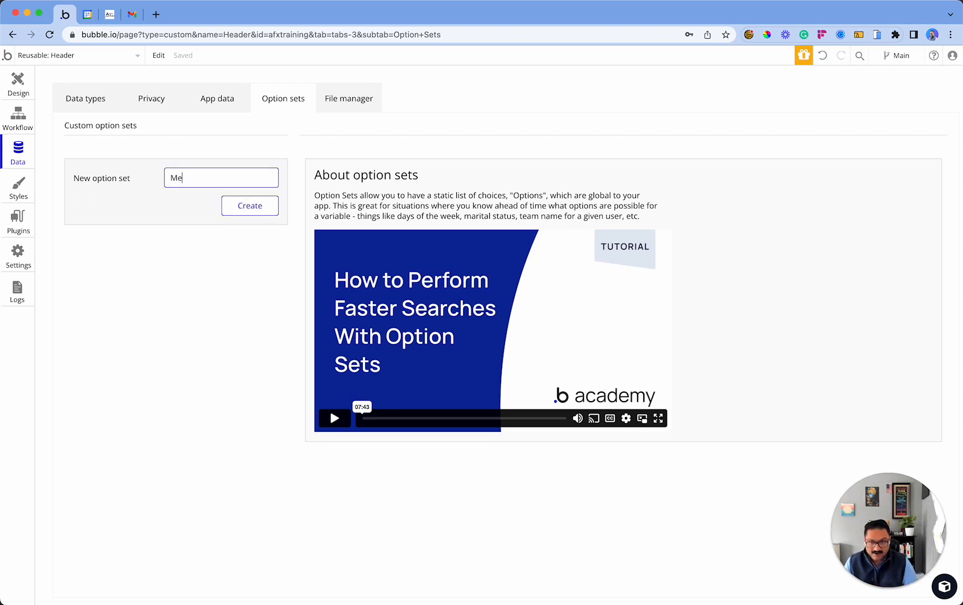
text(nu Option)
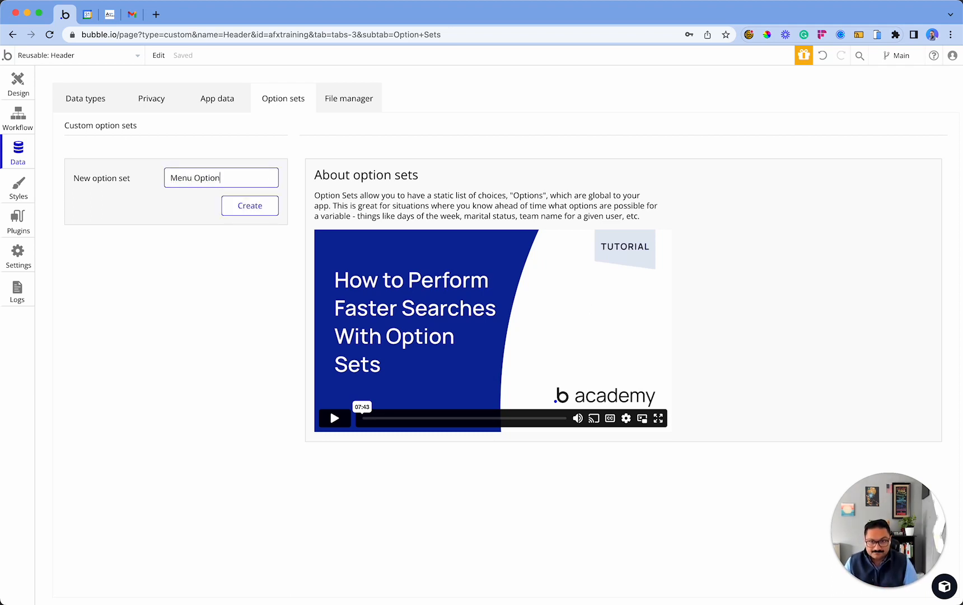
text(s ())
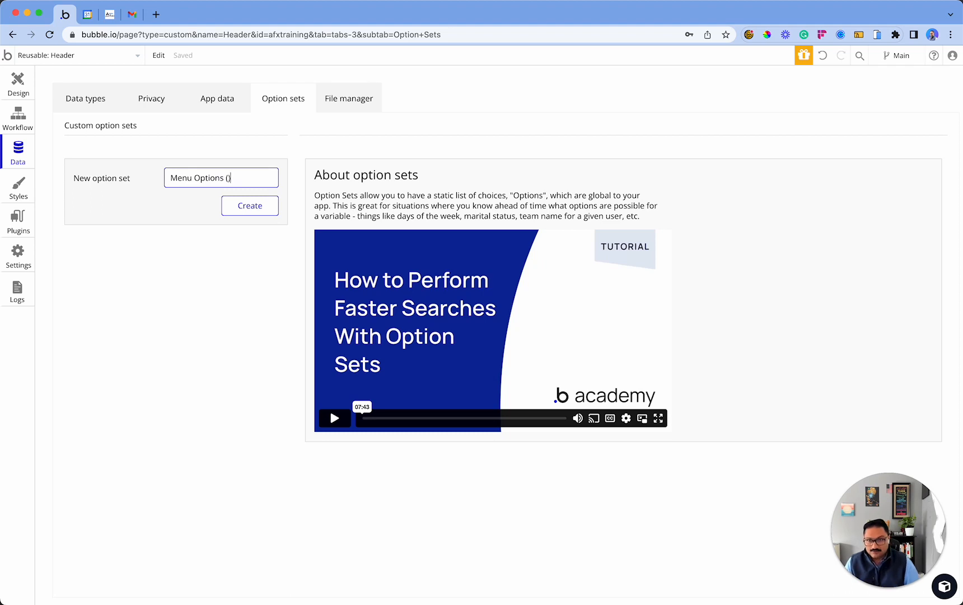
text(OS)
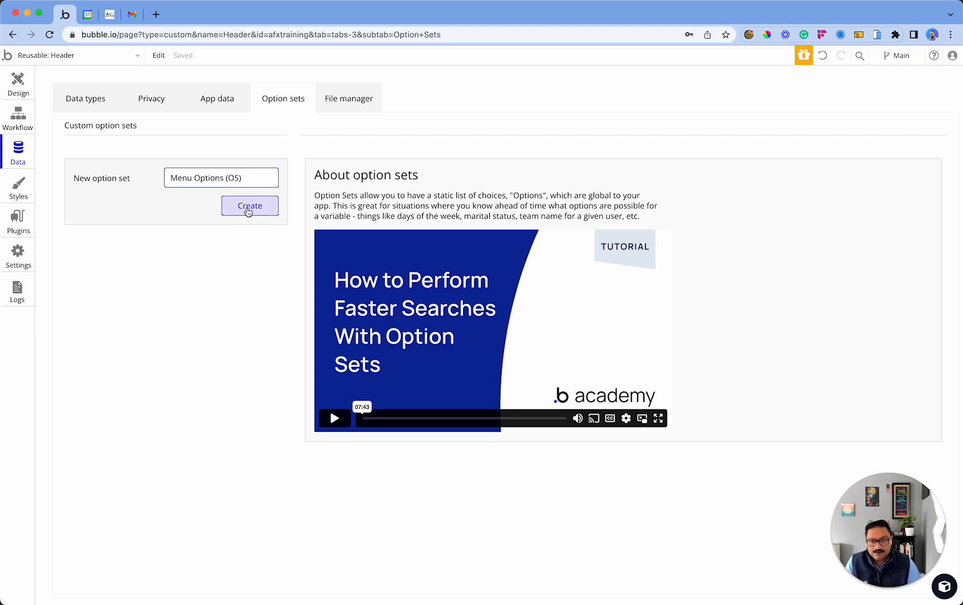
click(250, 206)
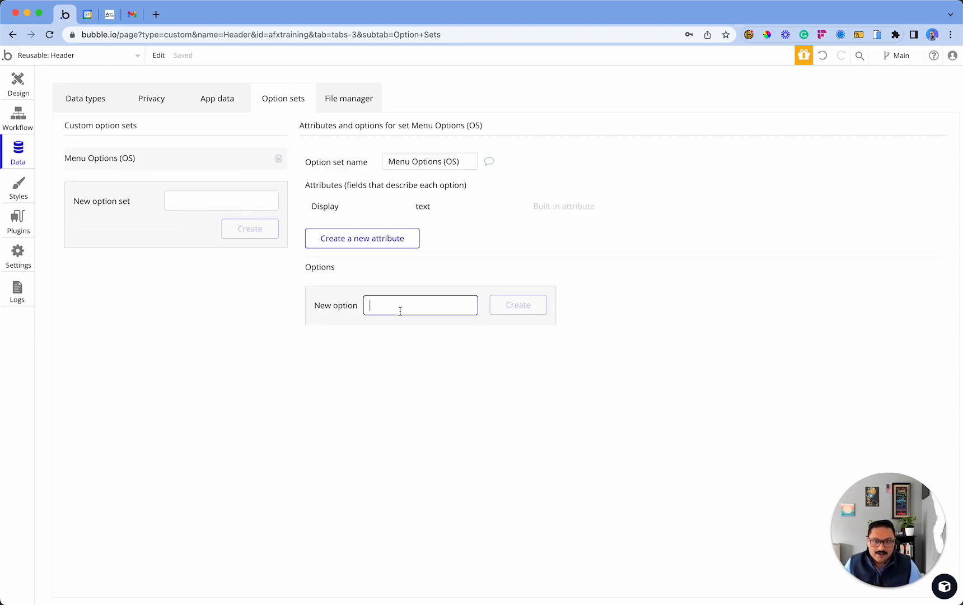
Add the options Profile, Settings, Account and Log out, then return to the Design tab.
text(Pro)
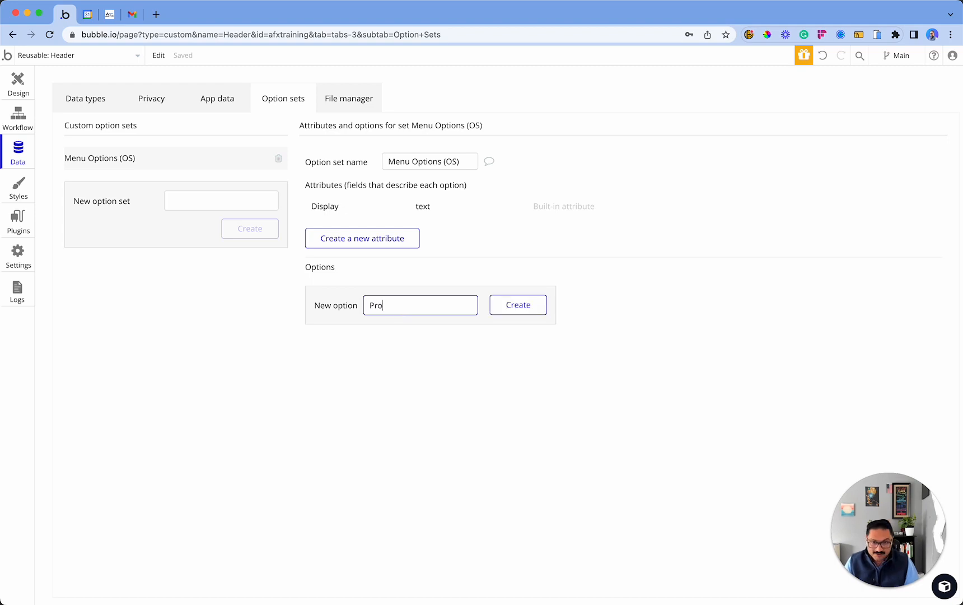
click(517, 305)
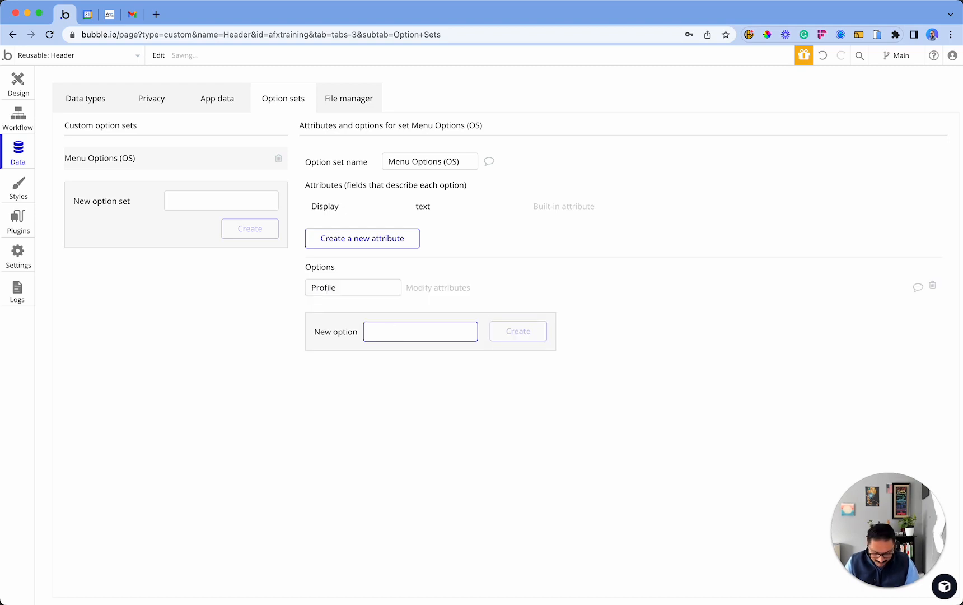
text(Settings)
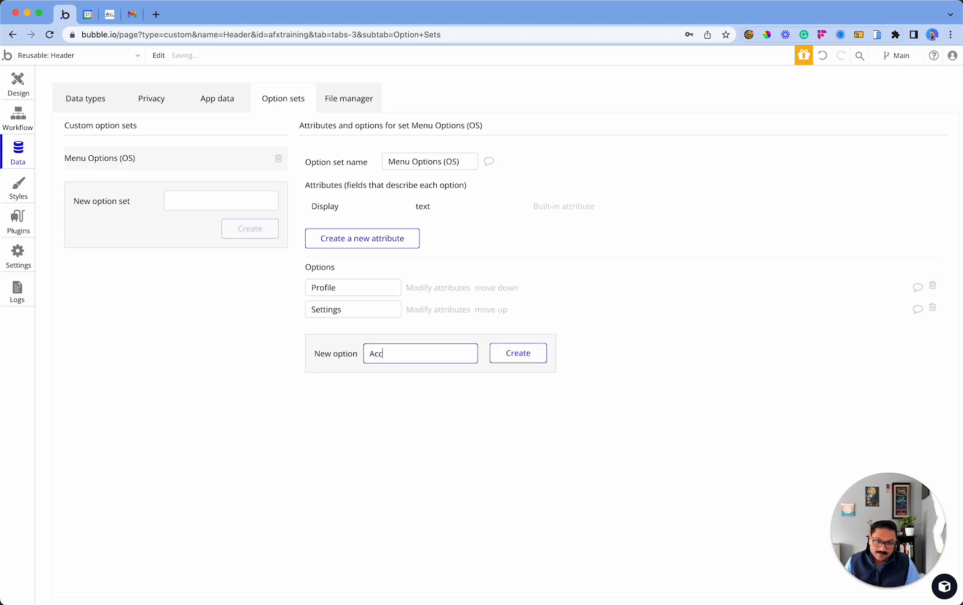
click(516, 353)
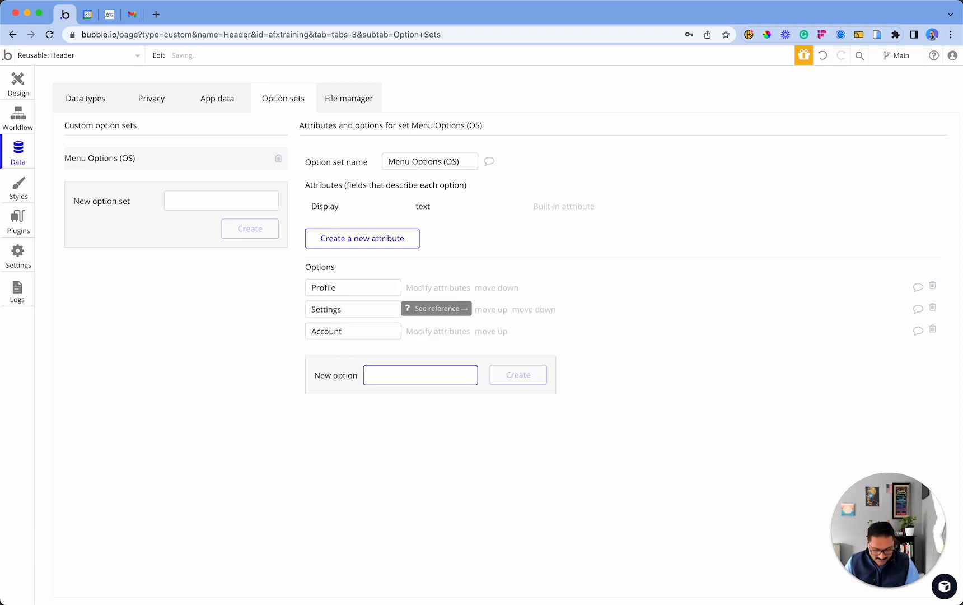
click(517, 374)
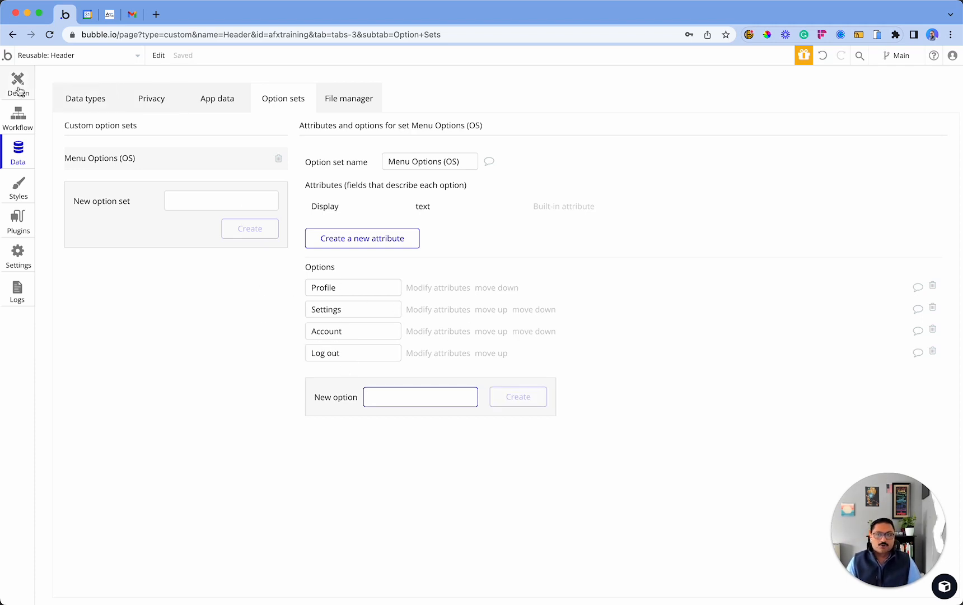
click(18, 83)
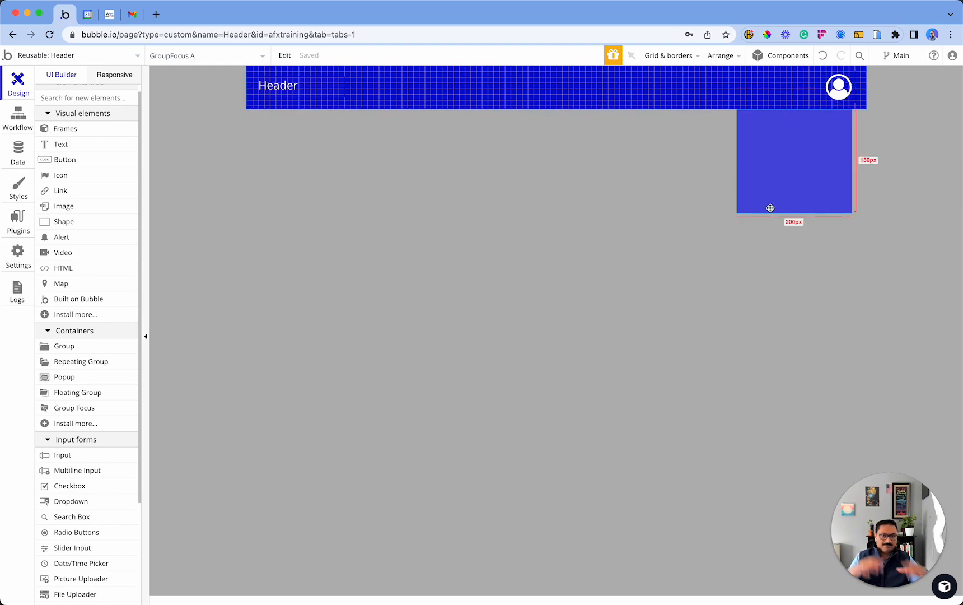
Place a Repeating Group inside the GroupFocus A dropdown.
click(609, 233)
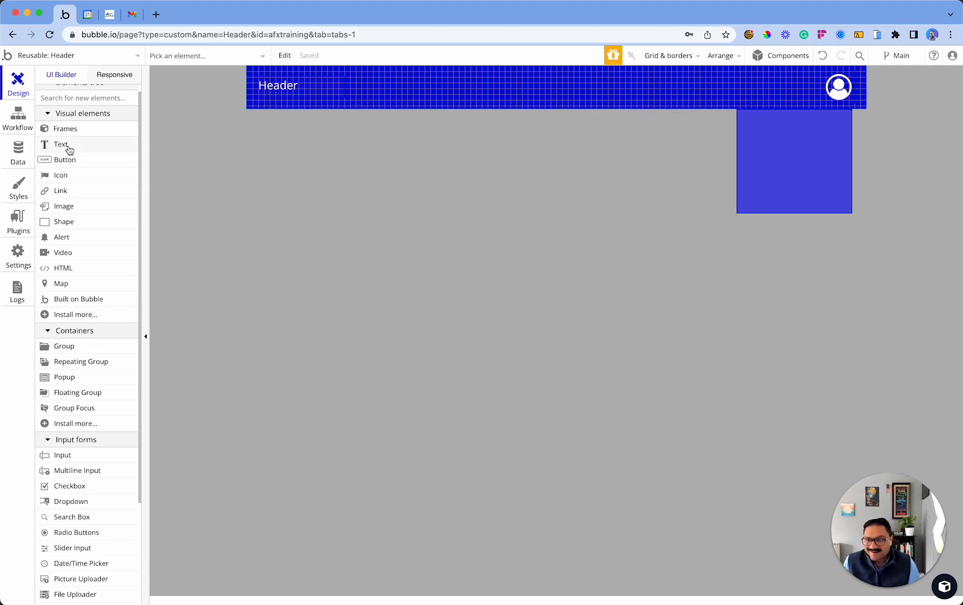
click(794, 163)
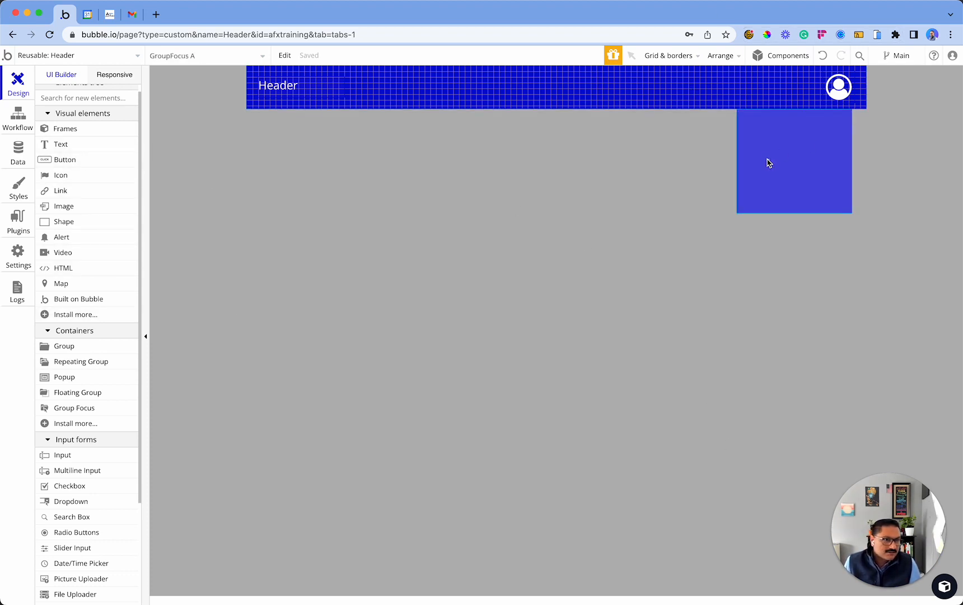
mouse_move(82, 362)
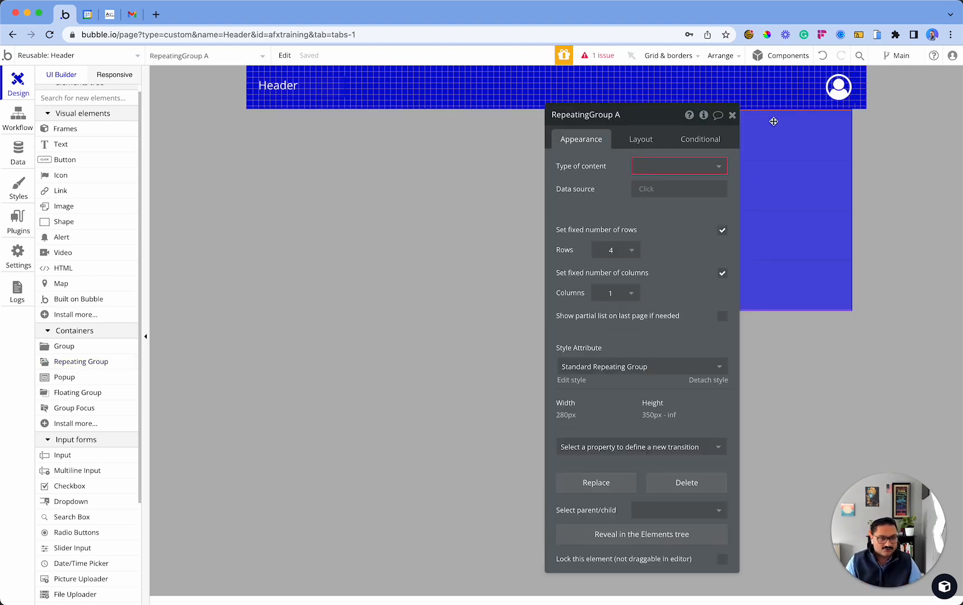
click(676, 166)
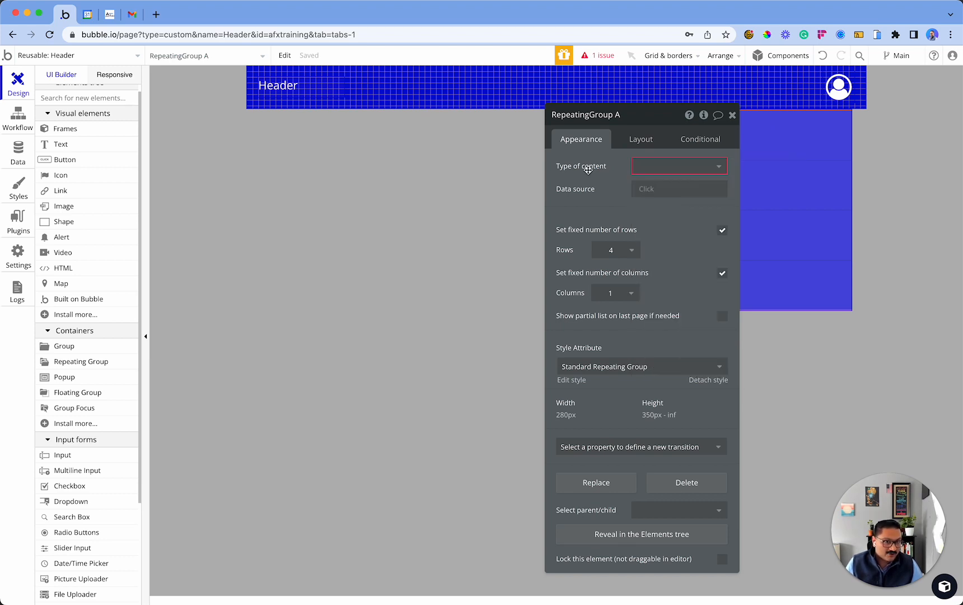
Set its content type to Menu Options (OS) and data source to All Menu Options (OS).
click(679, 166)
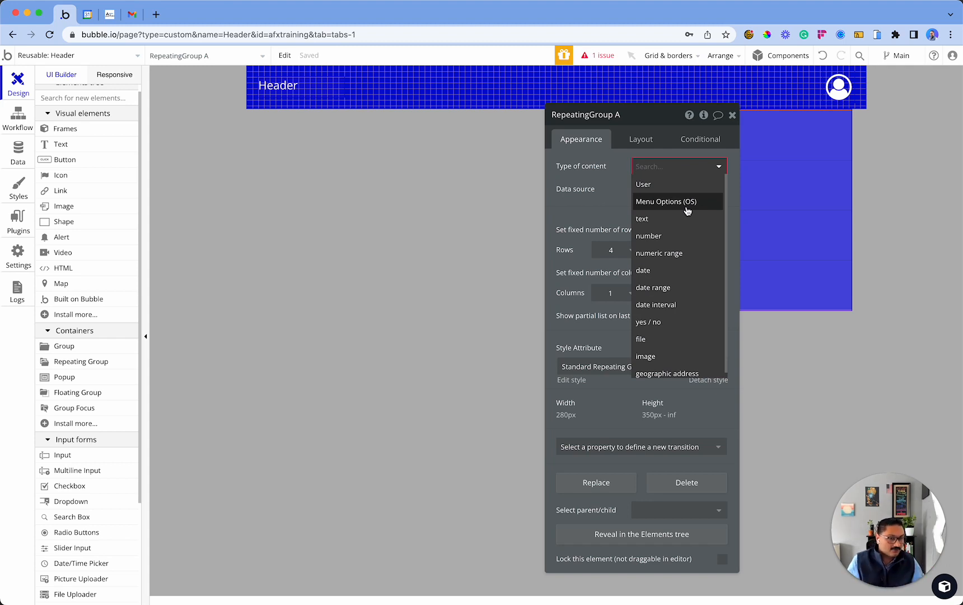
click(664, 202)
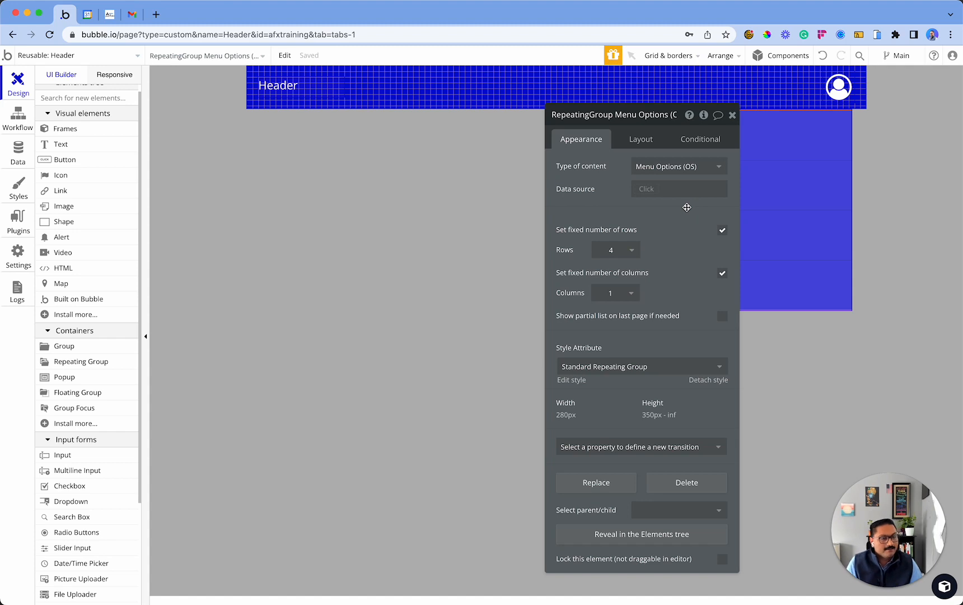
click(679, 189)
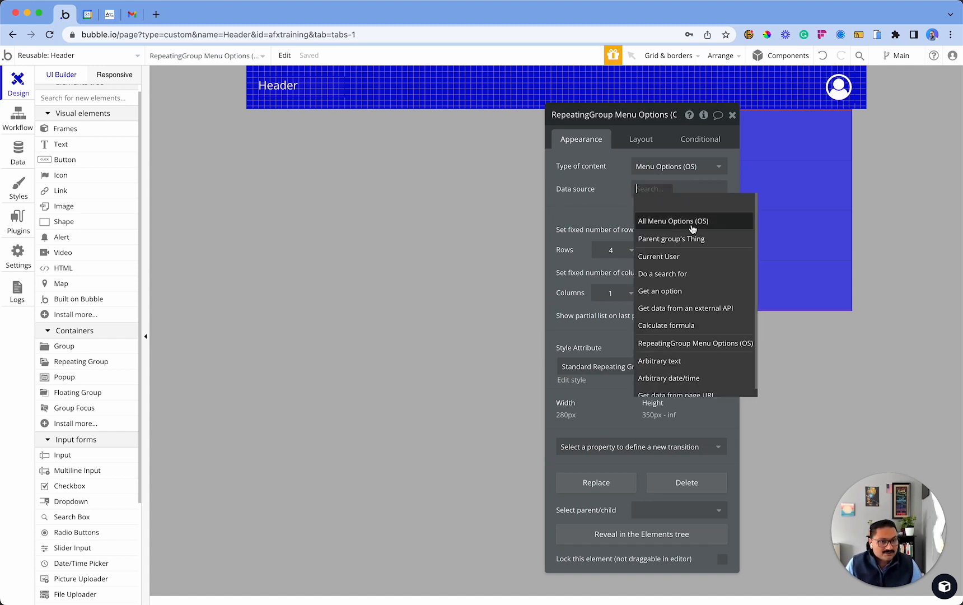
click(674, 220)
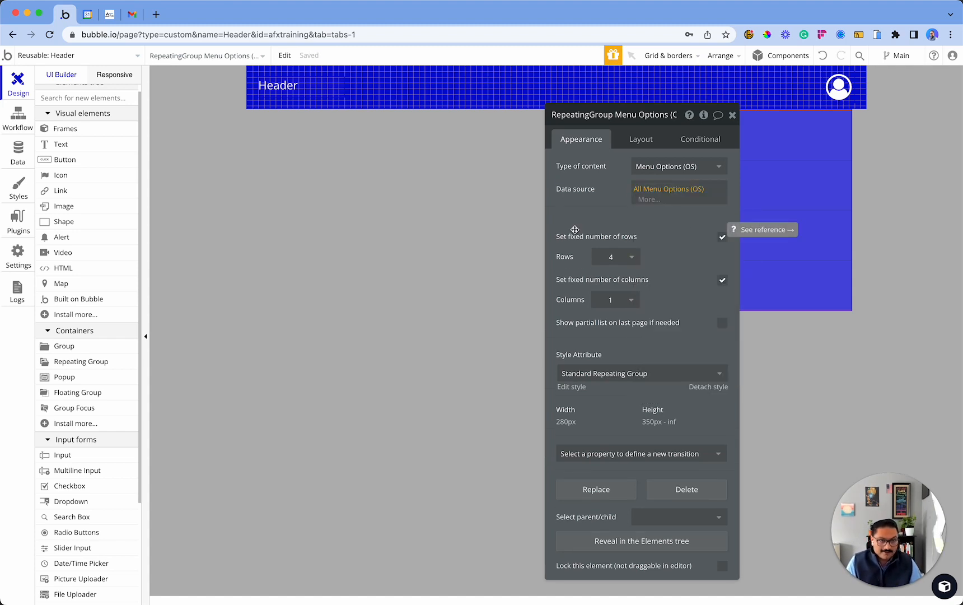
mouse_move(674, 273)
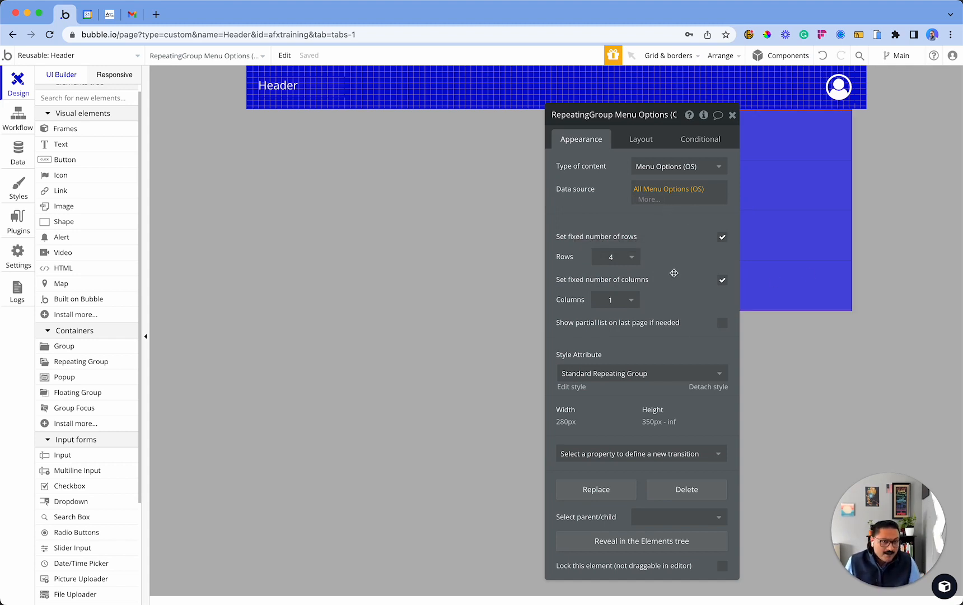
mouse_move(588, 245)
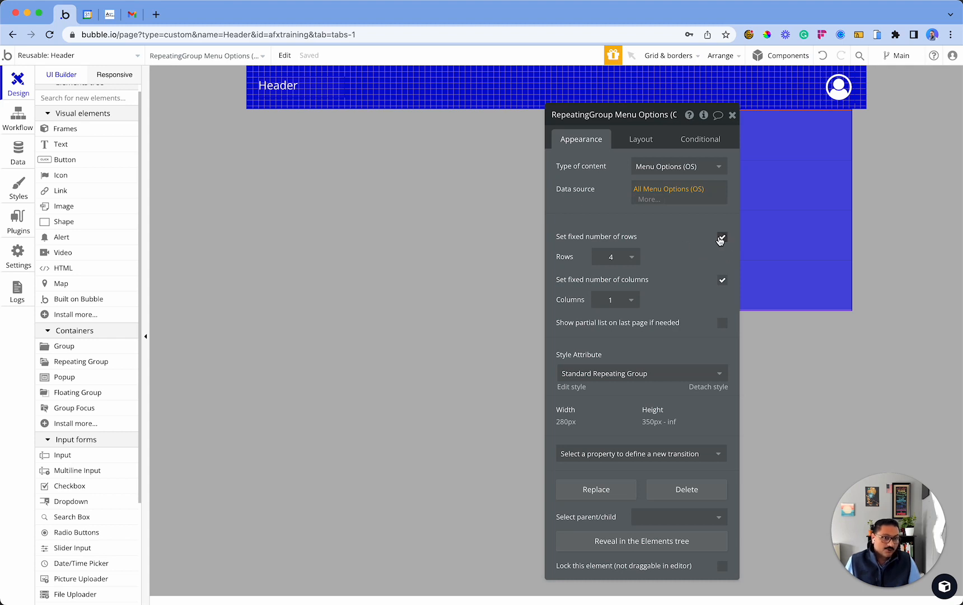
Unfix the row count, set 45 px min row height and show all items immediately.
click(723, 239)
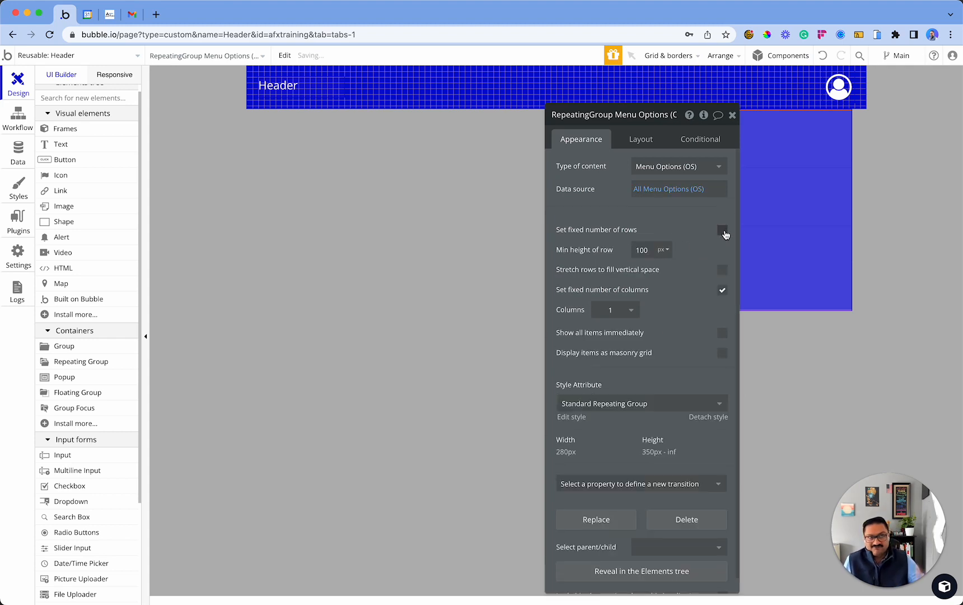
mouse_move(724, 234)
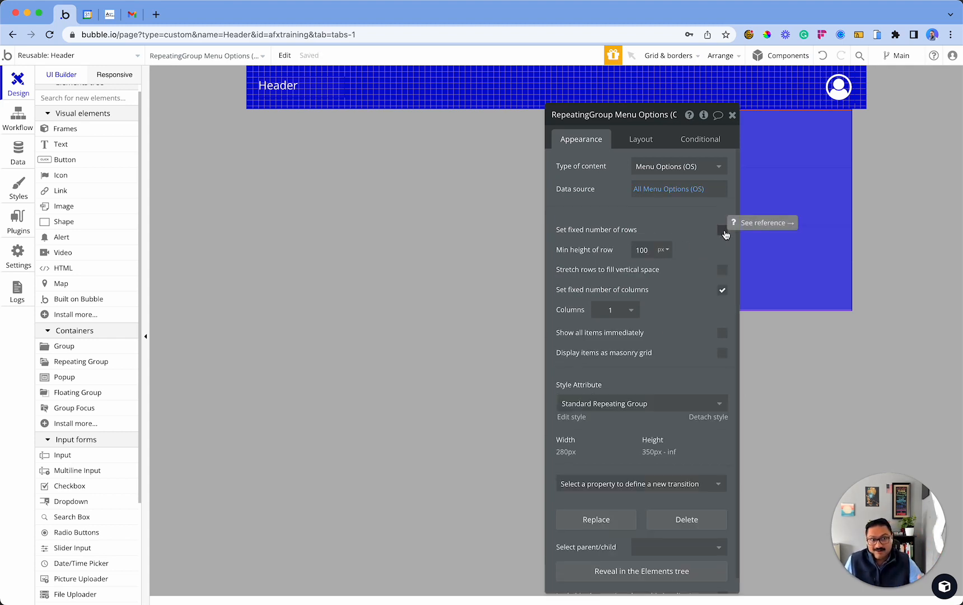
mouse_move(813, 357)
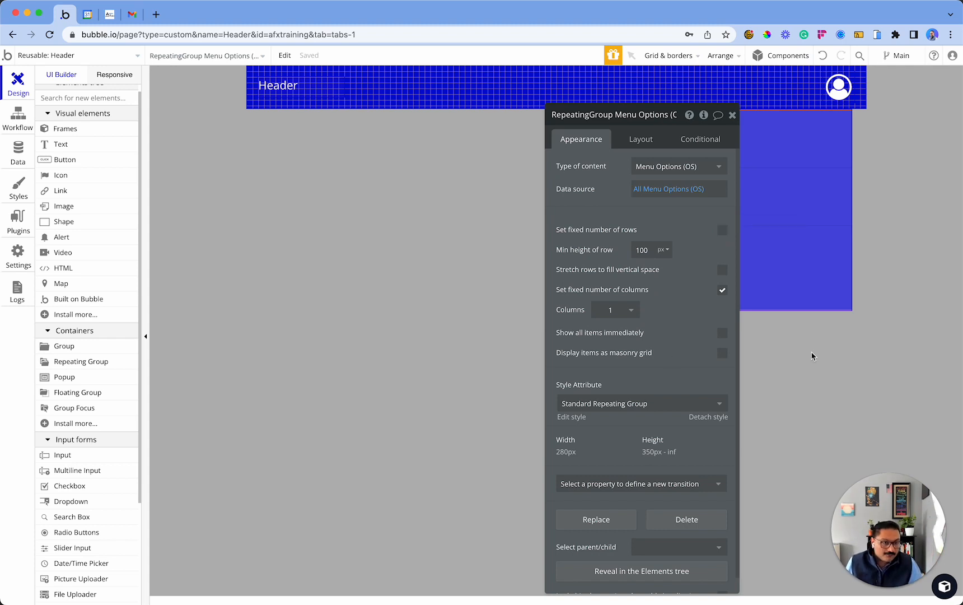
mouse_move(715, 345)
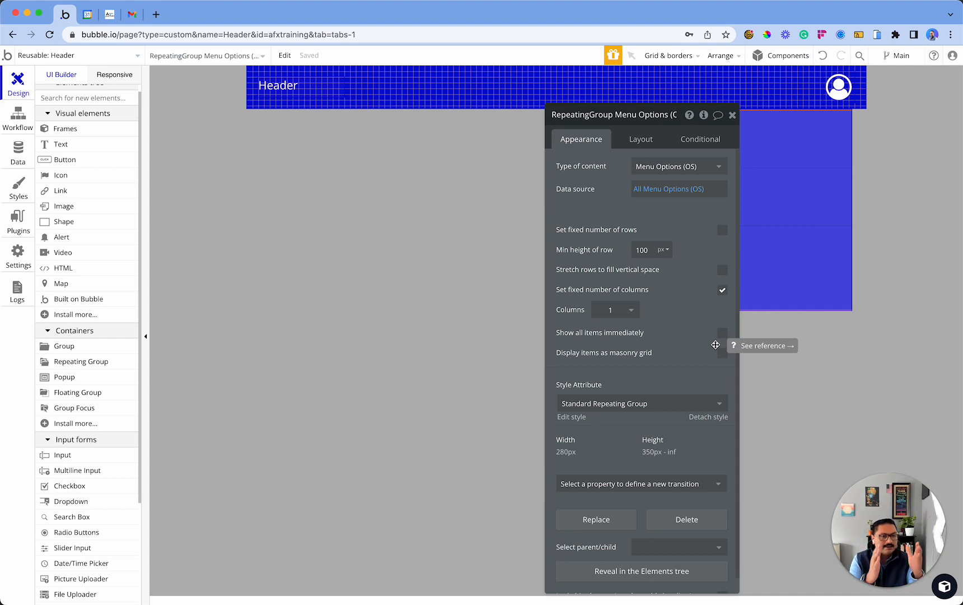
mouse_move(595, 259)
text(45)
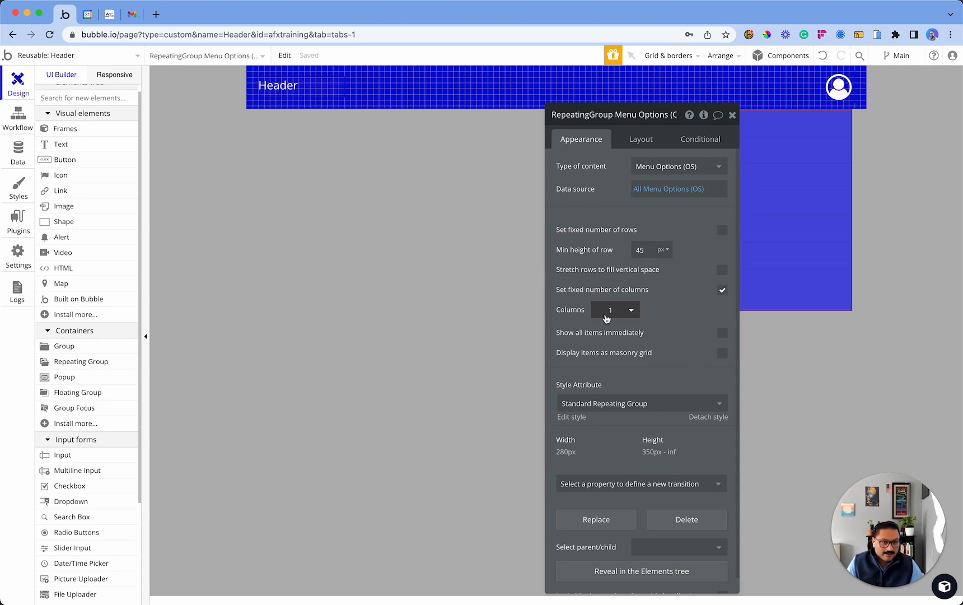
mouse_move(622, 315)
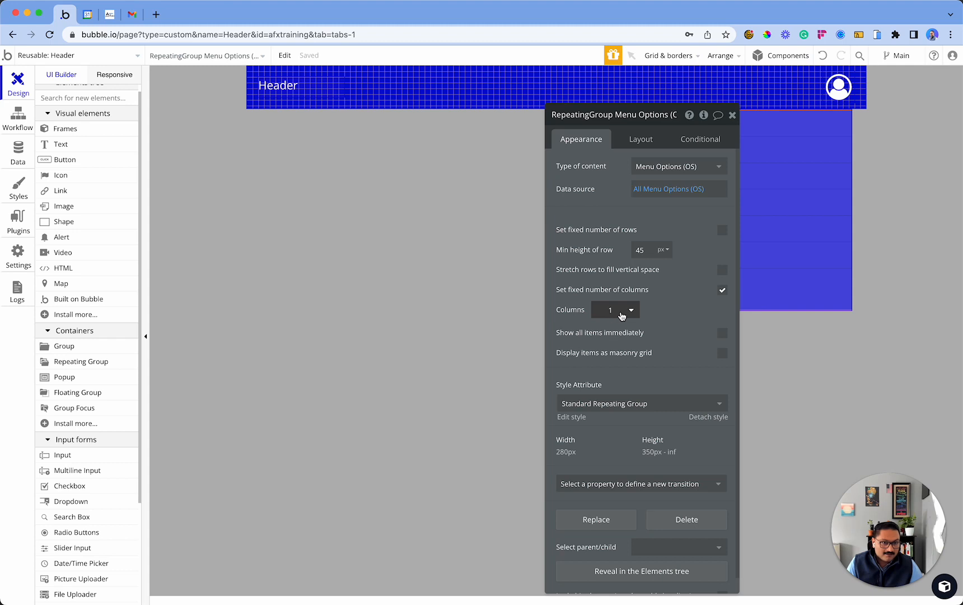
mouse_move(679, 340)
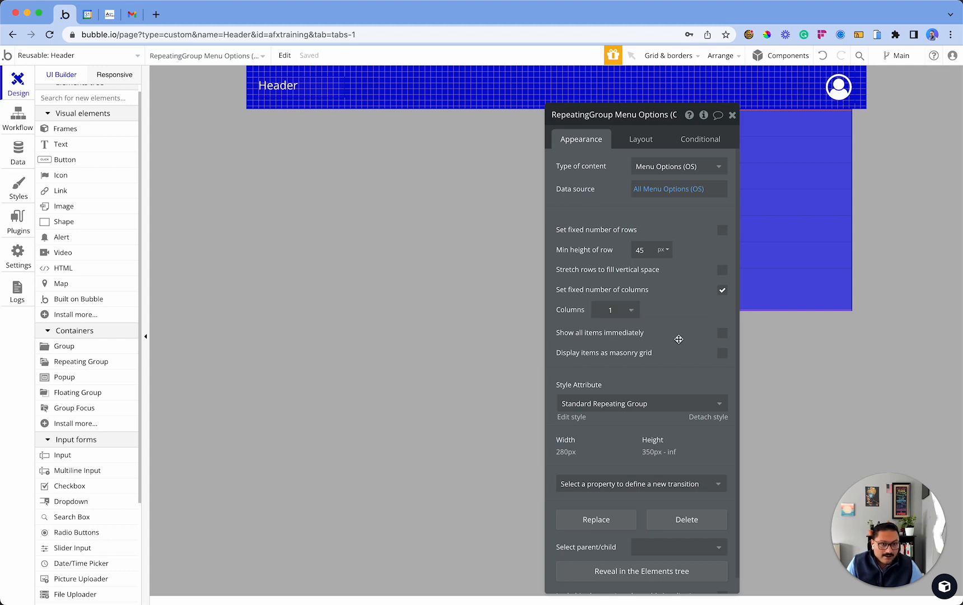
mouse_move(724, 339)
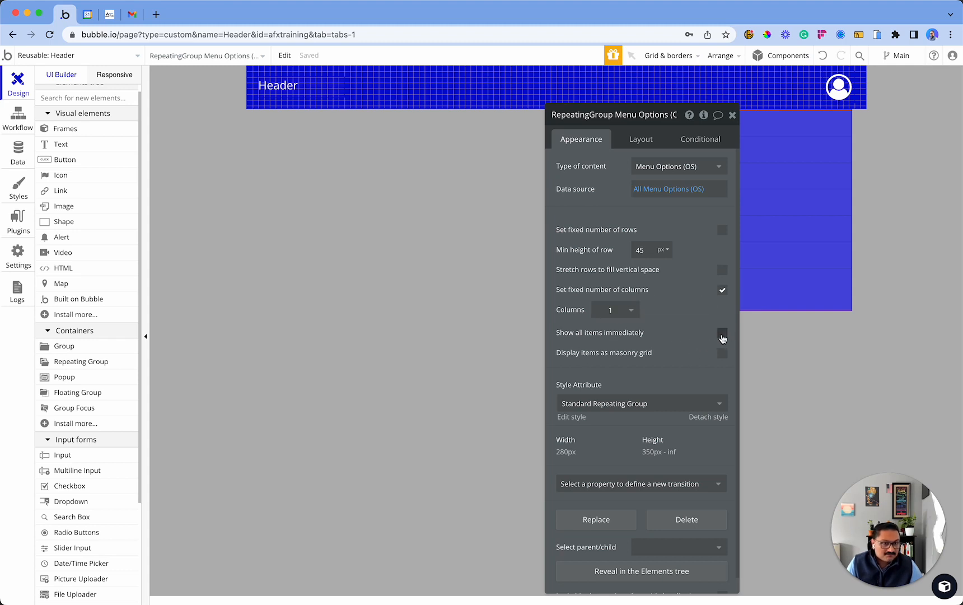
click(723, 333)
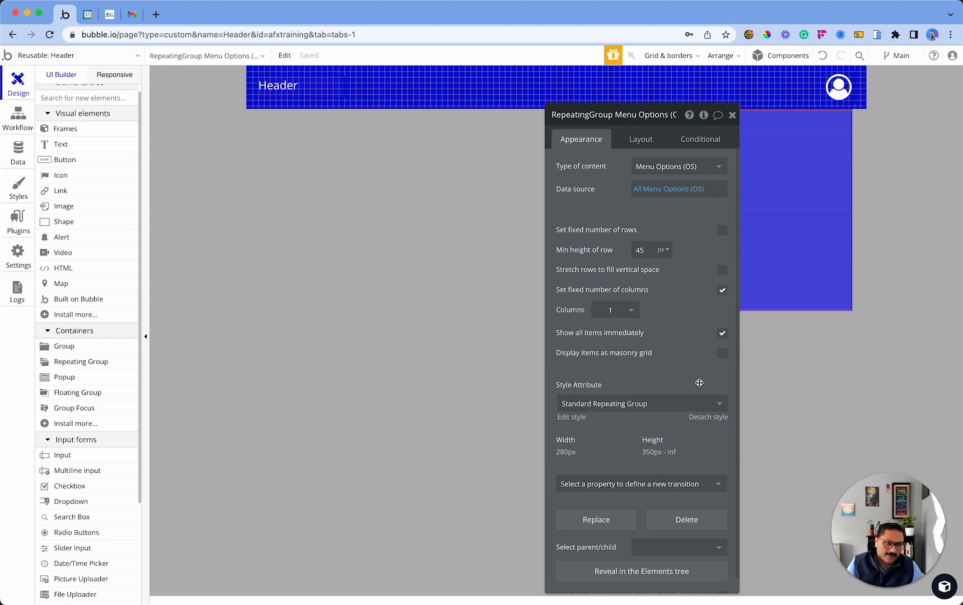
Lay the repeating group's cells out as a Row and narrow its width to 200 px.
click(640, 139)
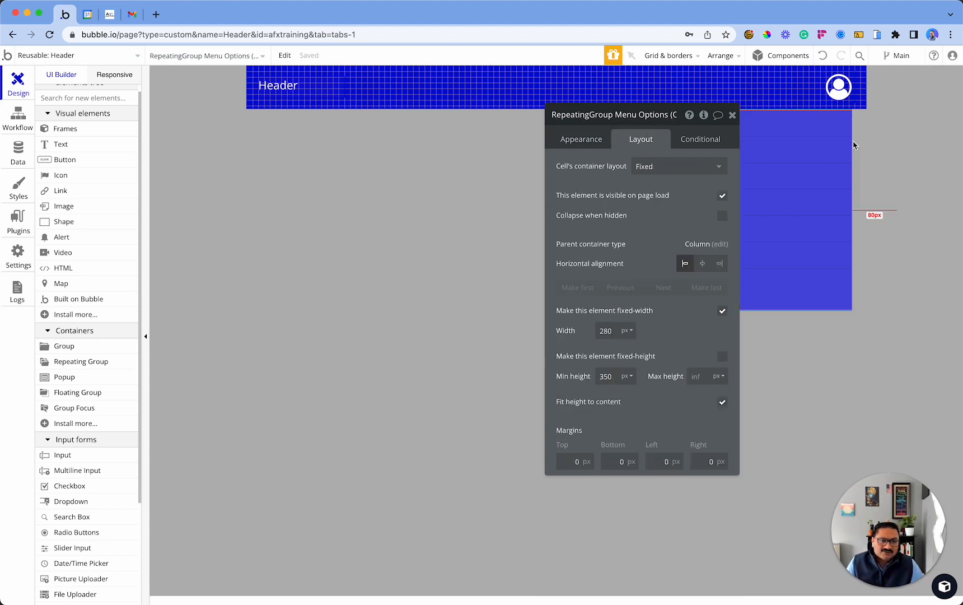
click(678, 166)
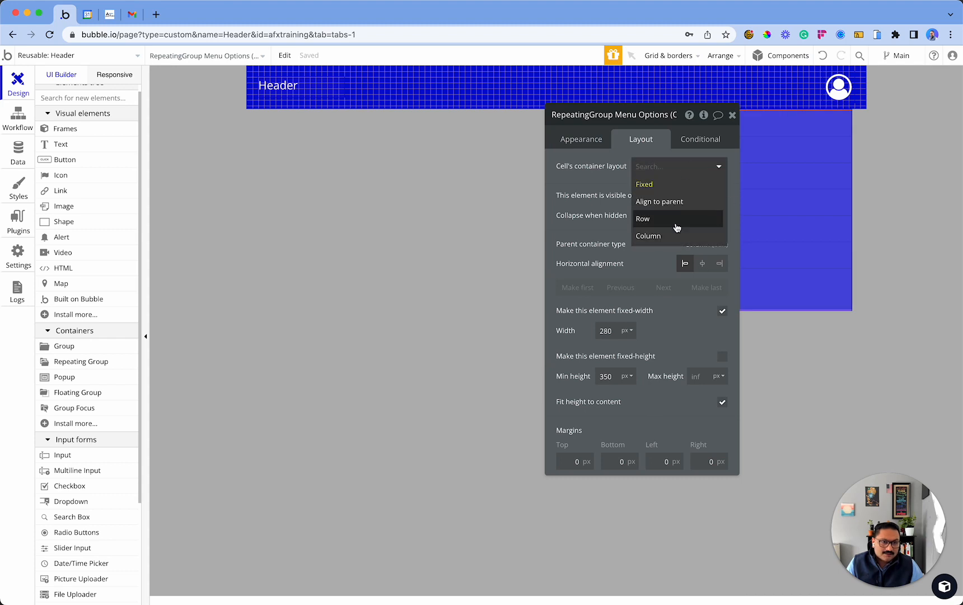
mouse_move(653, 219)
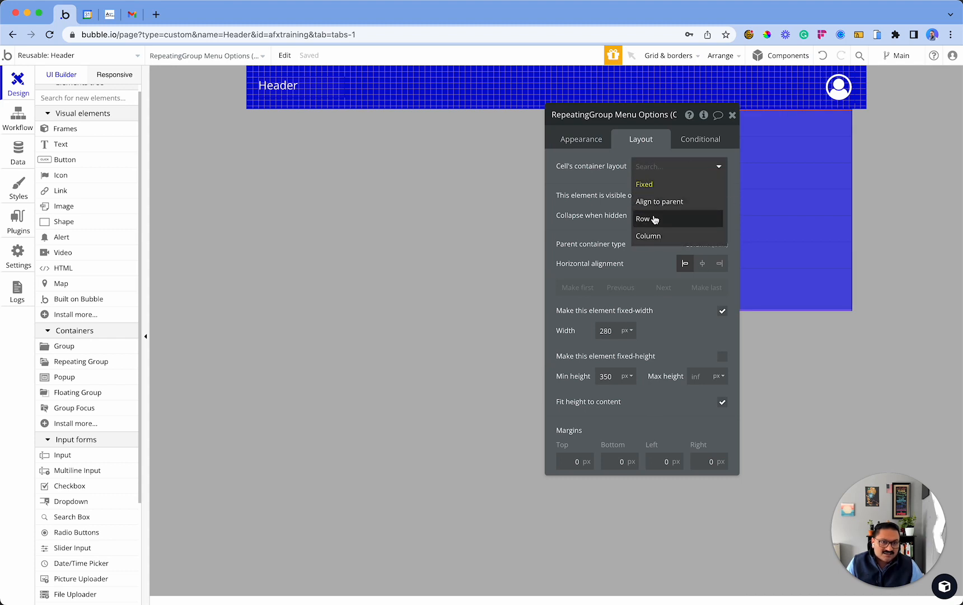
click(643, 219)
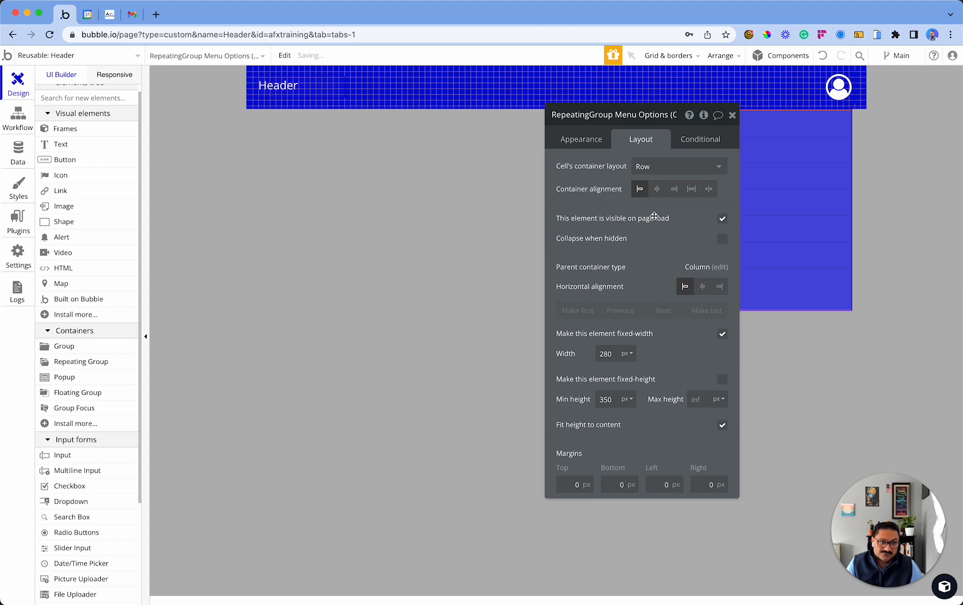
mouse_move(734, 320)
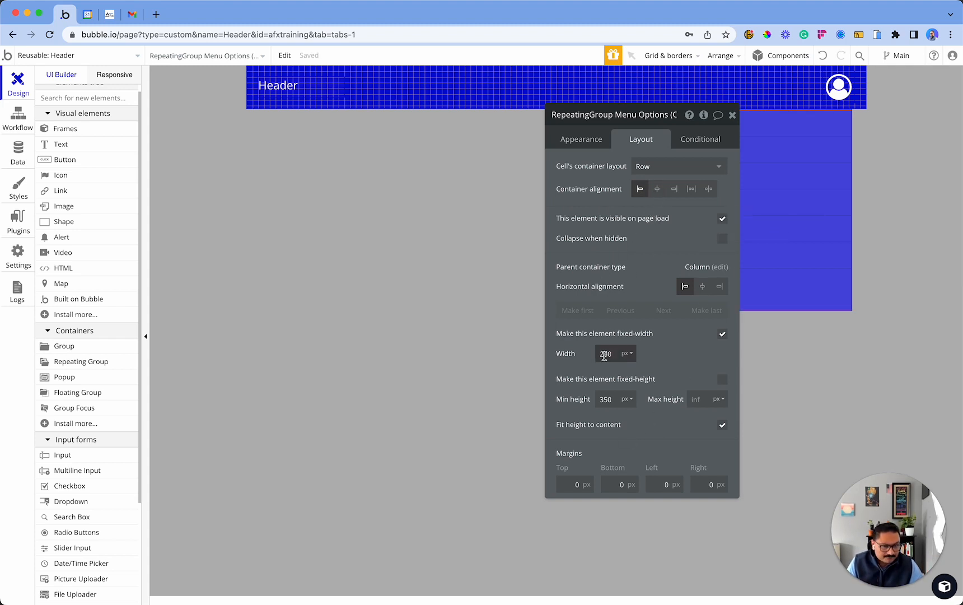
click(606, 352)
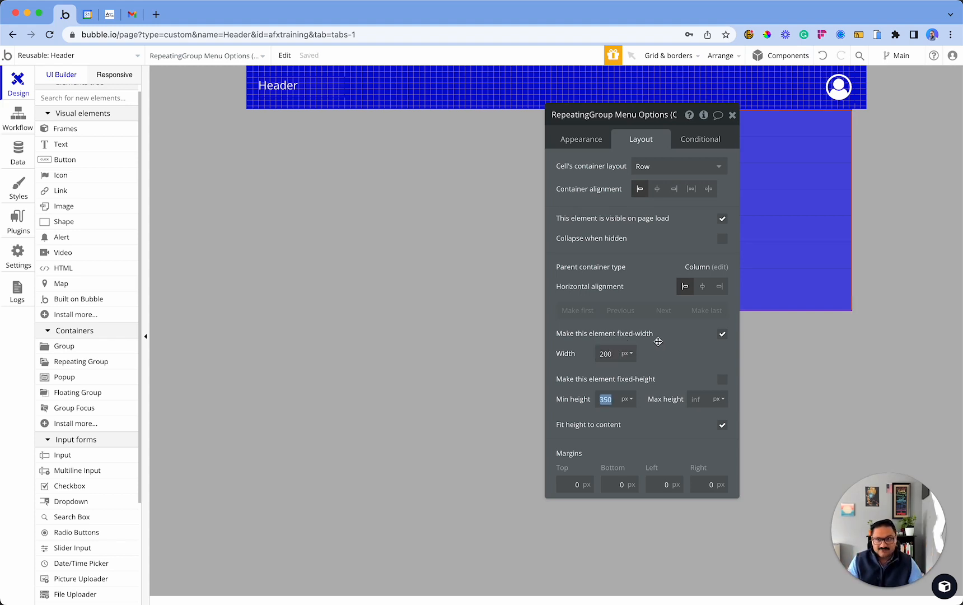
Rename the dropdown's group focus to 'GroupFocus Dropdown Menu'.
click(79, 92)
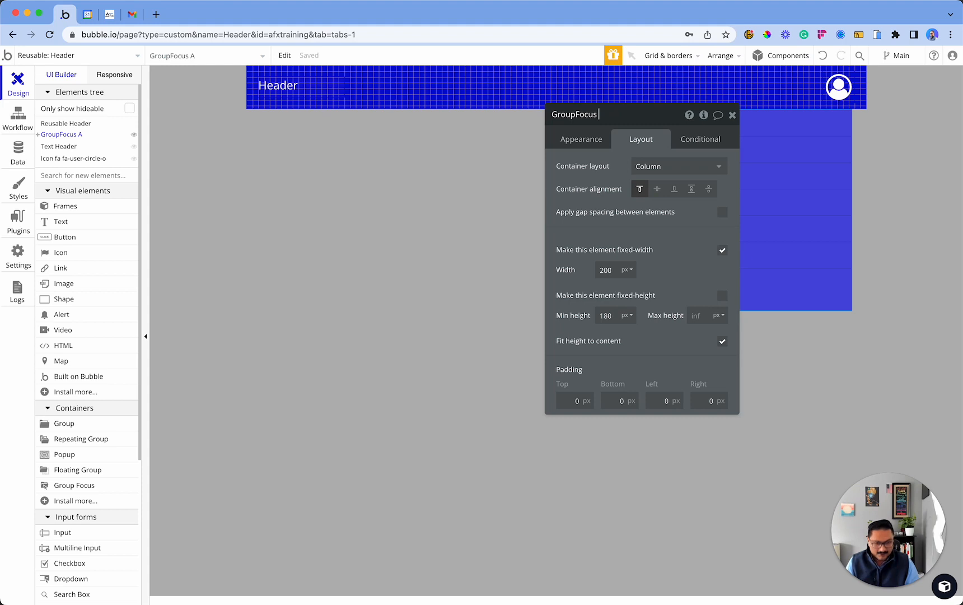
text(Dropdown Menu)
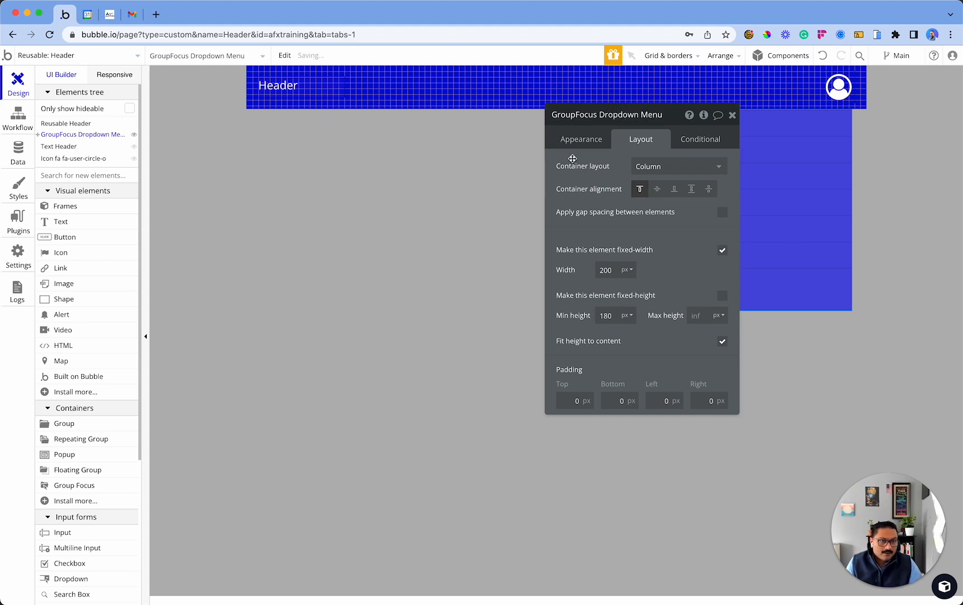
click(580, 139)
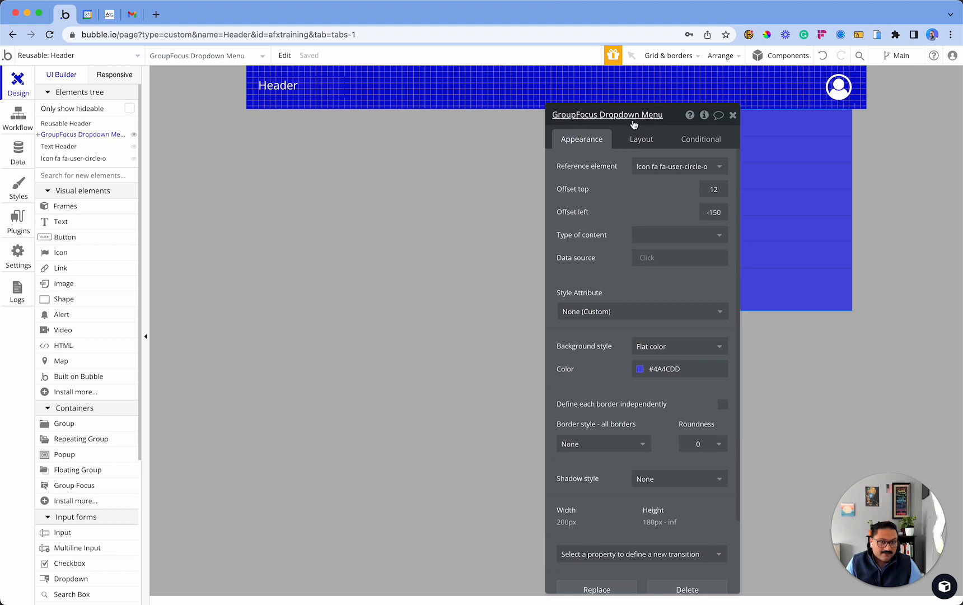
click(642, 139)
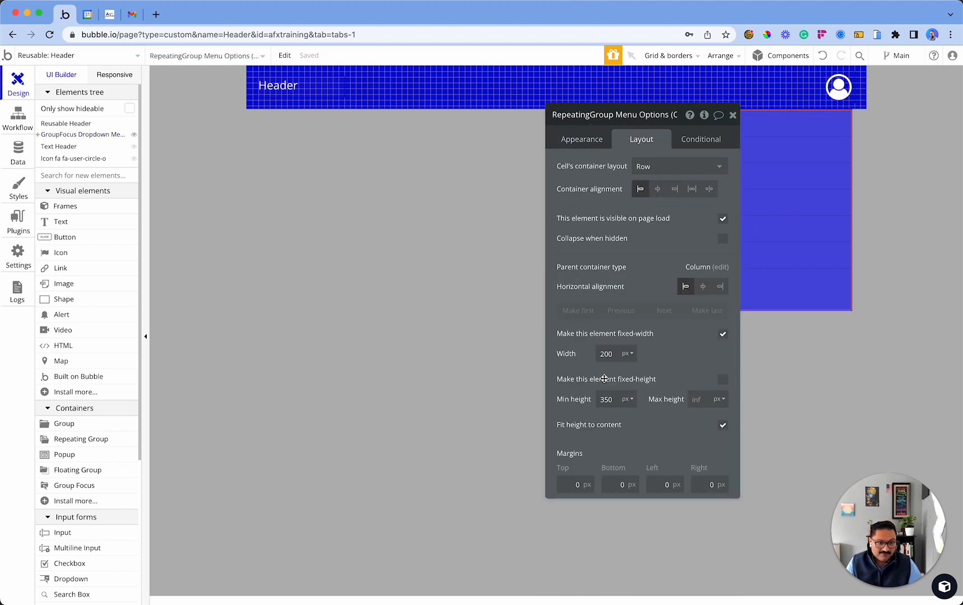
mouse_move(694, 305)
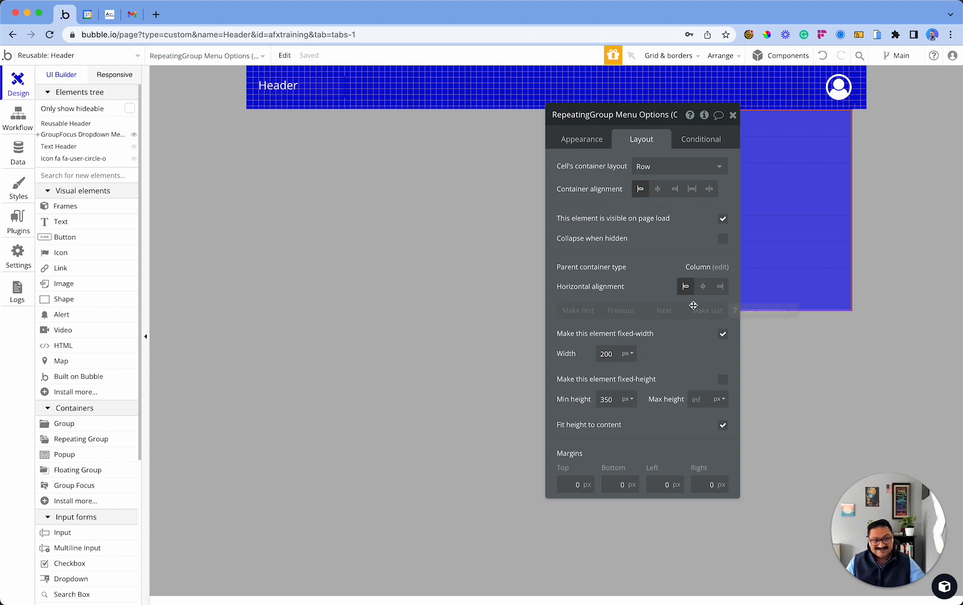
mouse_move(736, 311)
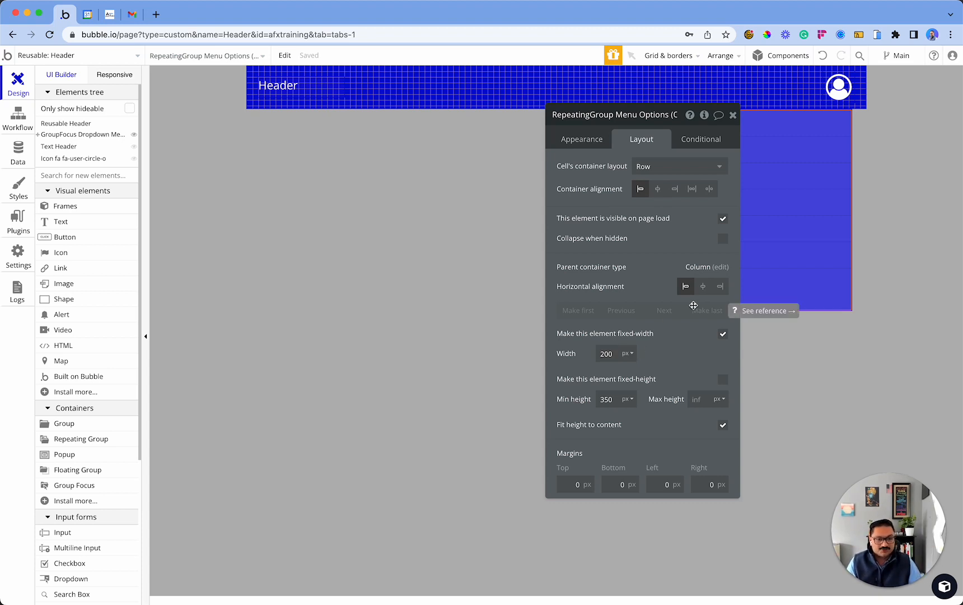
mouse_move(622, 410)
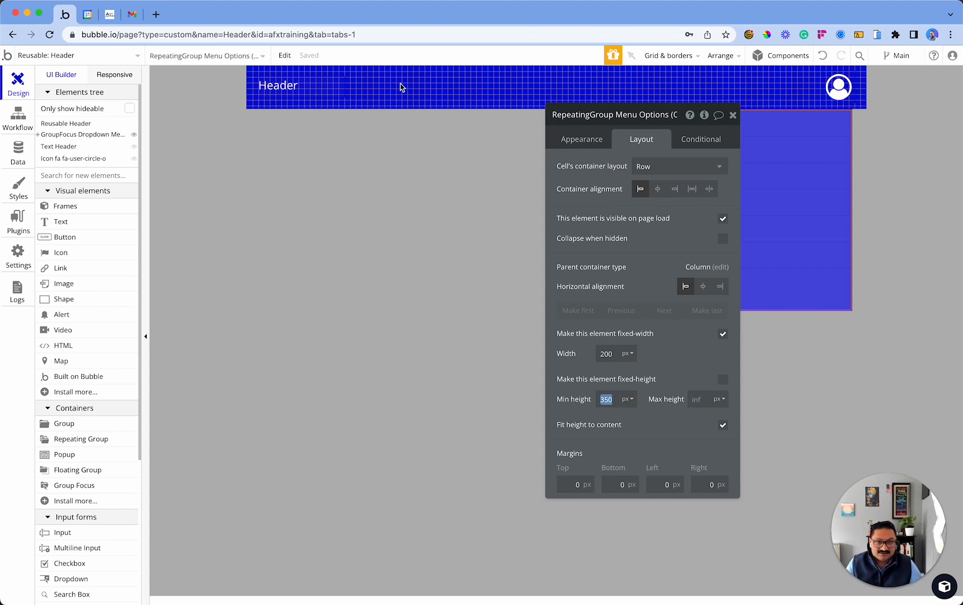
Set the menu repeating group's minimum height to 180 px.
click(66, 123)
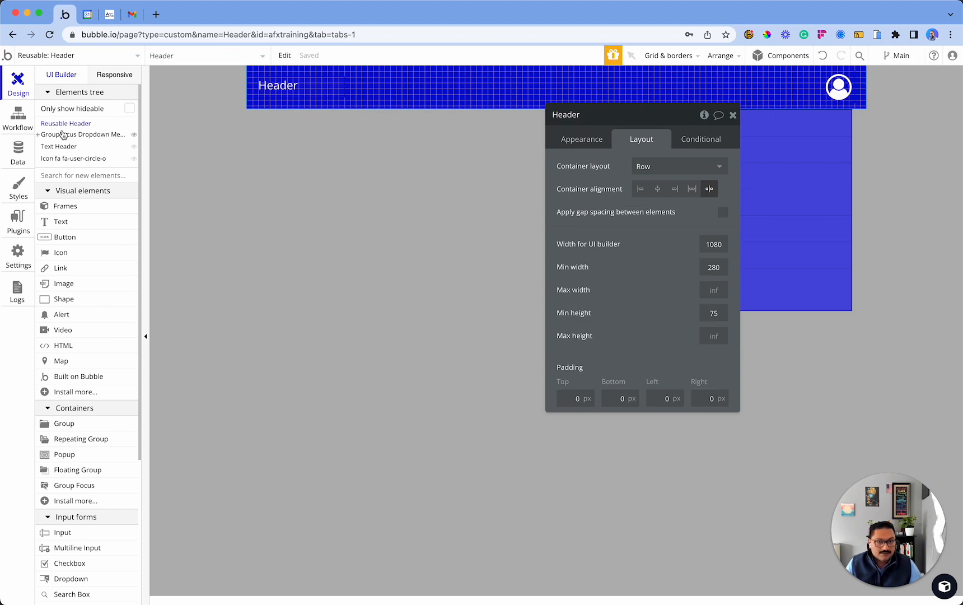
click(85, 135)
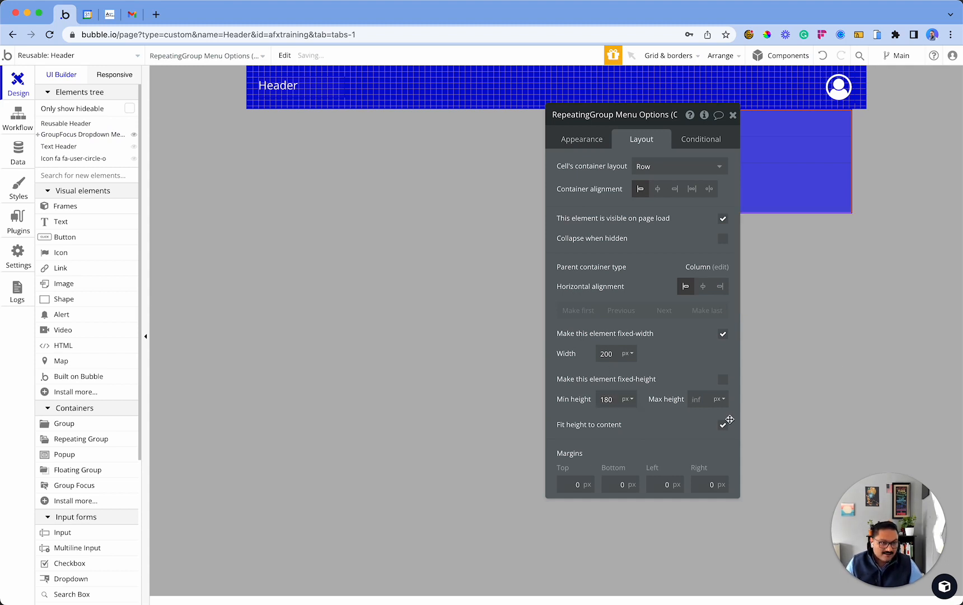
click(724, 425)
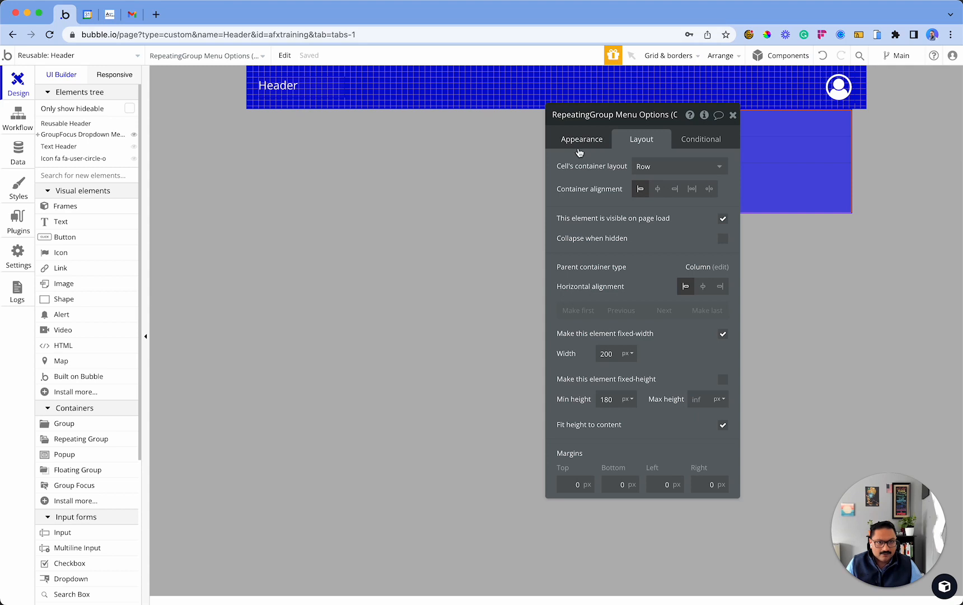
Add a solid 1 px row separator using the white Background colour variable.
click(581, 139)
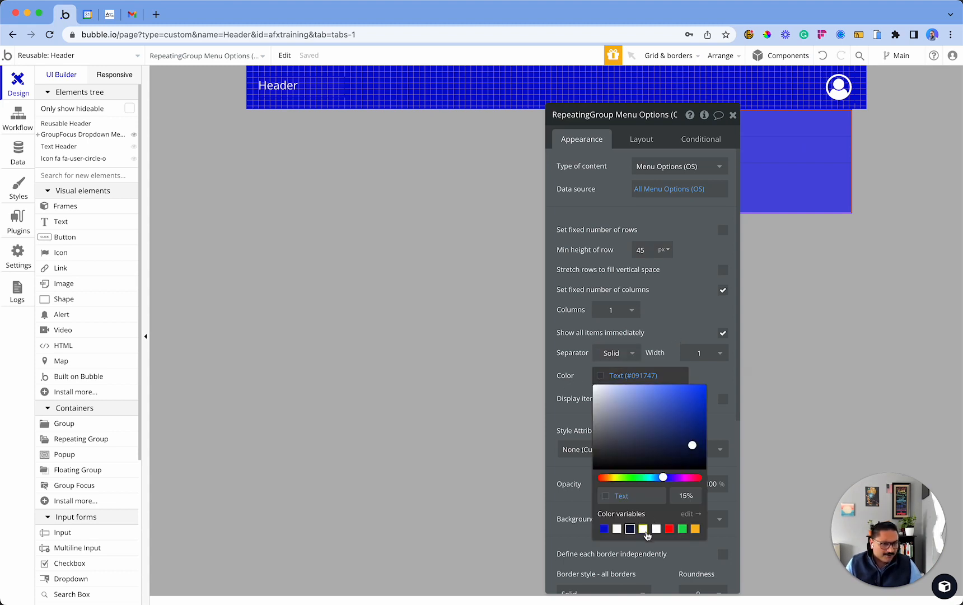
click(656, 529)
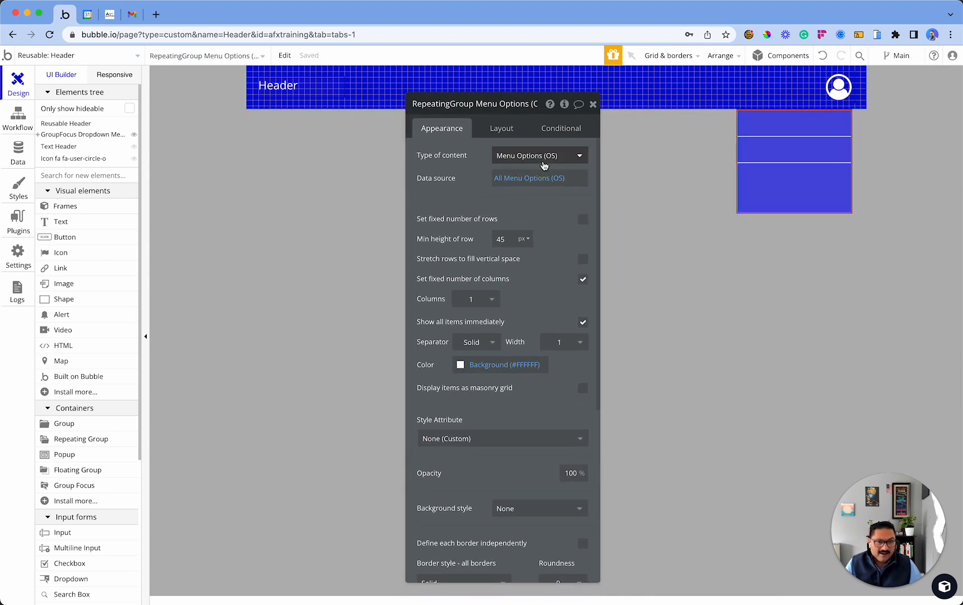
click(502, 129)
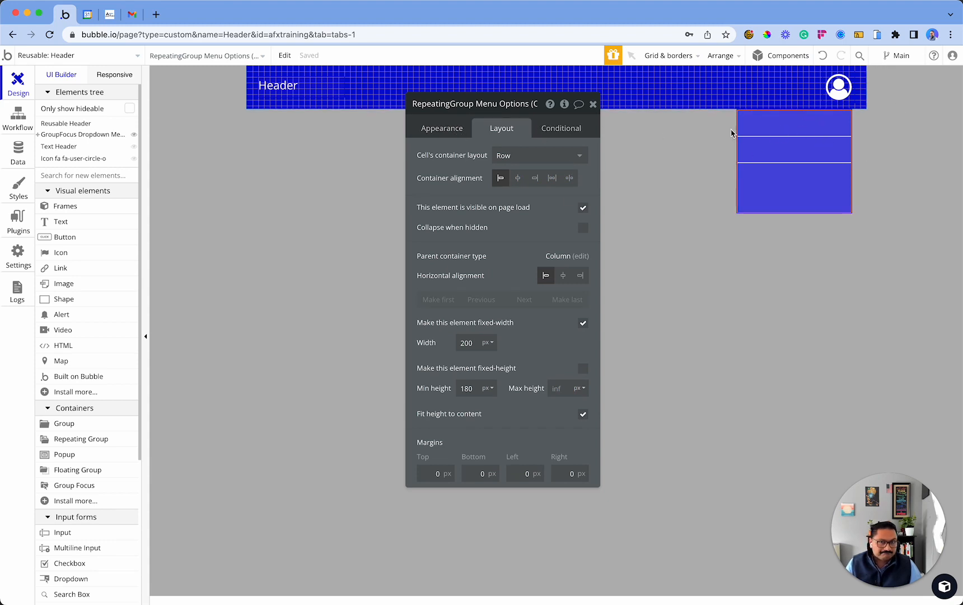
mouse_move(639, 200)
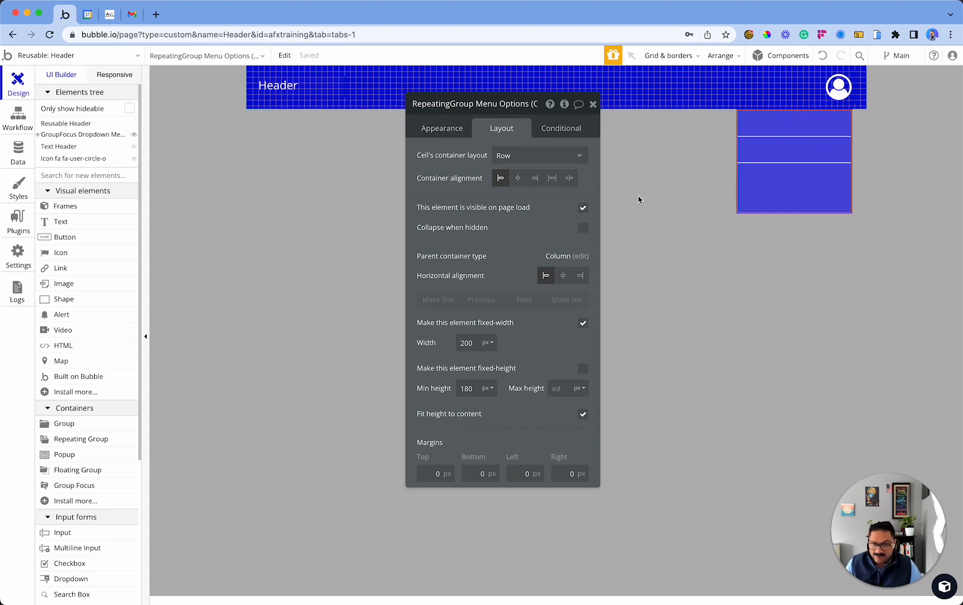
Vertically centre Text B within its row and inside its own box.
click(592, 104)
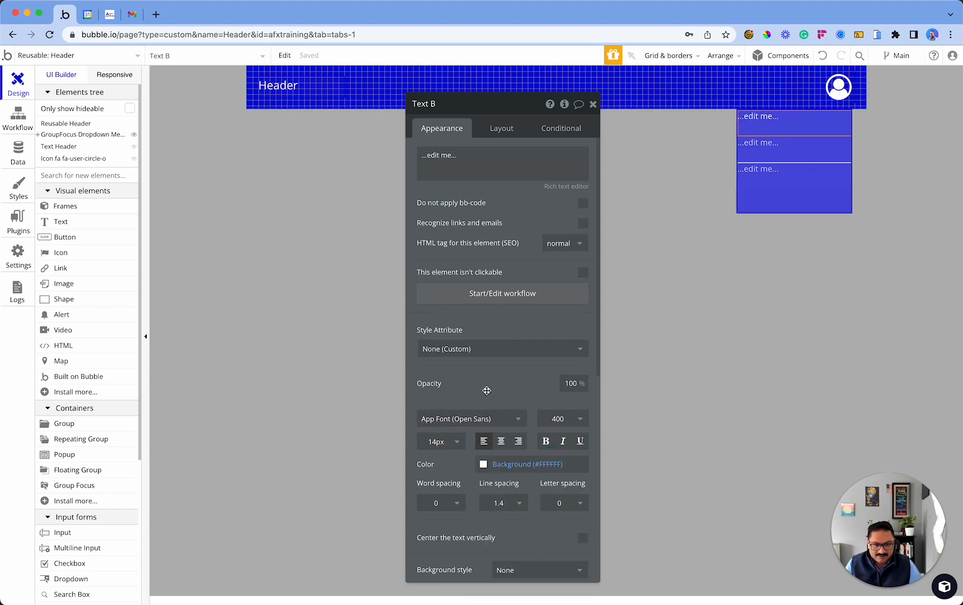
click(501, 128)
text(3)
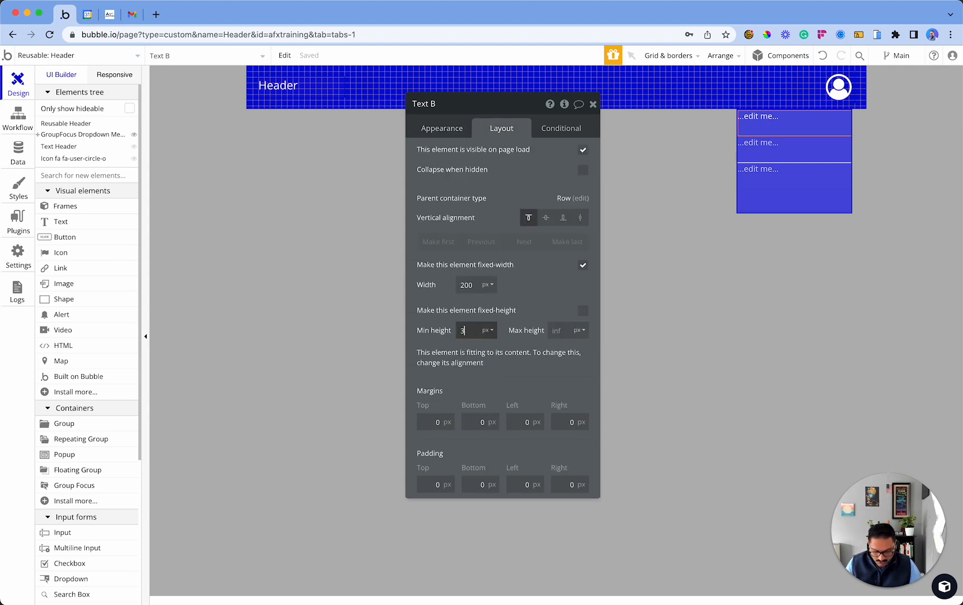
text(5)
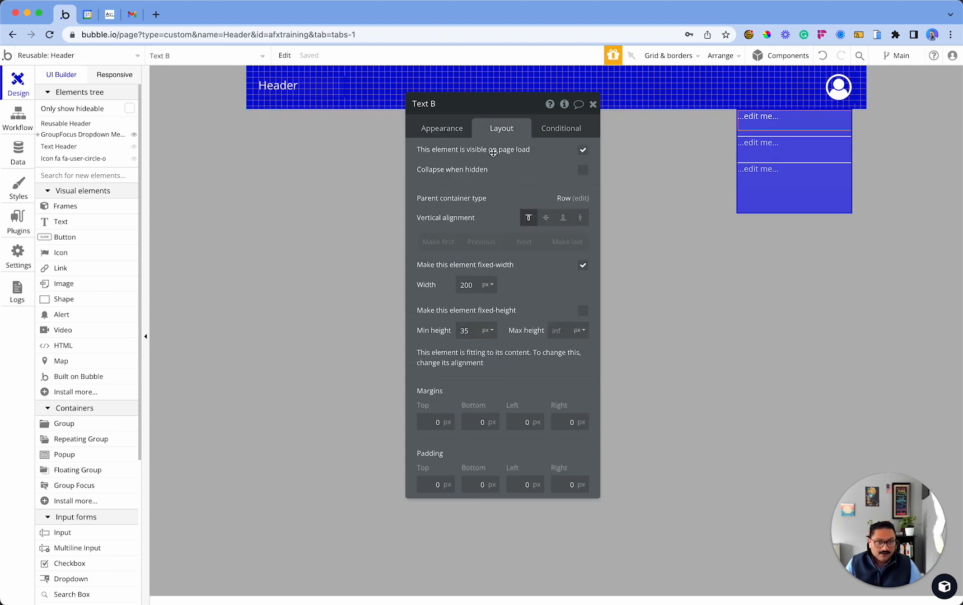
mouse_move(546, 218)
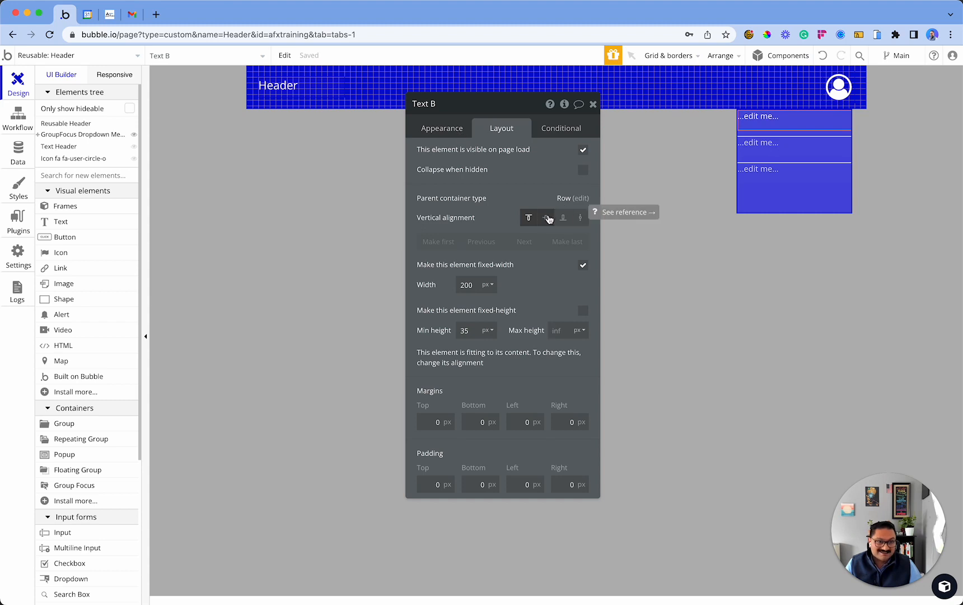
click(546, 217)
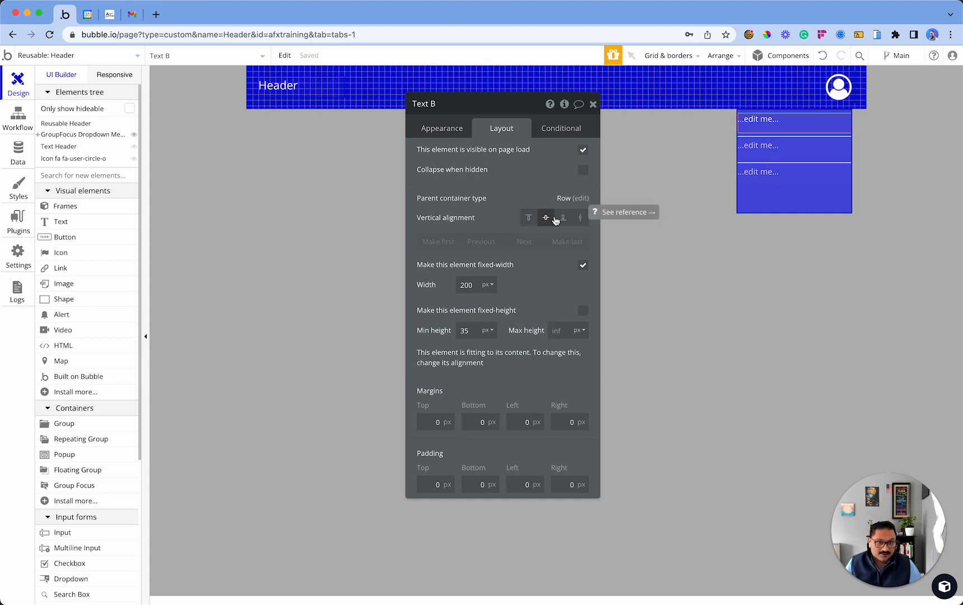
click(442, 128)
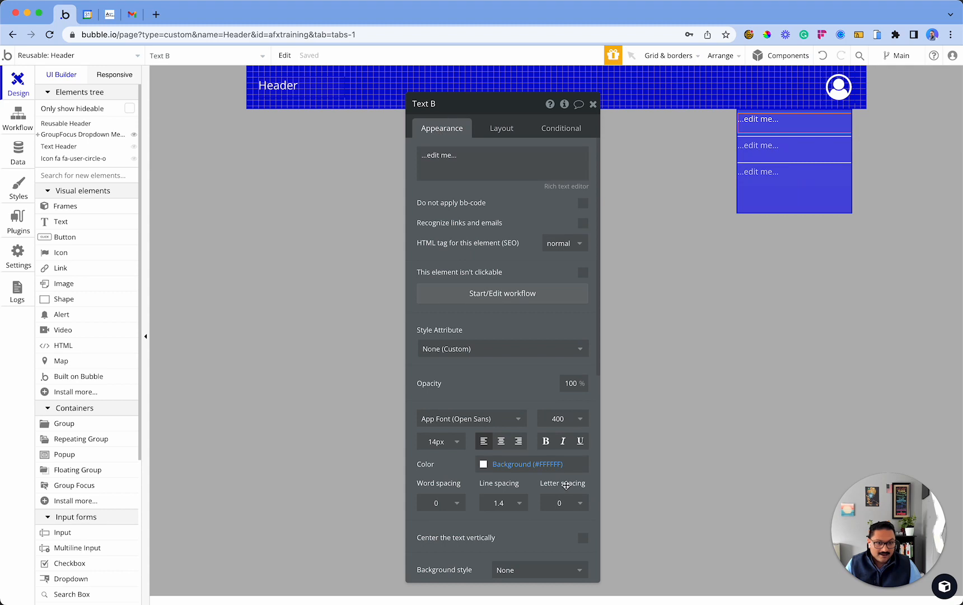
mouse_move(464, 533)
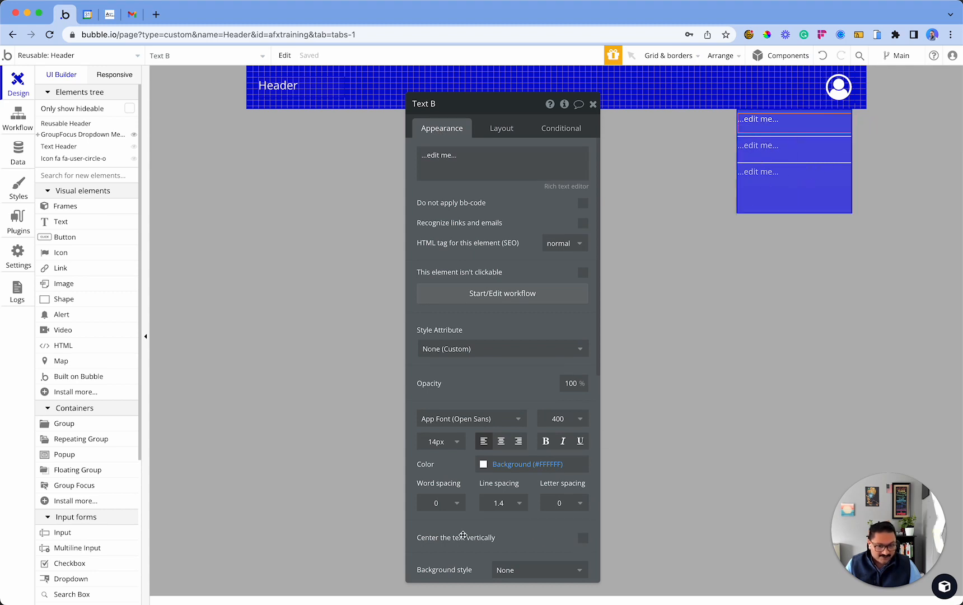
click(583, 538)
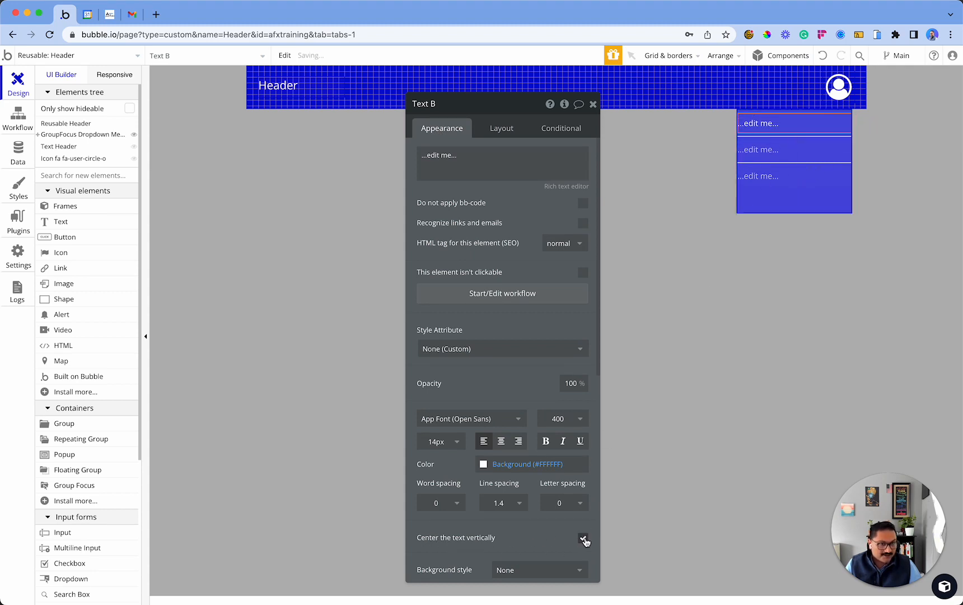
click(583, 538)
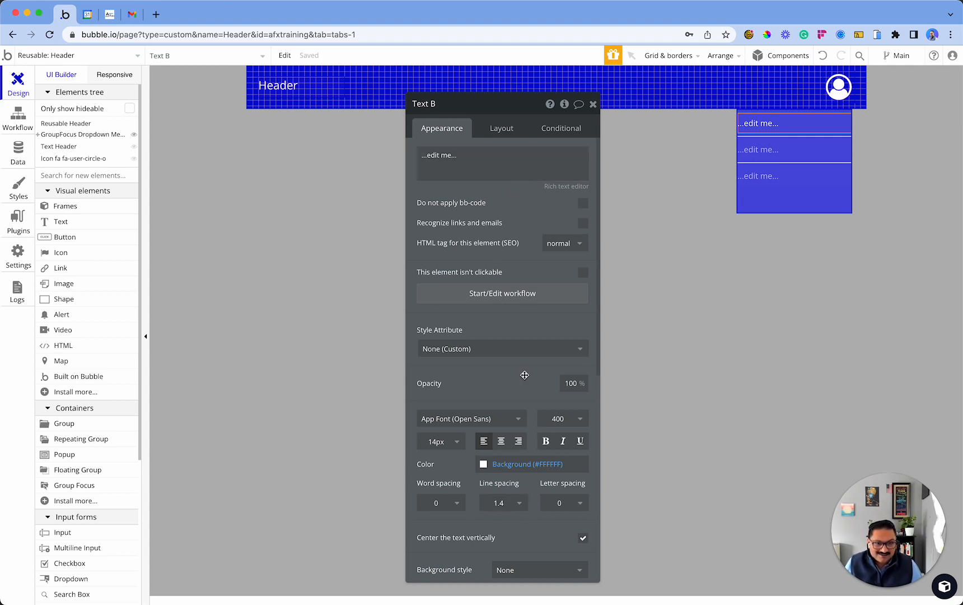
Give the menu item text 10 px padding on the left and right.
click(502, 129)
text(1)
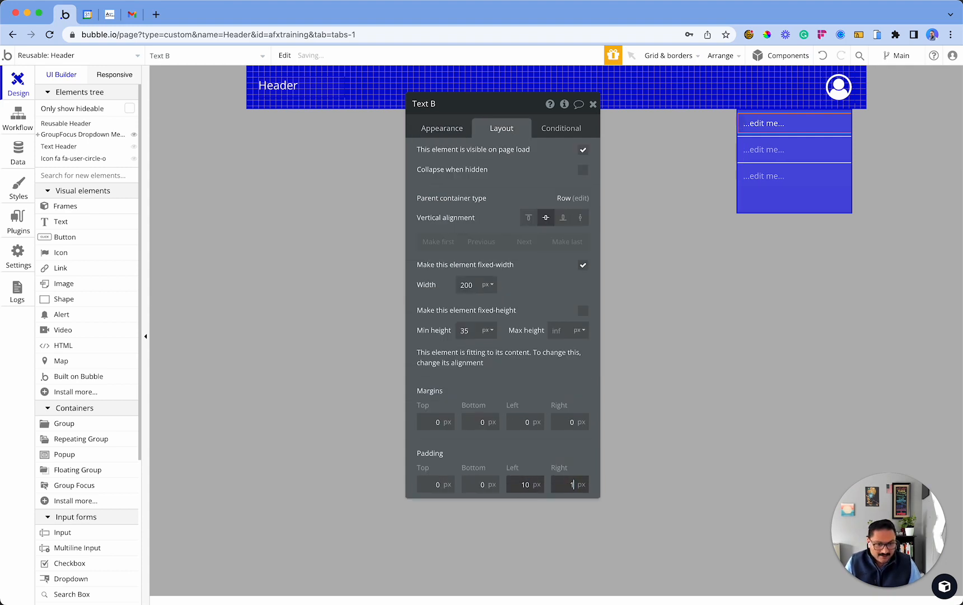
text(0)
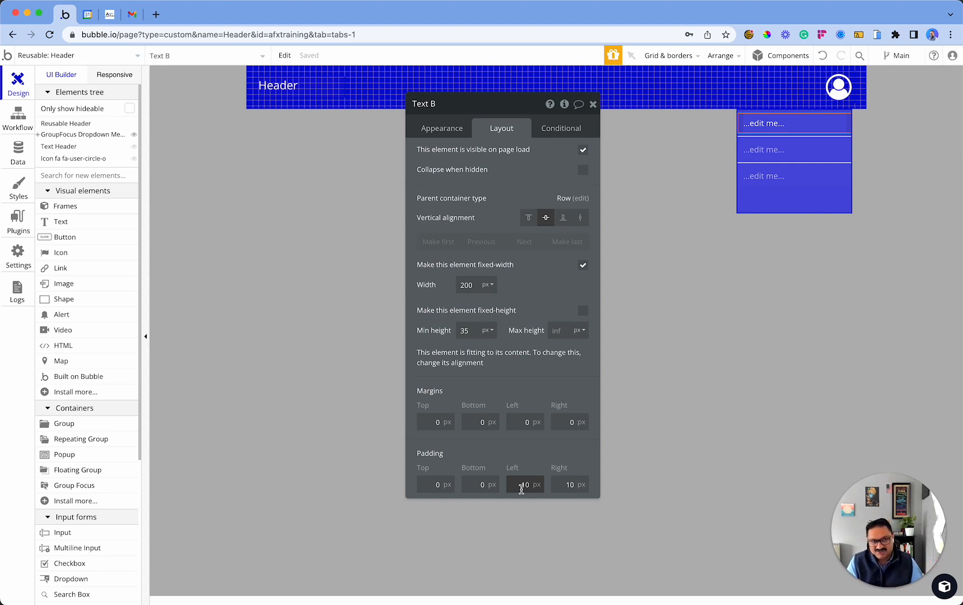
click(442, 129)
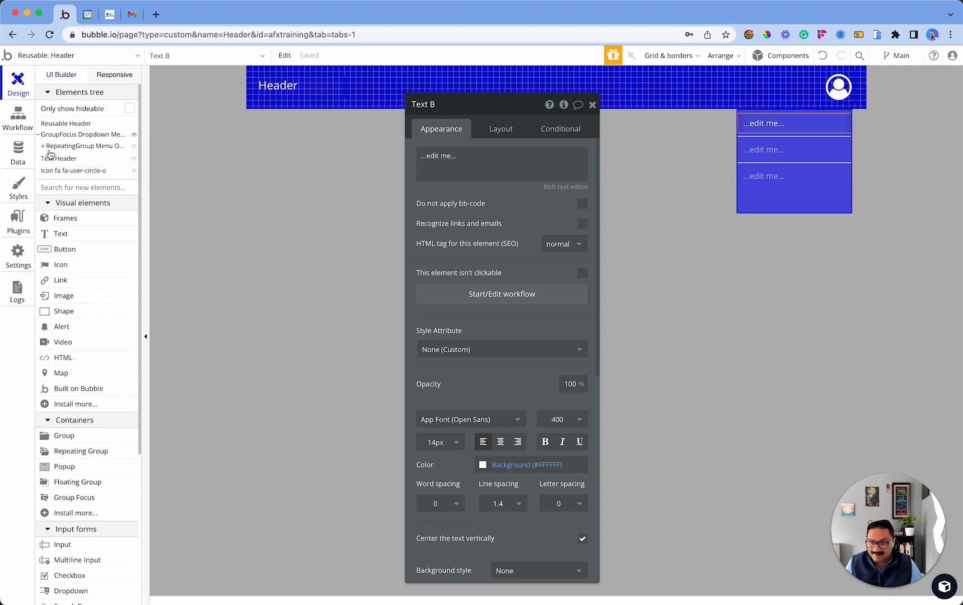
Rename Text B to 'Text Menu Options'.
click(59, 157)
text(Menu Opt)
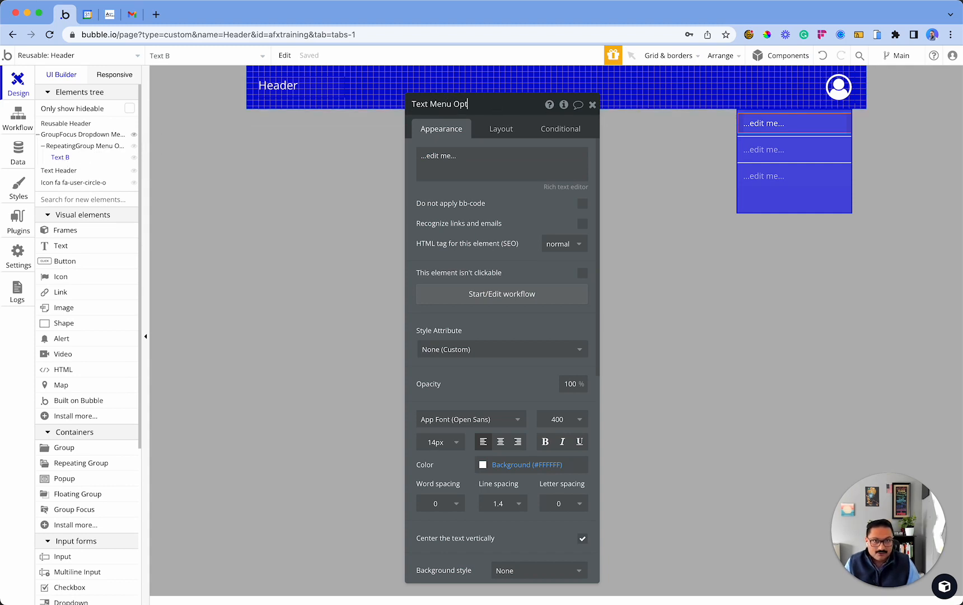
text(ions)
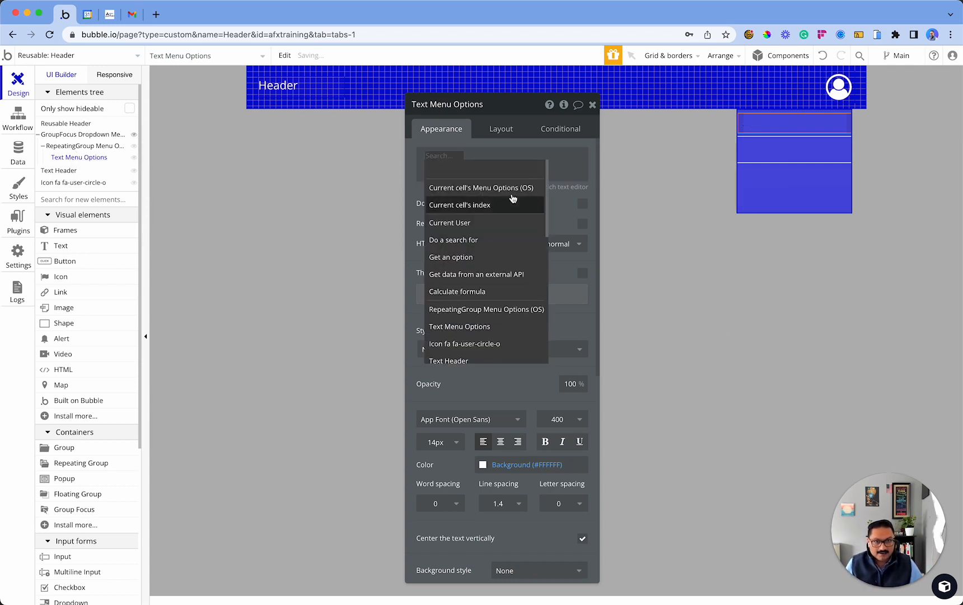
mouse_move(482, 187)
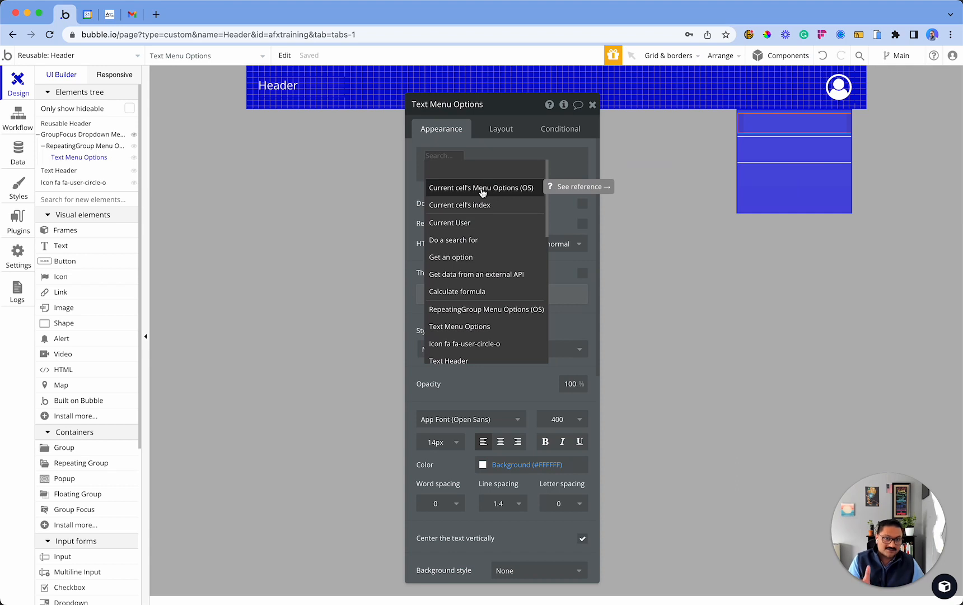
Set its text to Current cell's Menu Options (OS)'s Display.
click(481, 189)
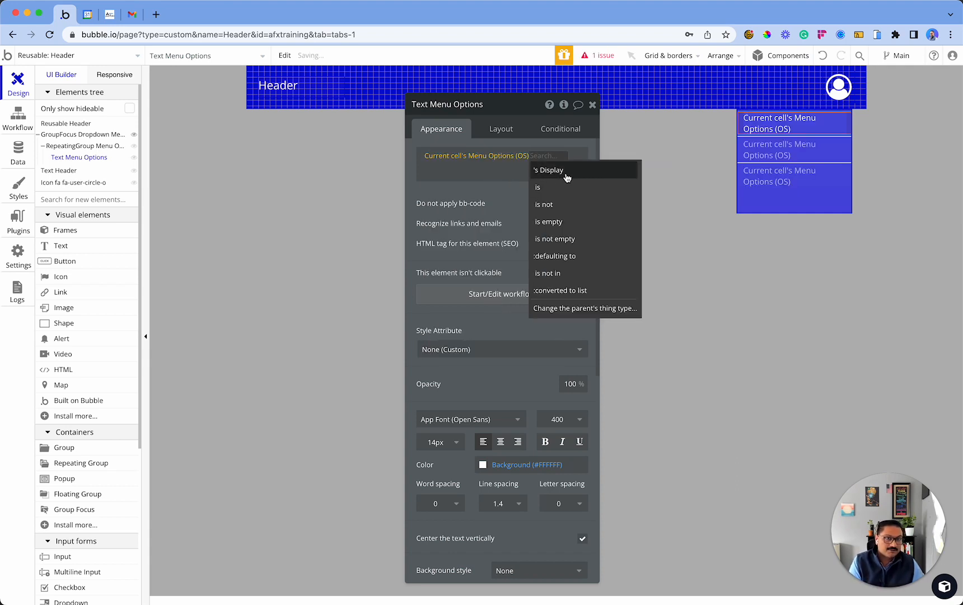
click(547, 170)
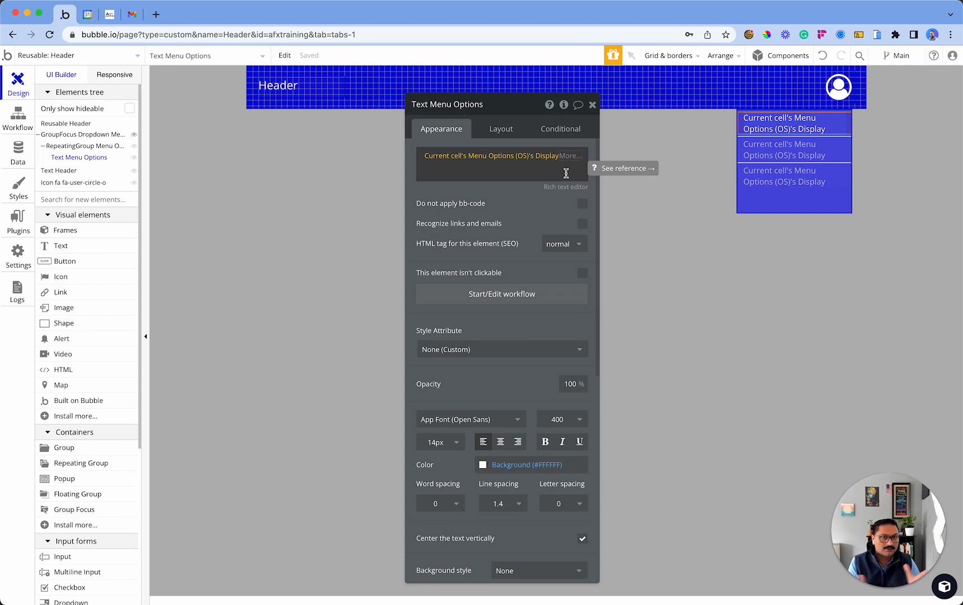
mouse_move(567, 305)
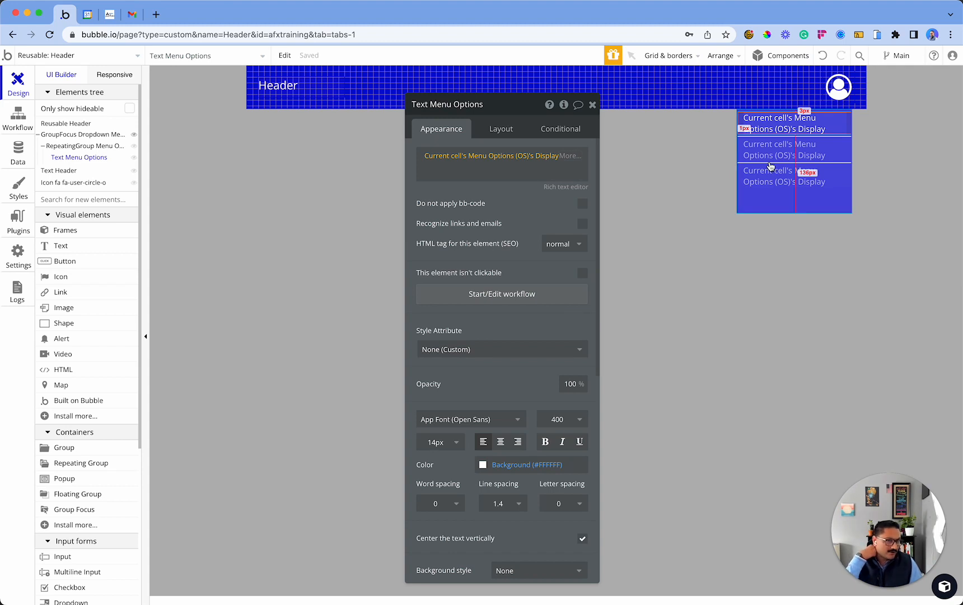
click(591, 104)
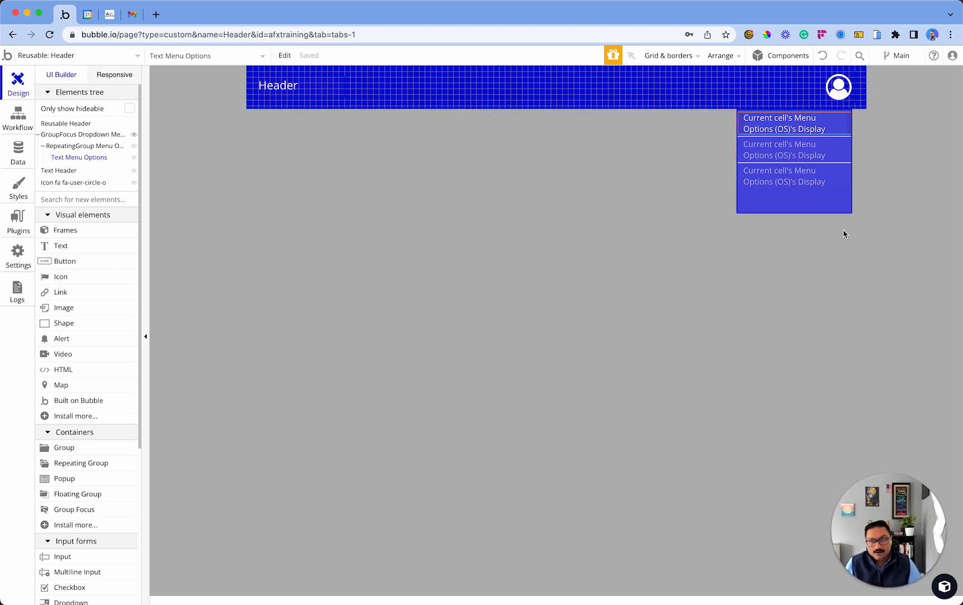
Add a click workflow on the profile icon with a Show action targeting GroupFocus Dropdown Menu.
click(838, 86)
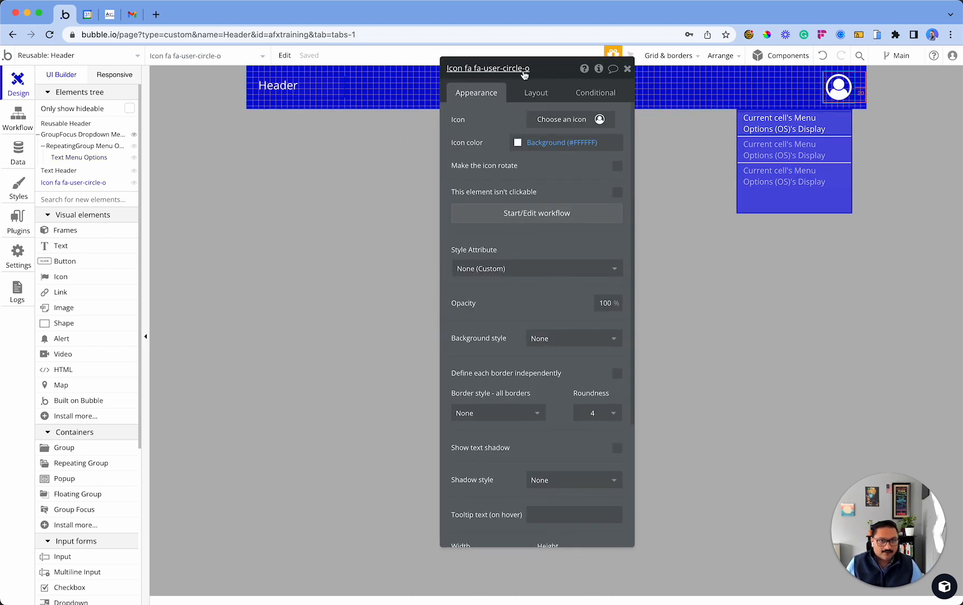
mouse_move(523, 219)
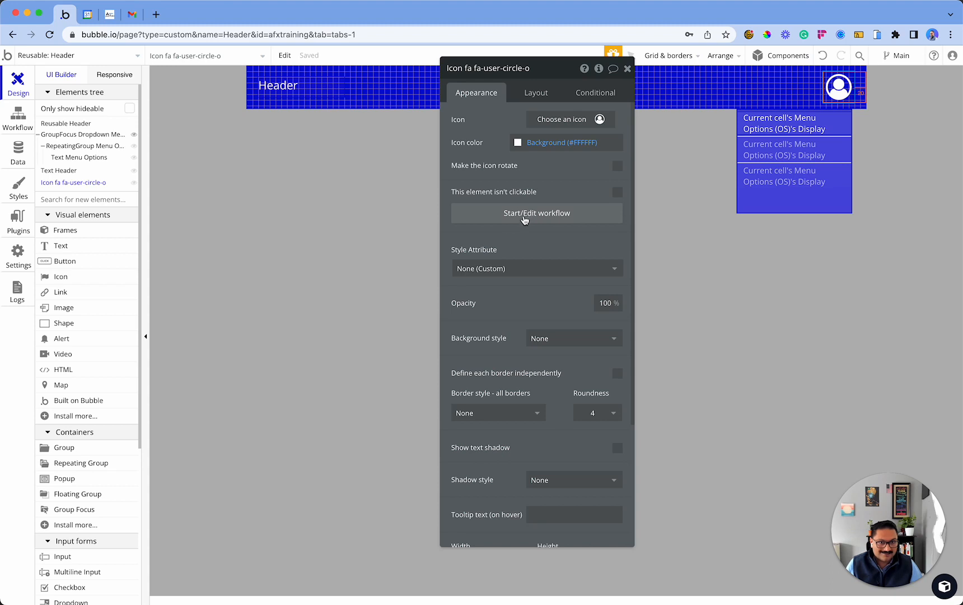
click(536, 213)
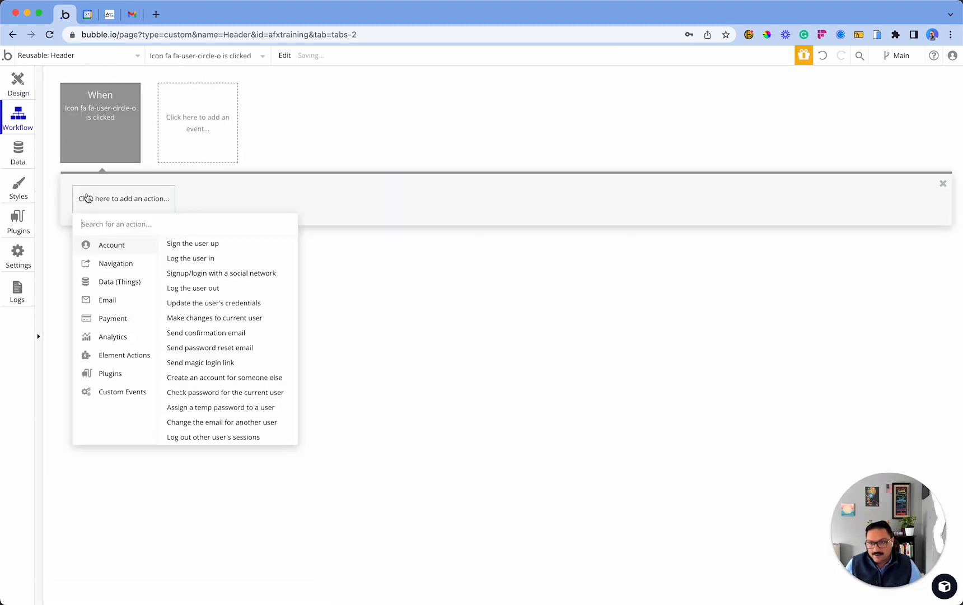
click(123, 354)
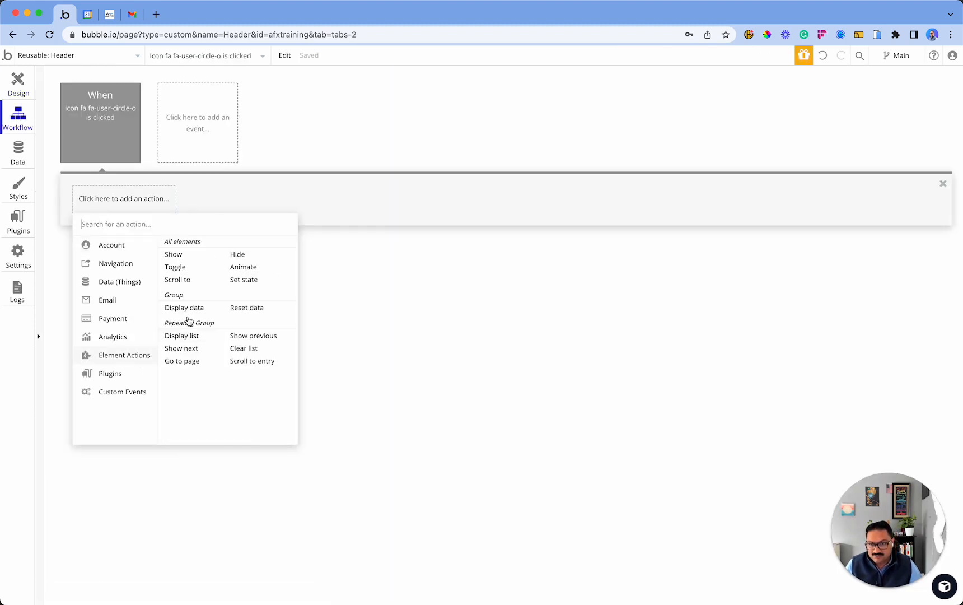
click(173, 254)
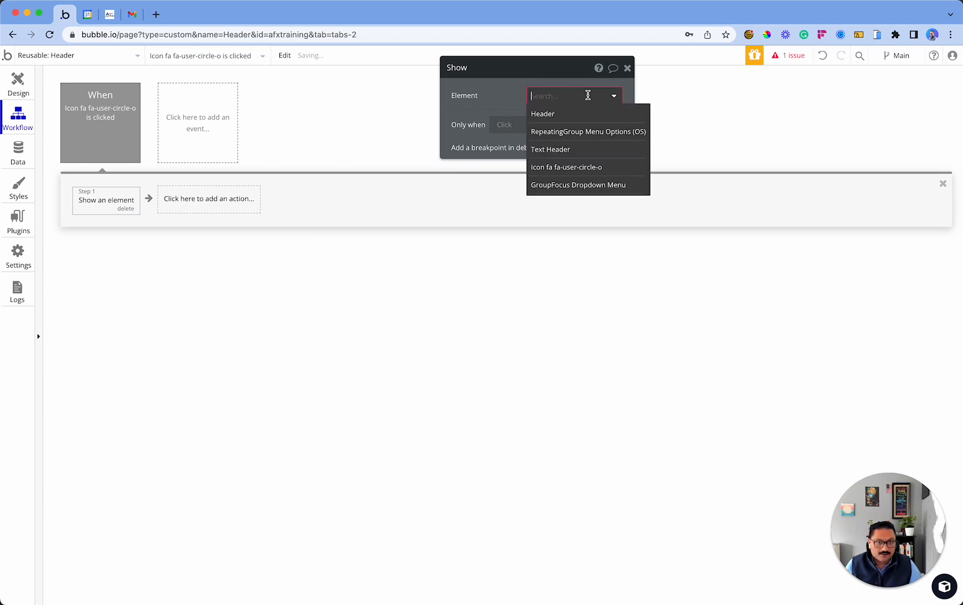
click(578, 185)
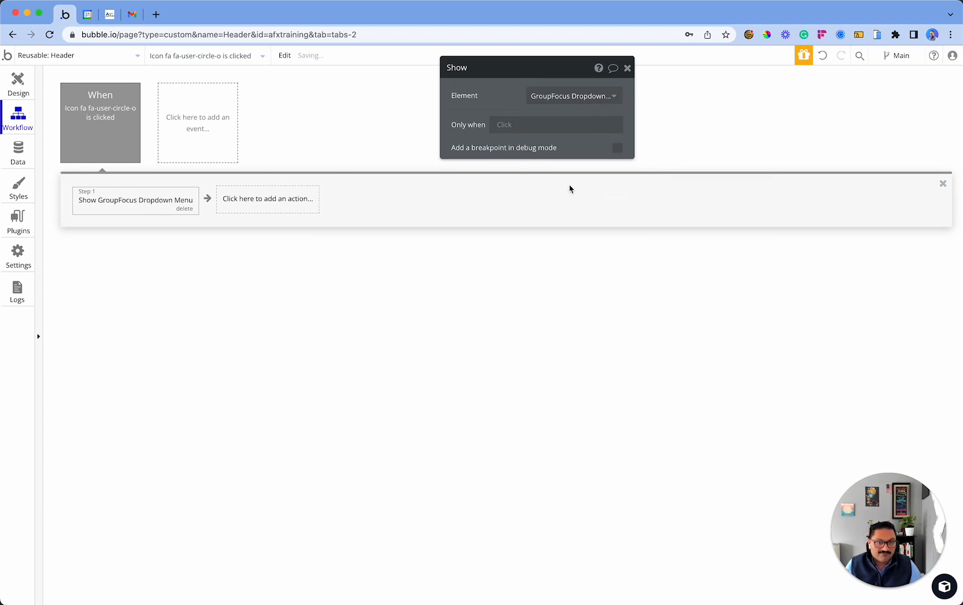
mouse_move(384, 307)
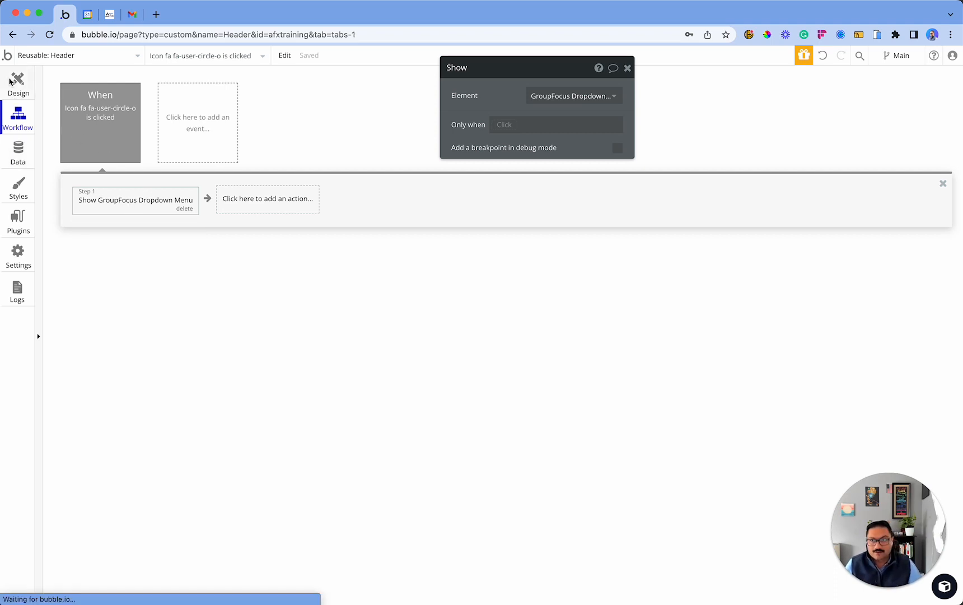
Switch from the Header editor to the index page and launch a live preview of it.
click(18, 84)
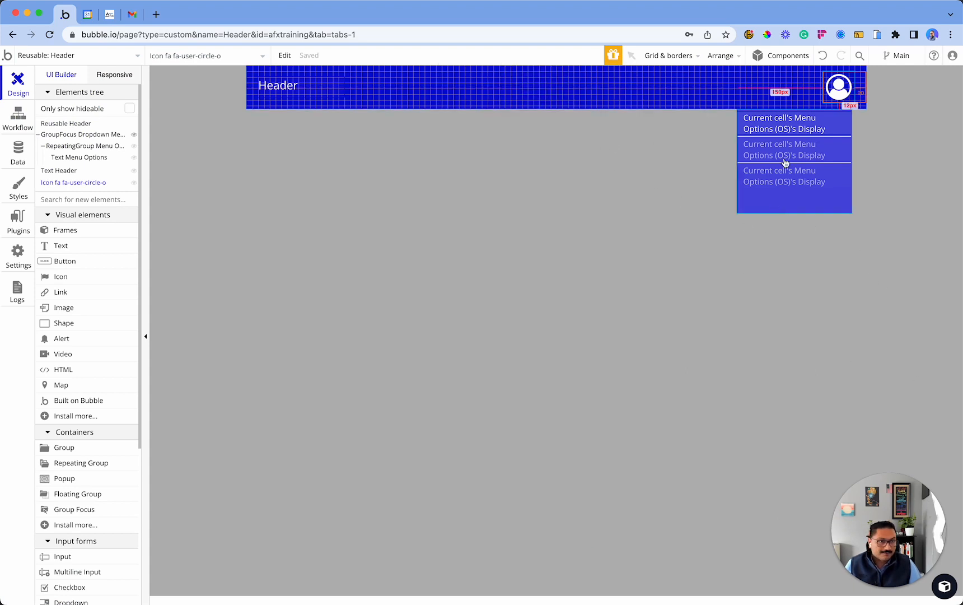
mouse_move(403, 149)
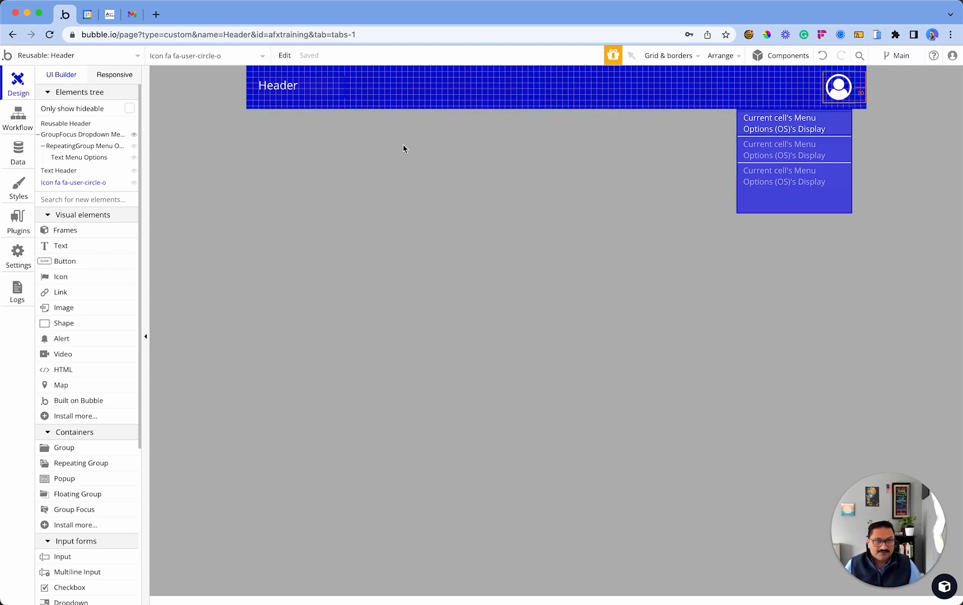
click(70, 55)
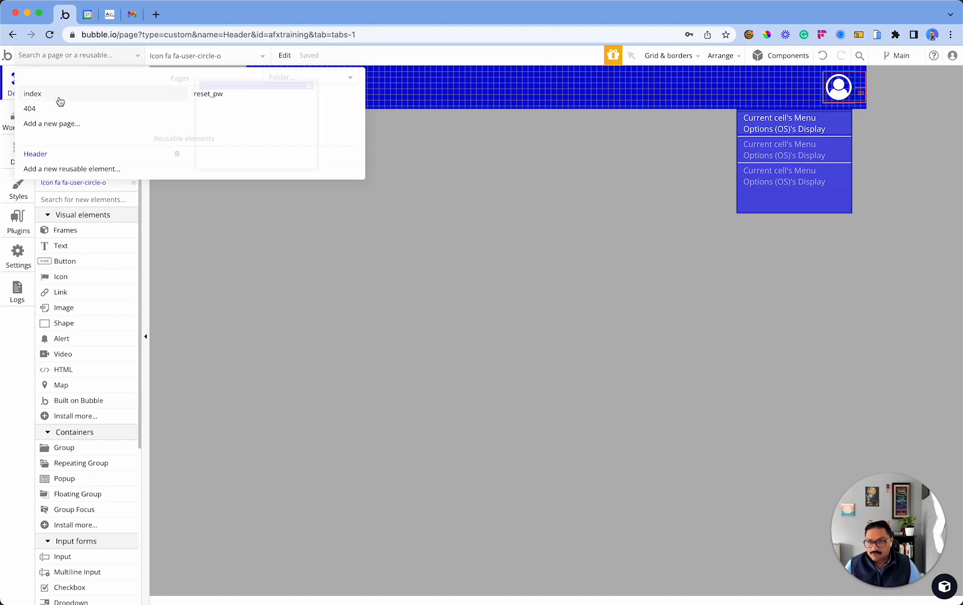
click(32, 94)
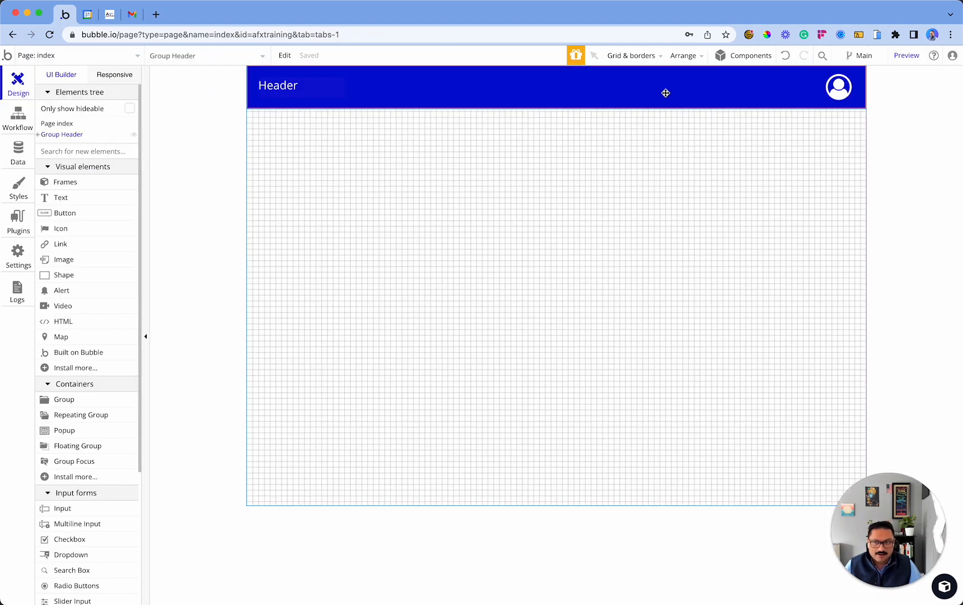
click(61, 134)
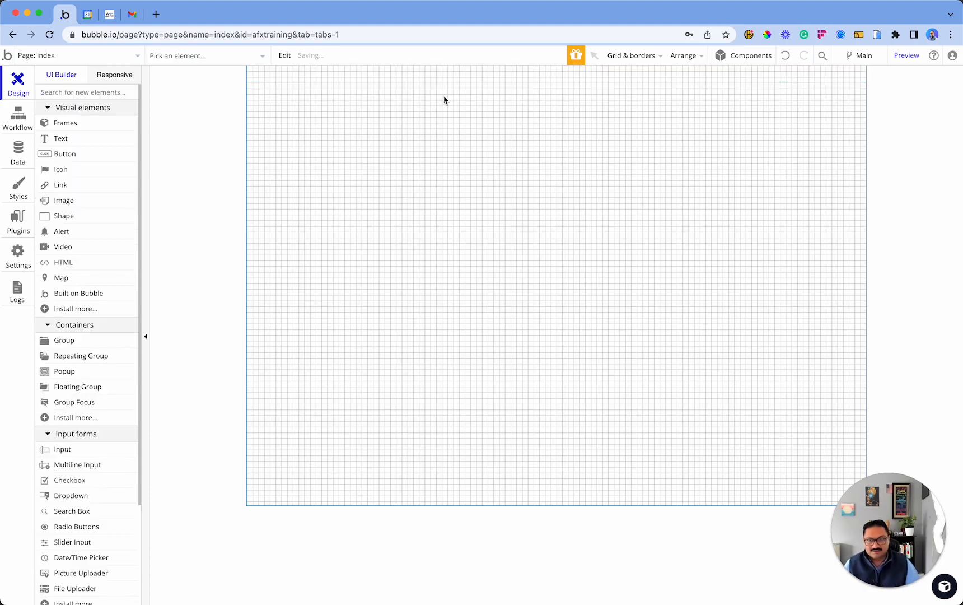
scroll(down, 3)
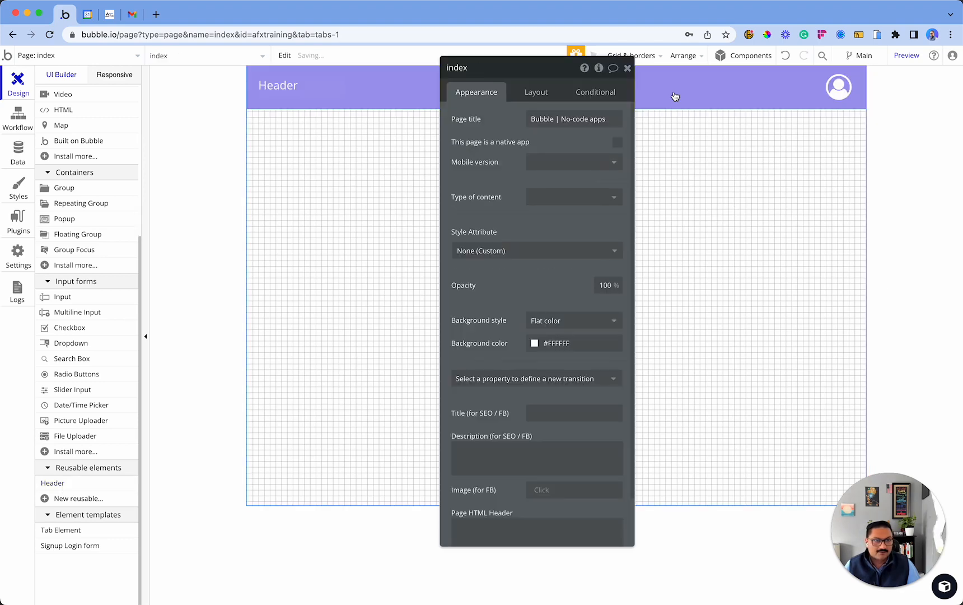
click(905, 55)
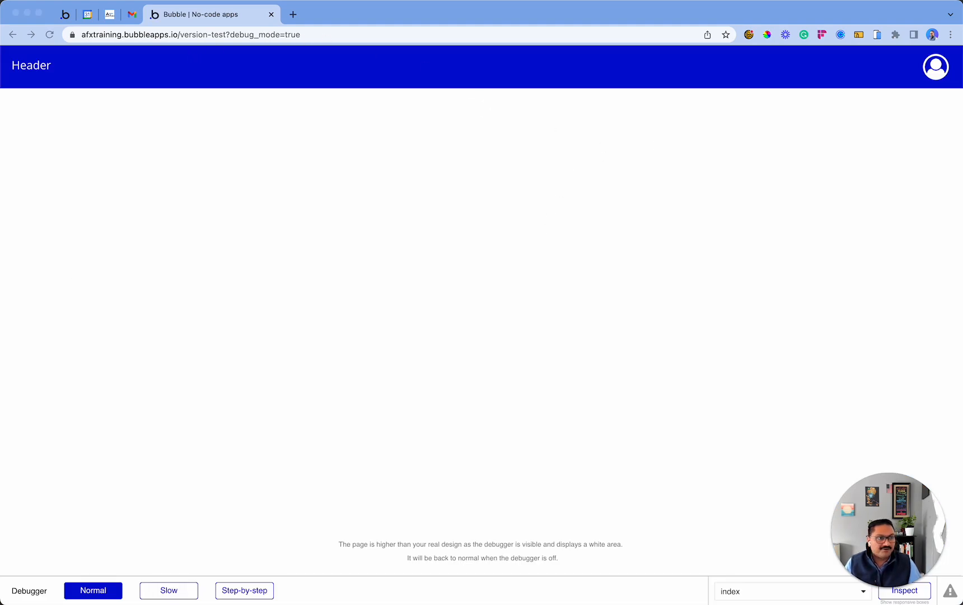
Open the profile dropdown in the preview to confirm Profile, Settings, Account and Log out appear.
click(935, 66)
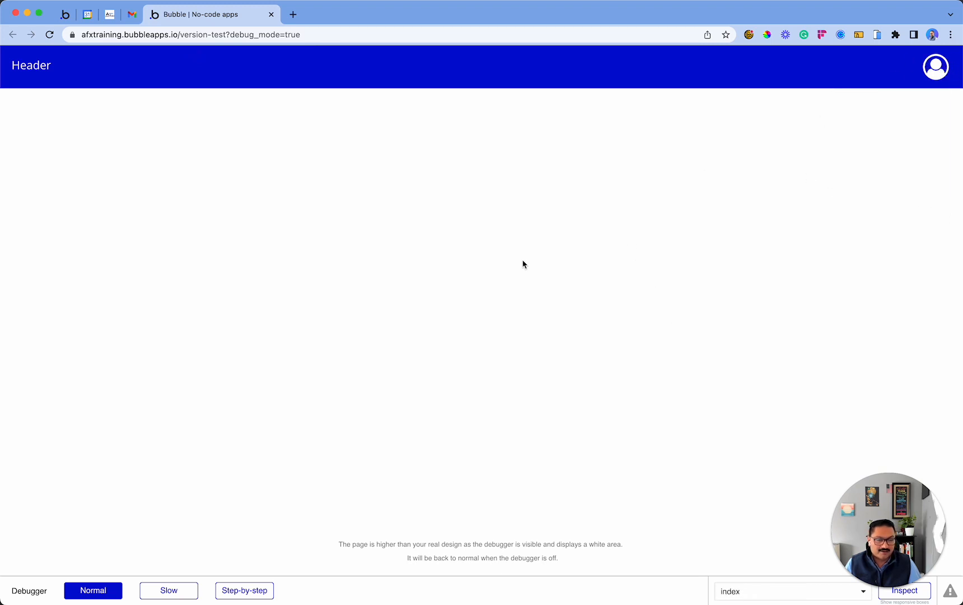
click(936, 66)
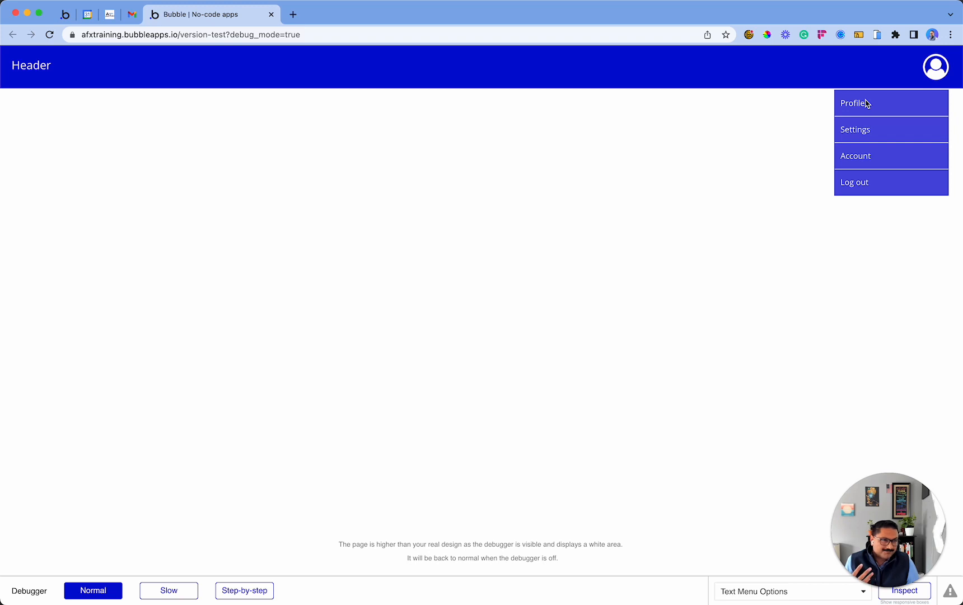
mouse_move(860, 171)
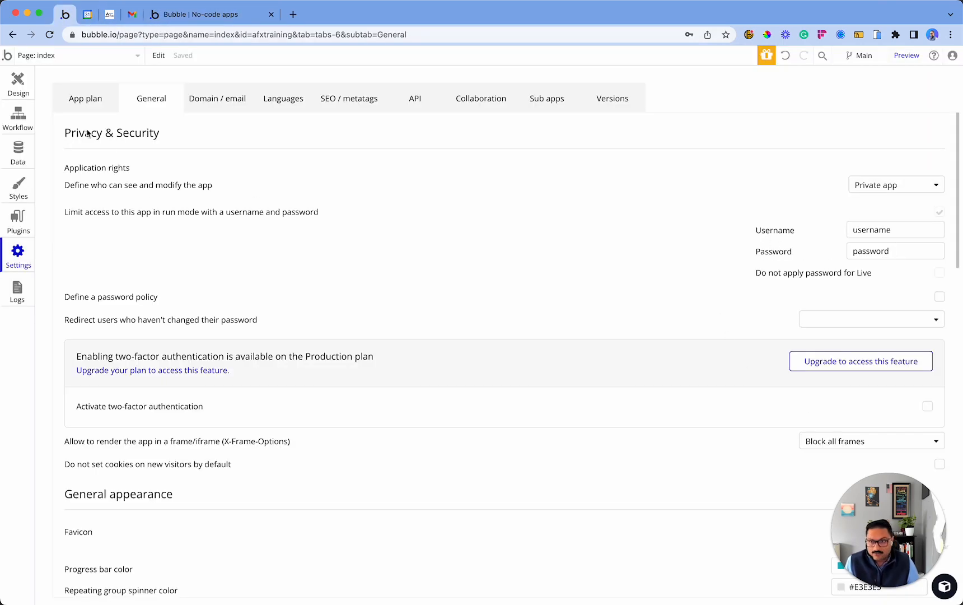
Return to the Header reusable and select the Text Menu Options element's properties.
click(18, 83)
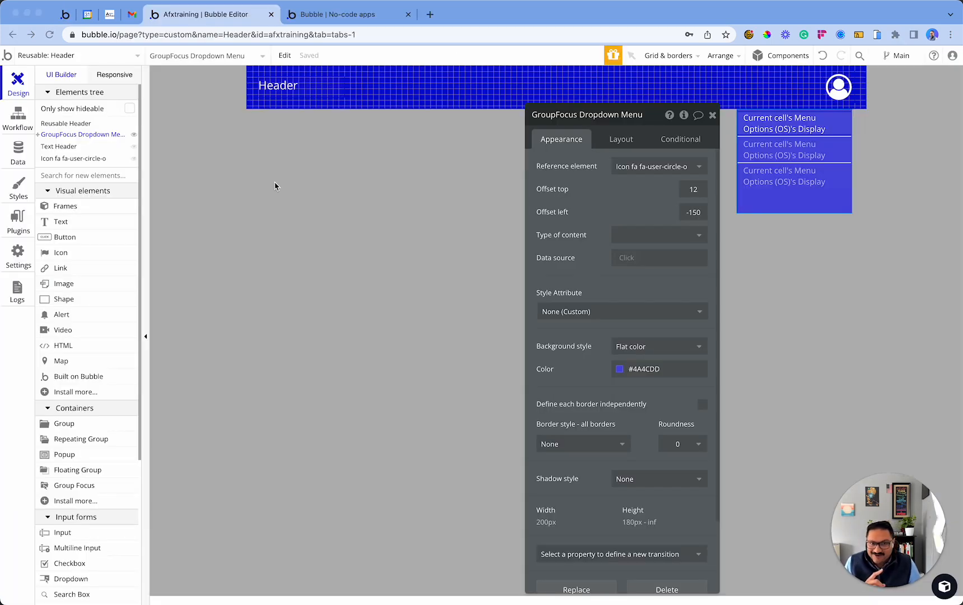
mouse_move(560, 133)
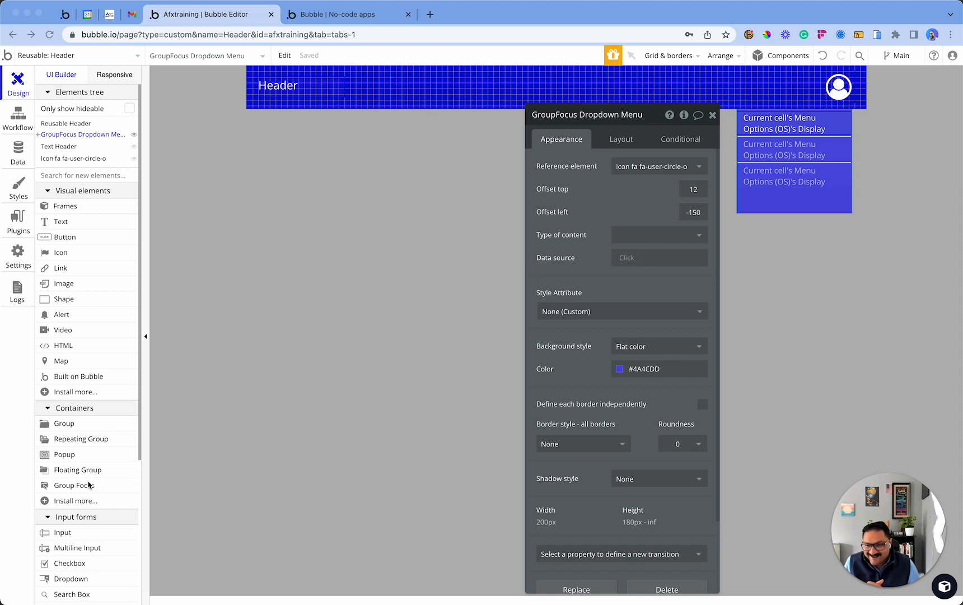
mouse_move(689, 76)
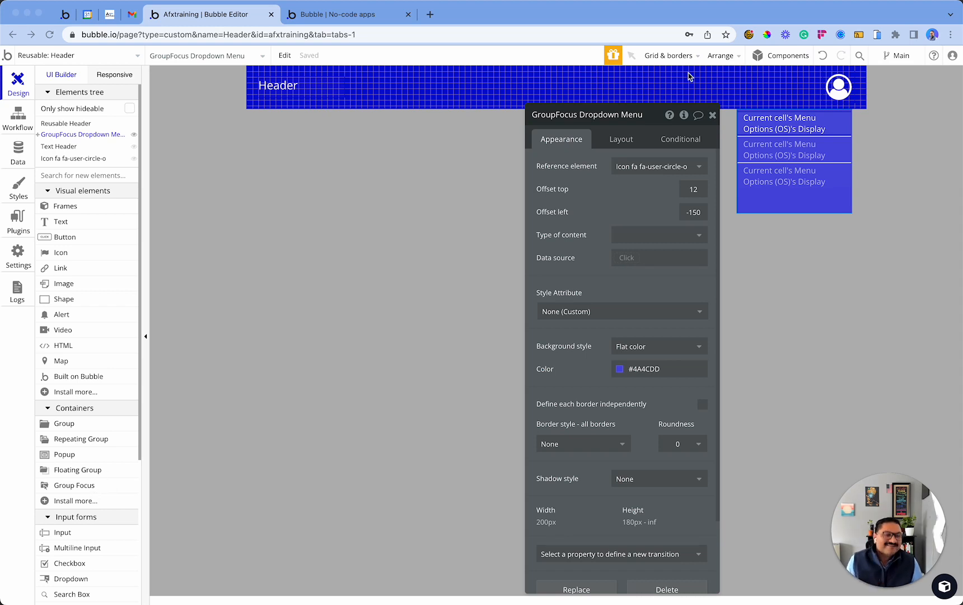
mouse_move(710, 121)
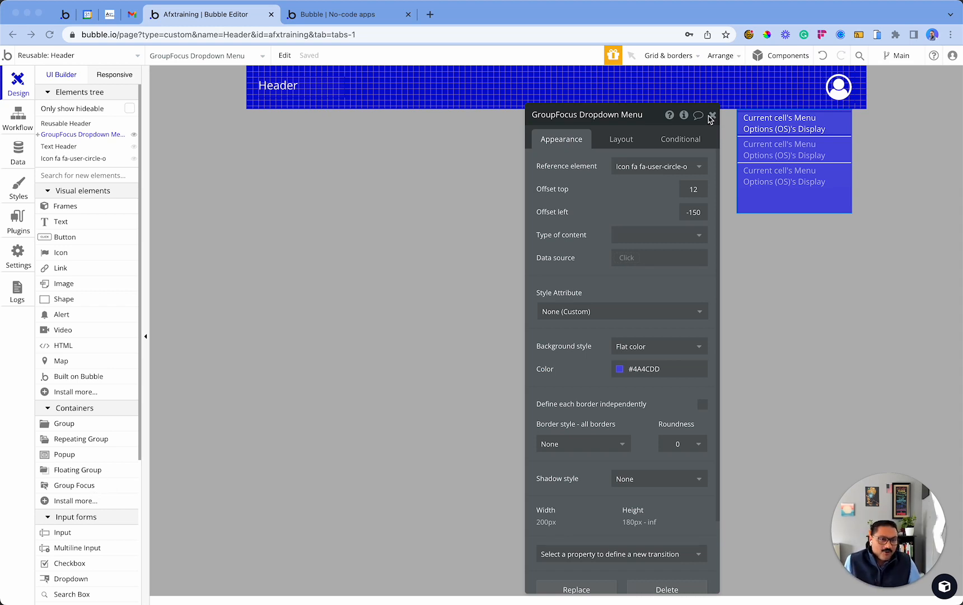
click(713, 115)
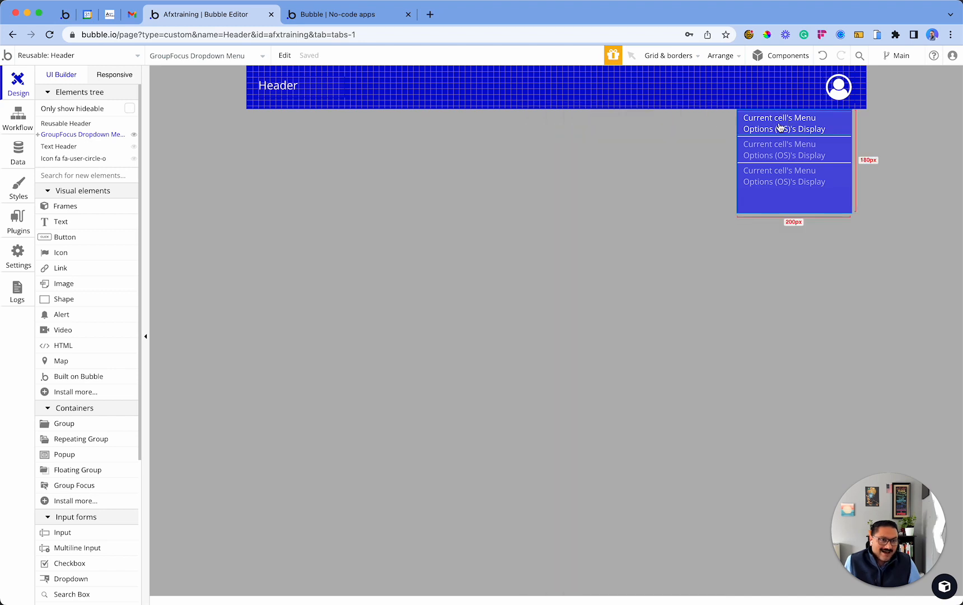
click(781, 123)
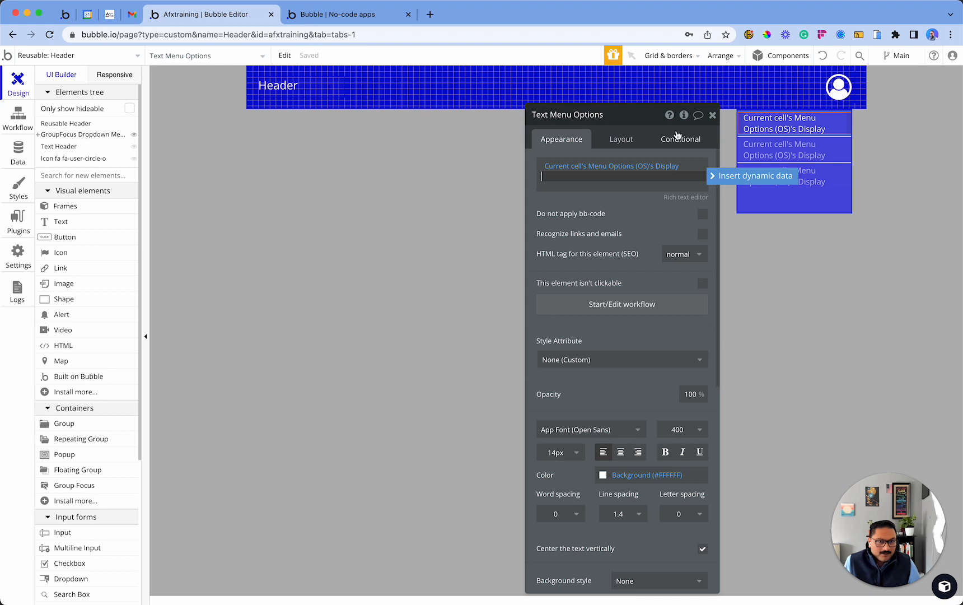
Add a 'When This Text is hovered' condition with flat white background and Primary font colour.
click(680, 139)
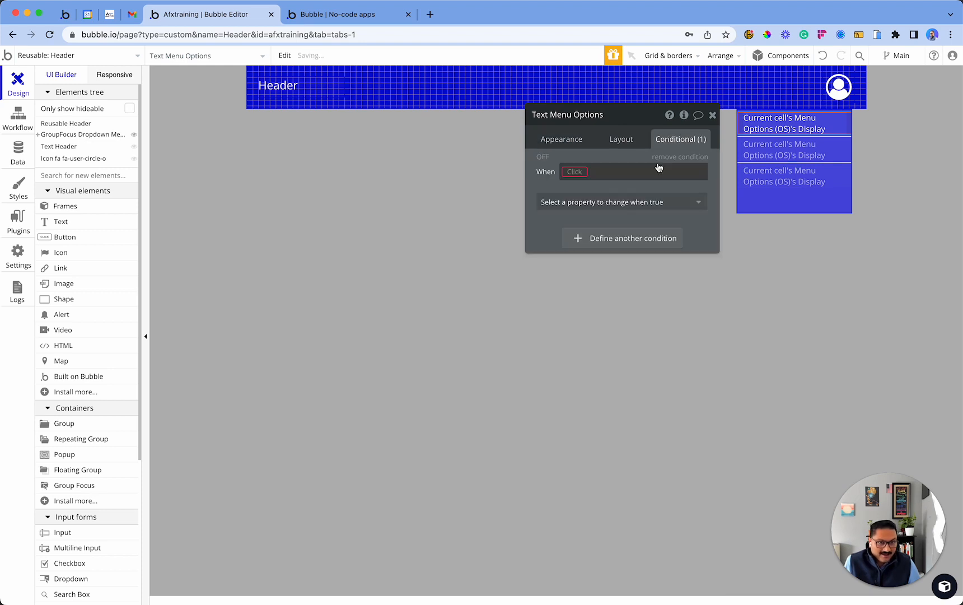
click(575, 171)
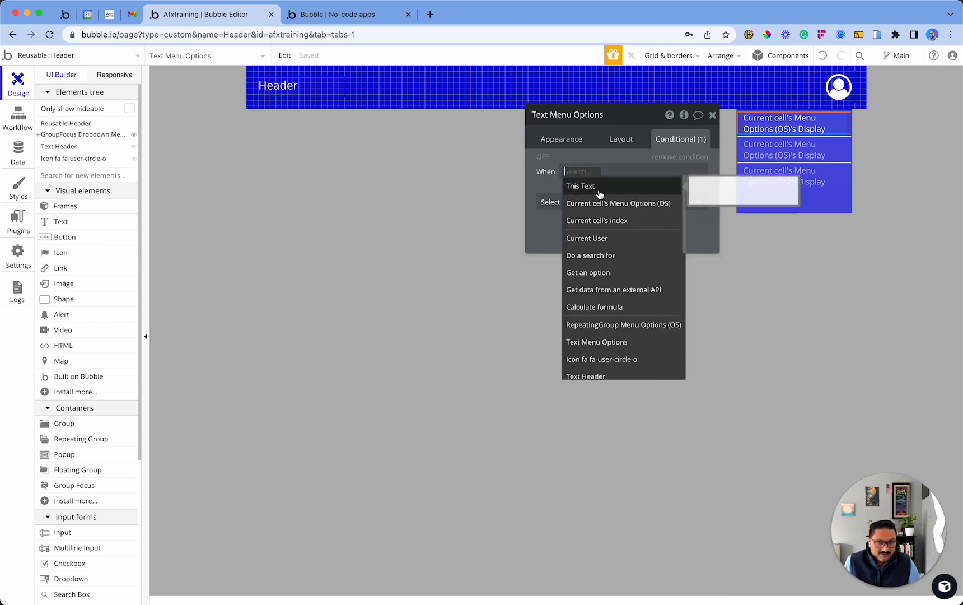
click(580, 186)
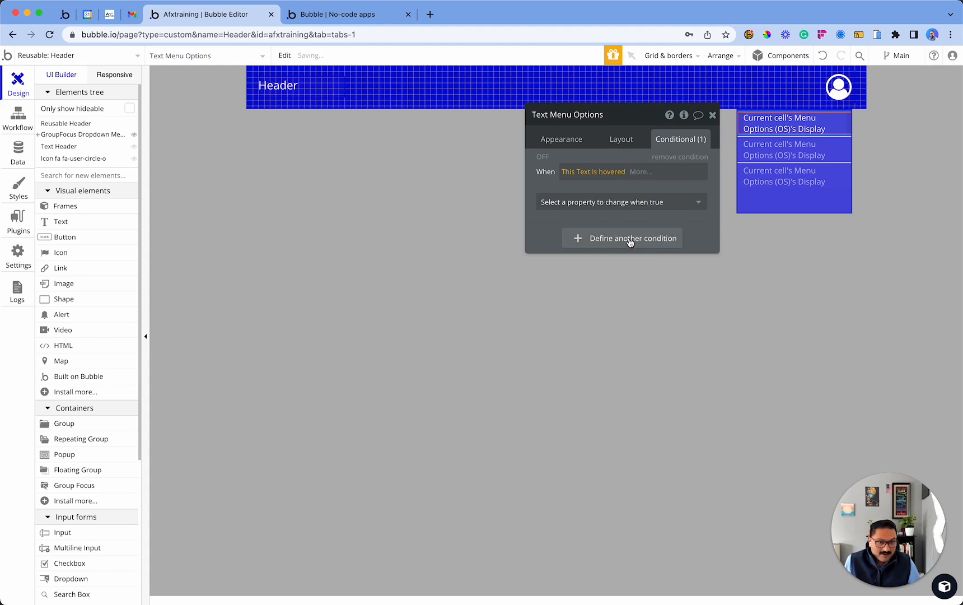
click(620, 202)
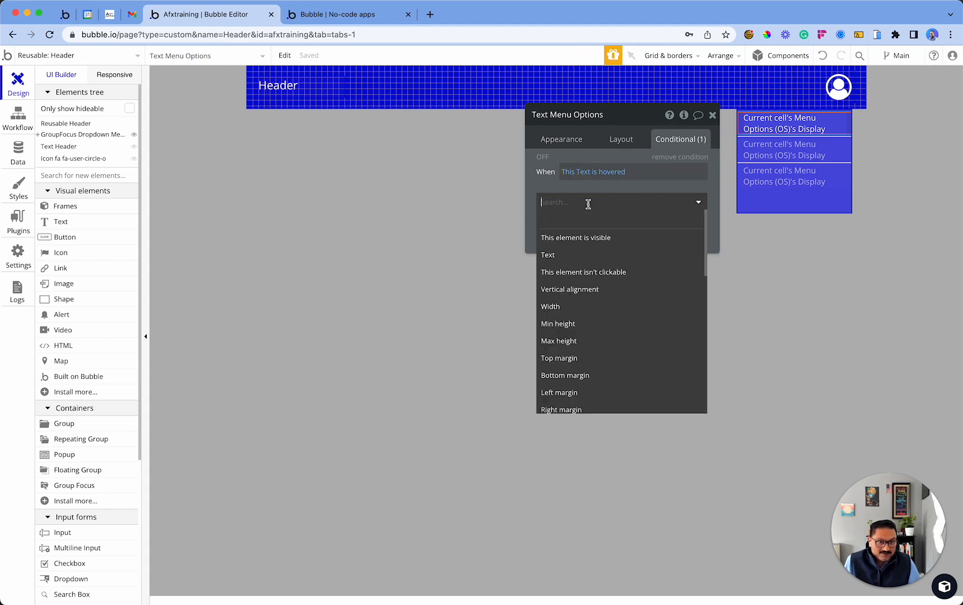
mouse_move(592, 359)
text(Background style)
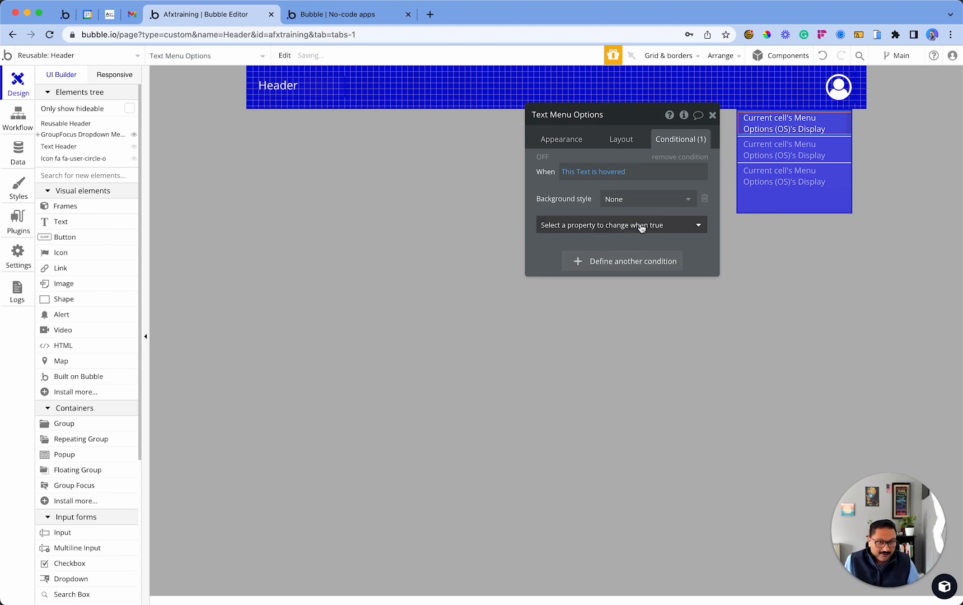
click(620, 225)
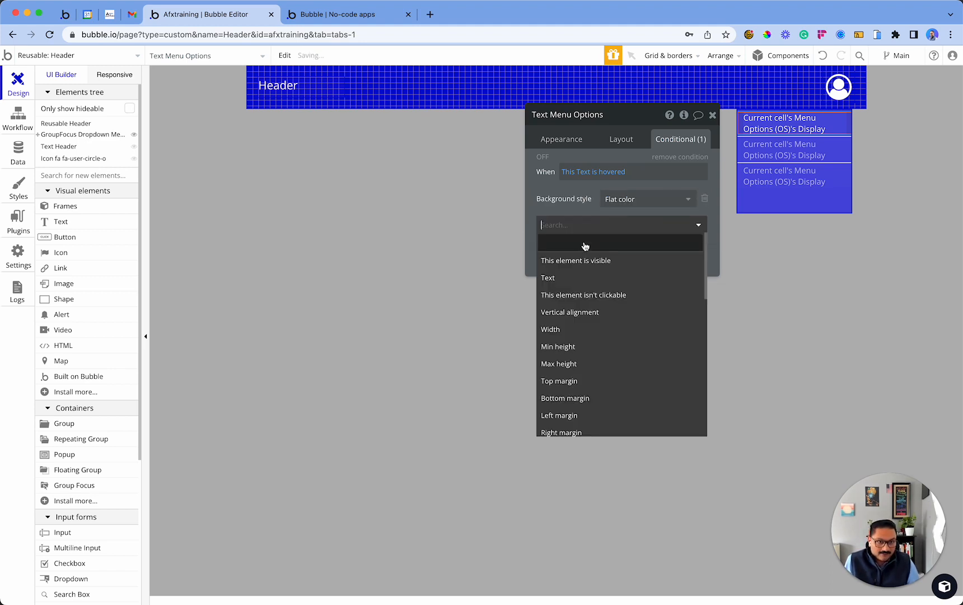
text(back)
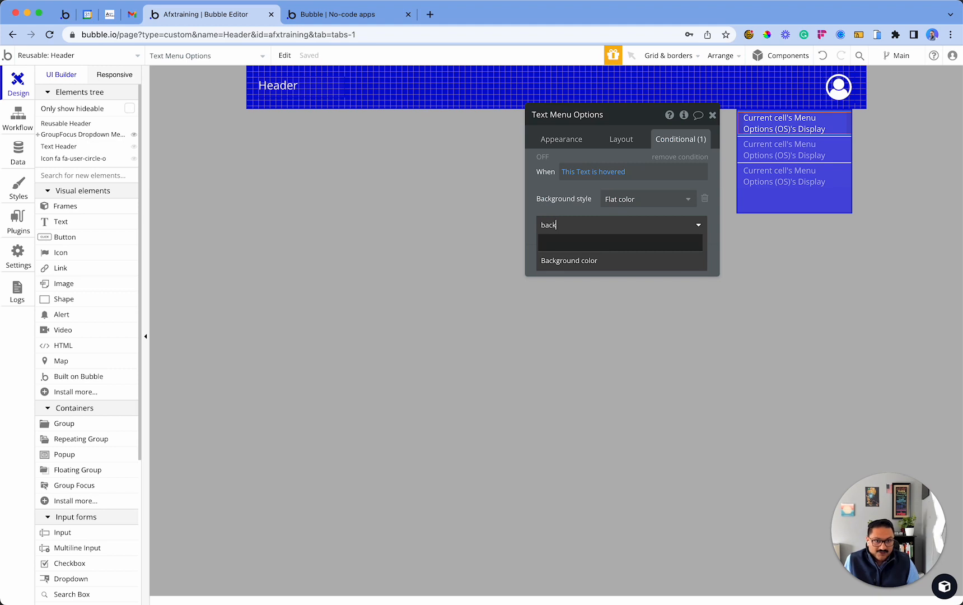
click(569, 260)
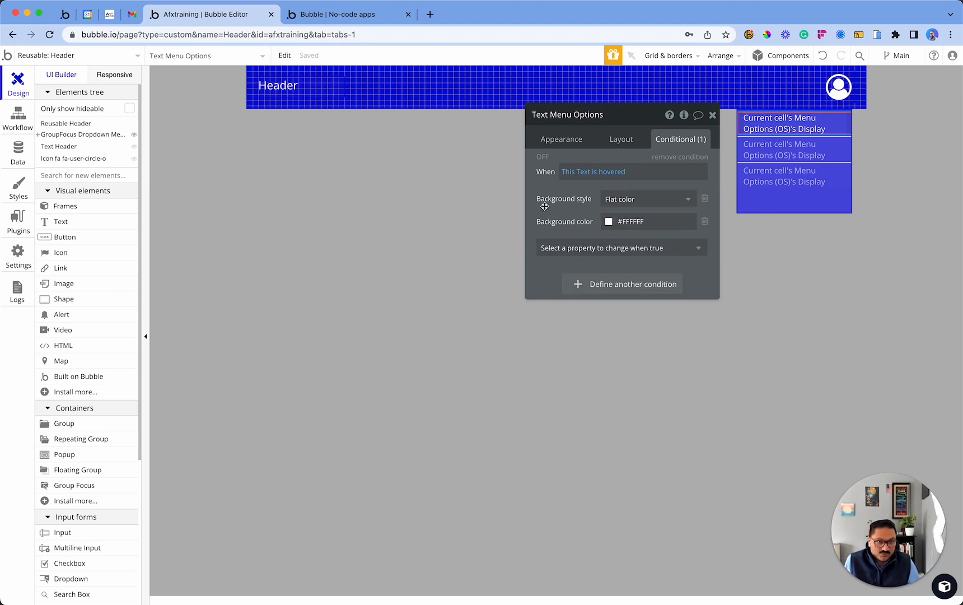
text(font)
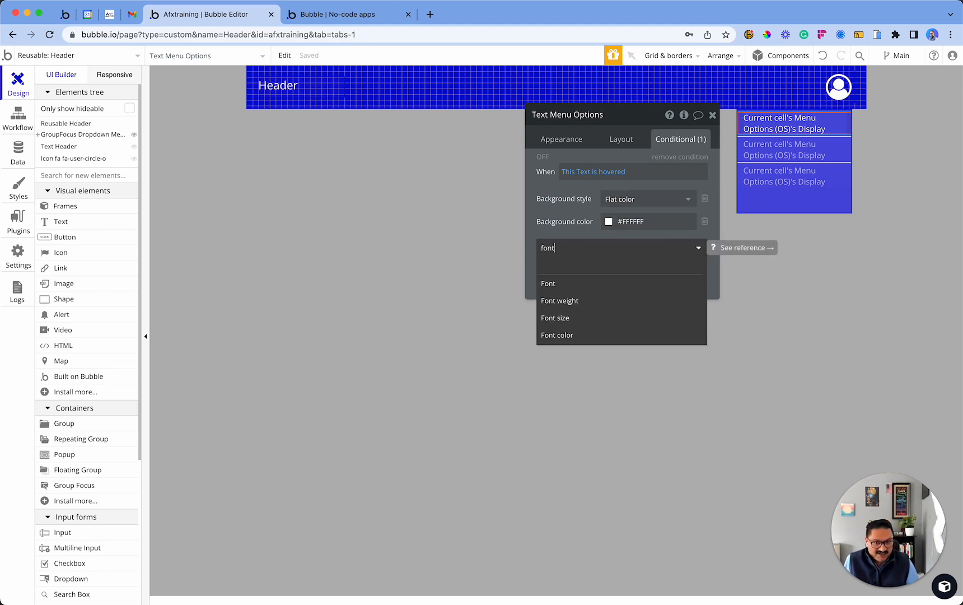
click(557, 335)
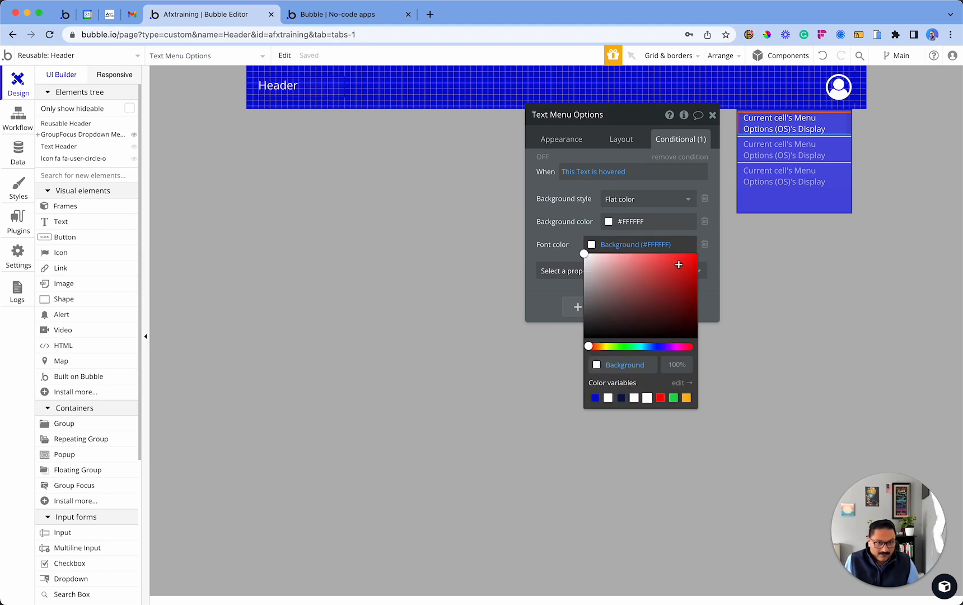
click(594, 397)
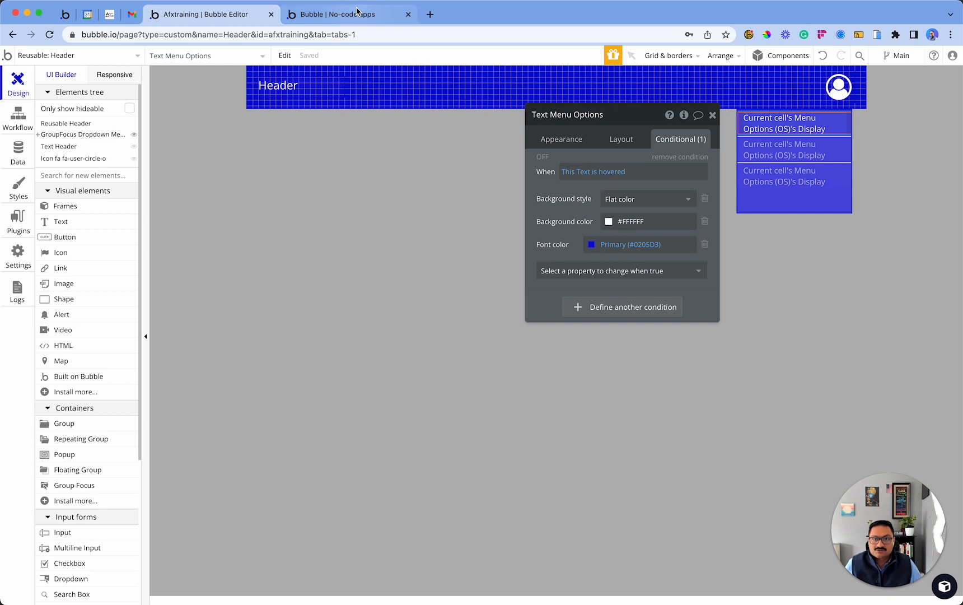
Reopen the profile dropdown in the preview to check the white hover highlight on items.
click(349, 13)
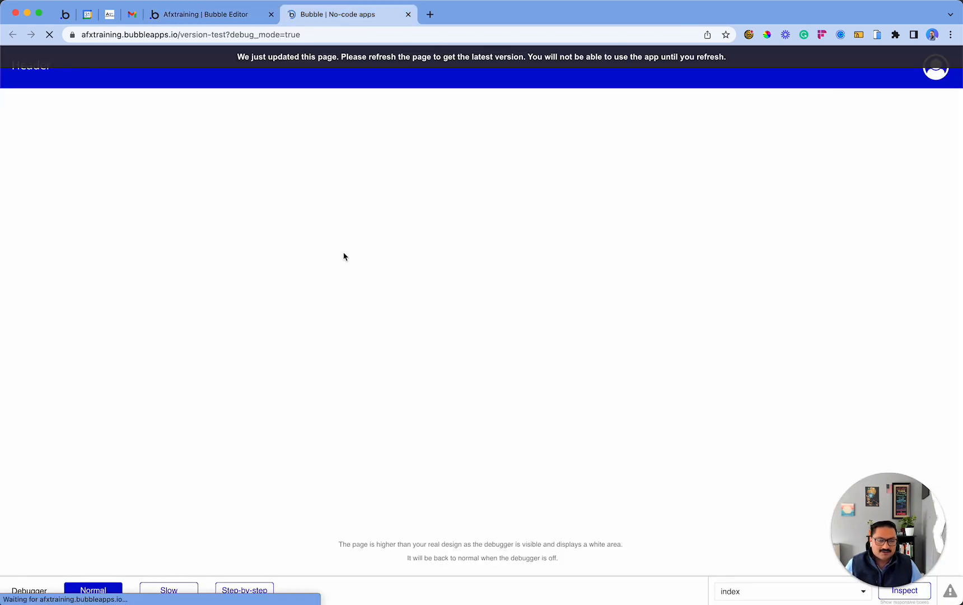
click(935, 66)
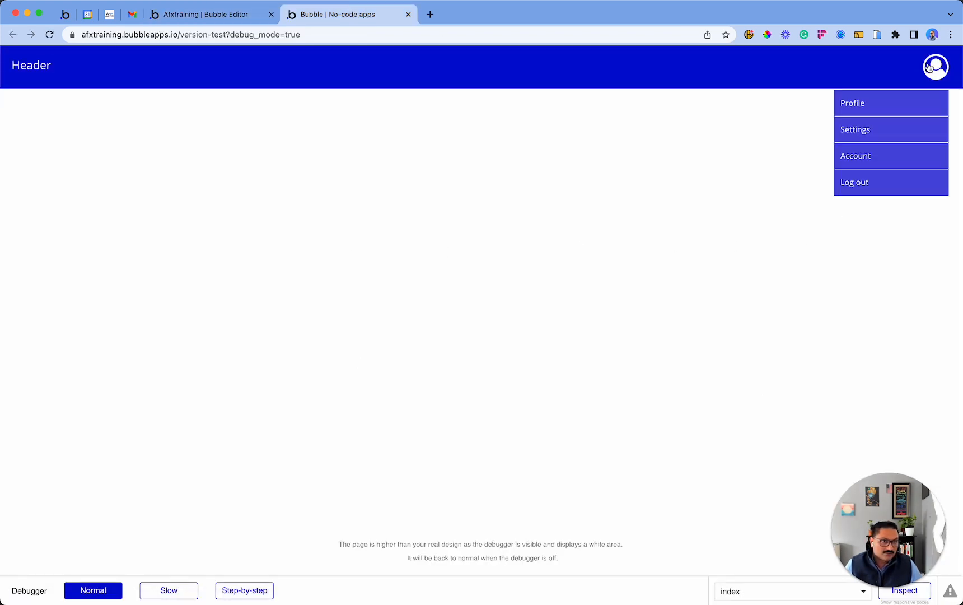
mouse_move(888, 156)
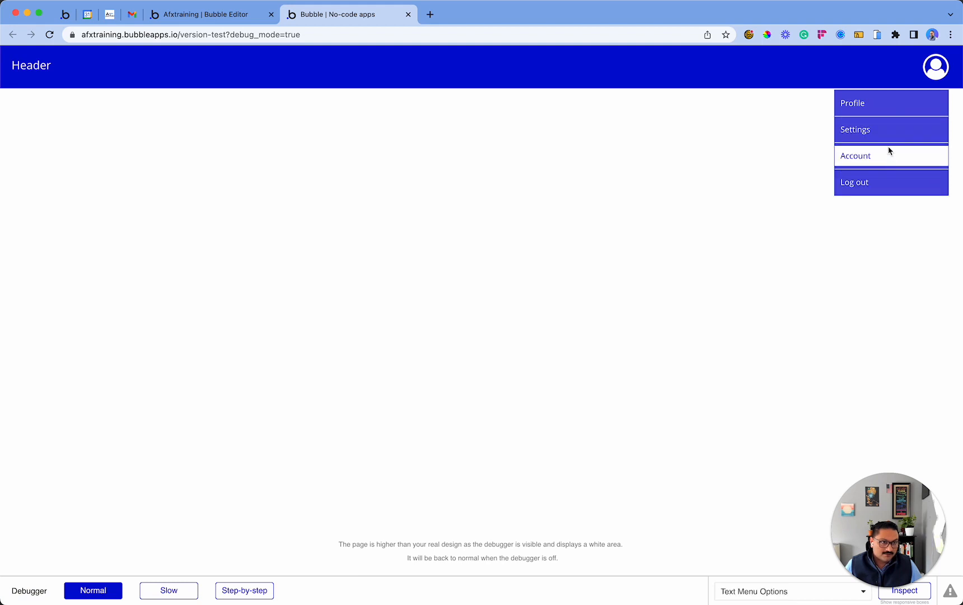
mouse_move(680, 349)
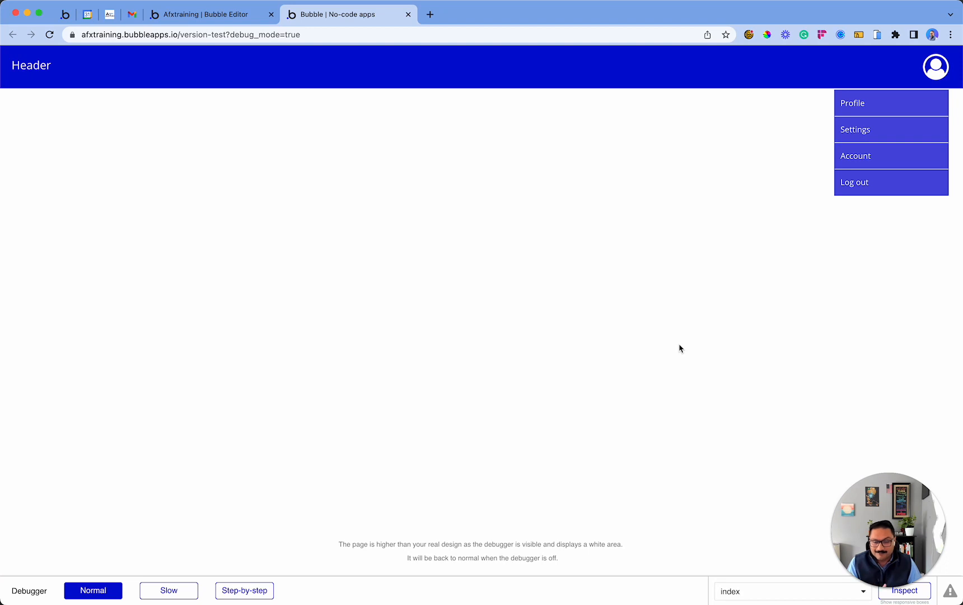
mouse_move(703, 377)
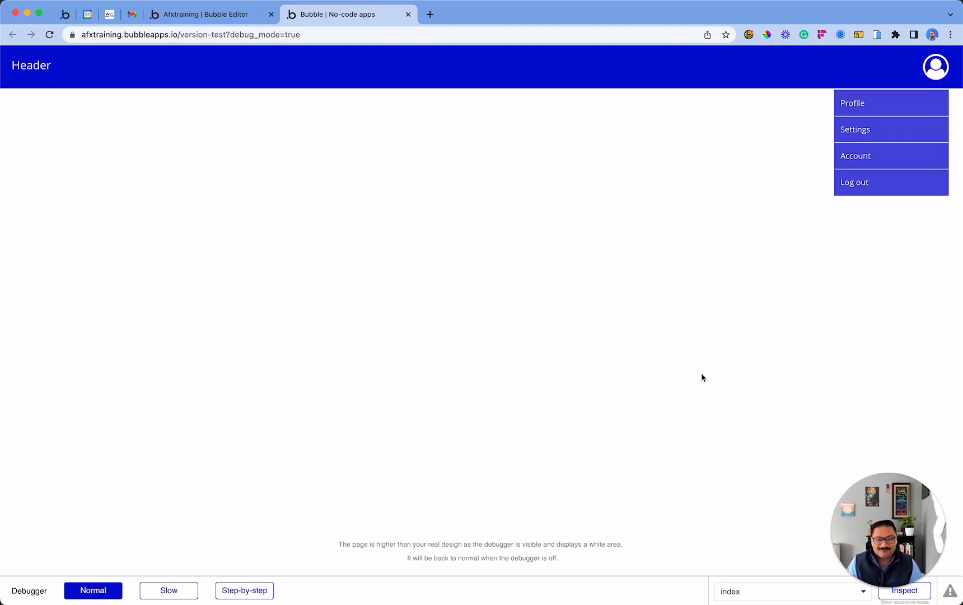